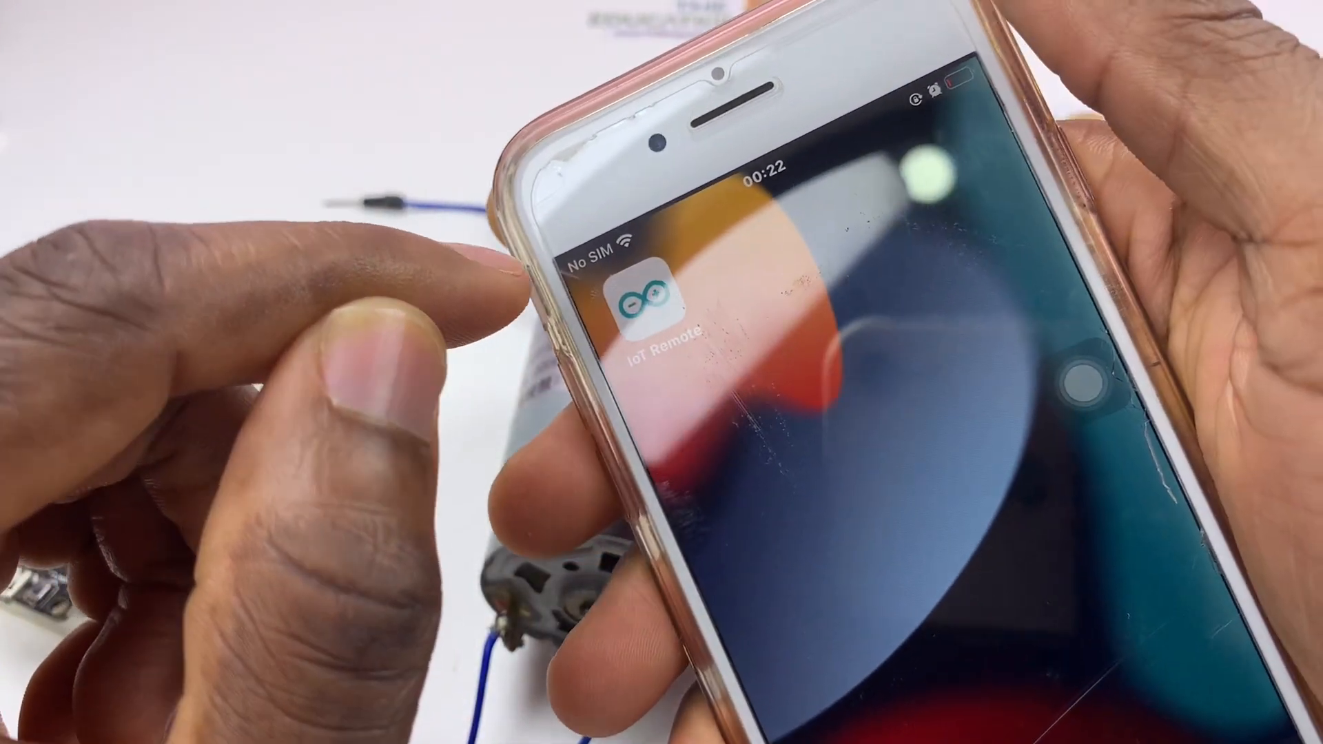
# Search Google for 'arduino iot cloud' and reach the Arduino Cloud home dashboard
pyautogui.click(650, 304)
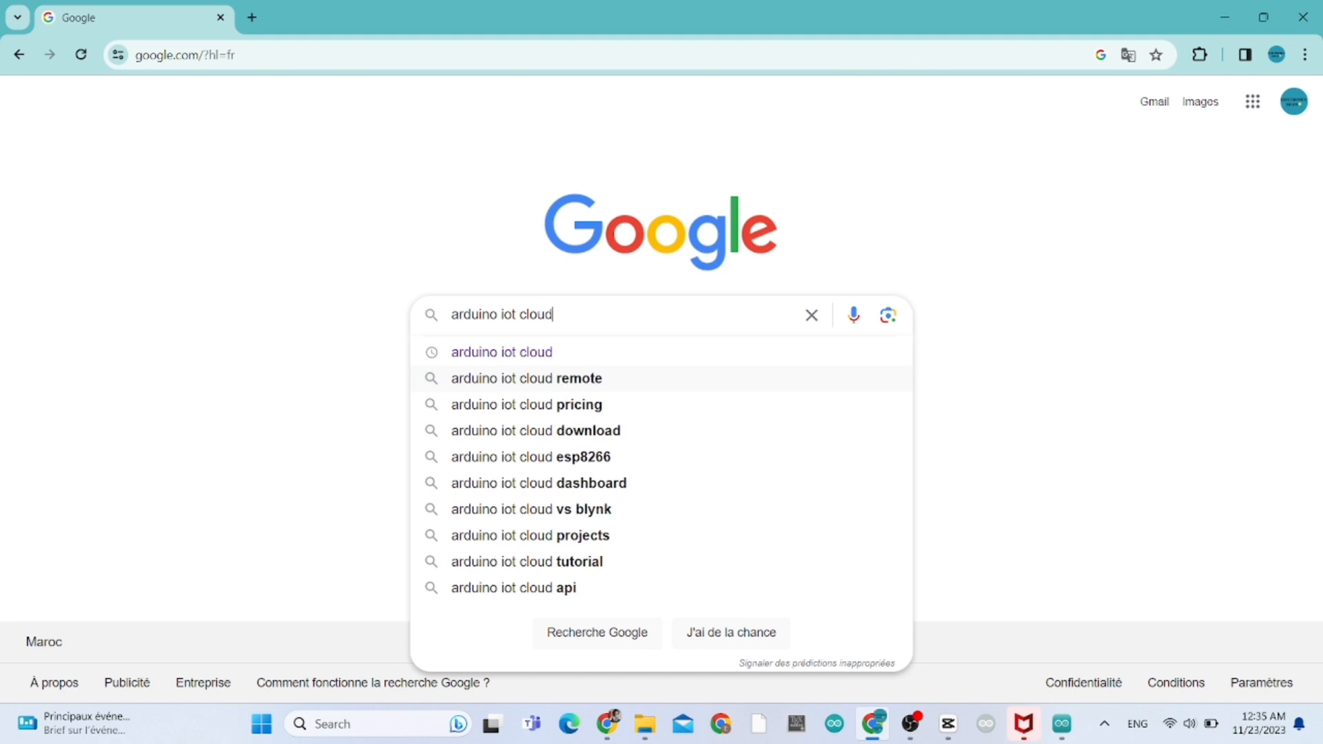
pyautogui.press('enter')
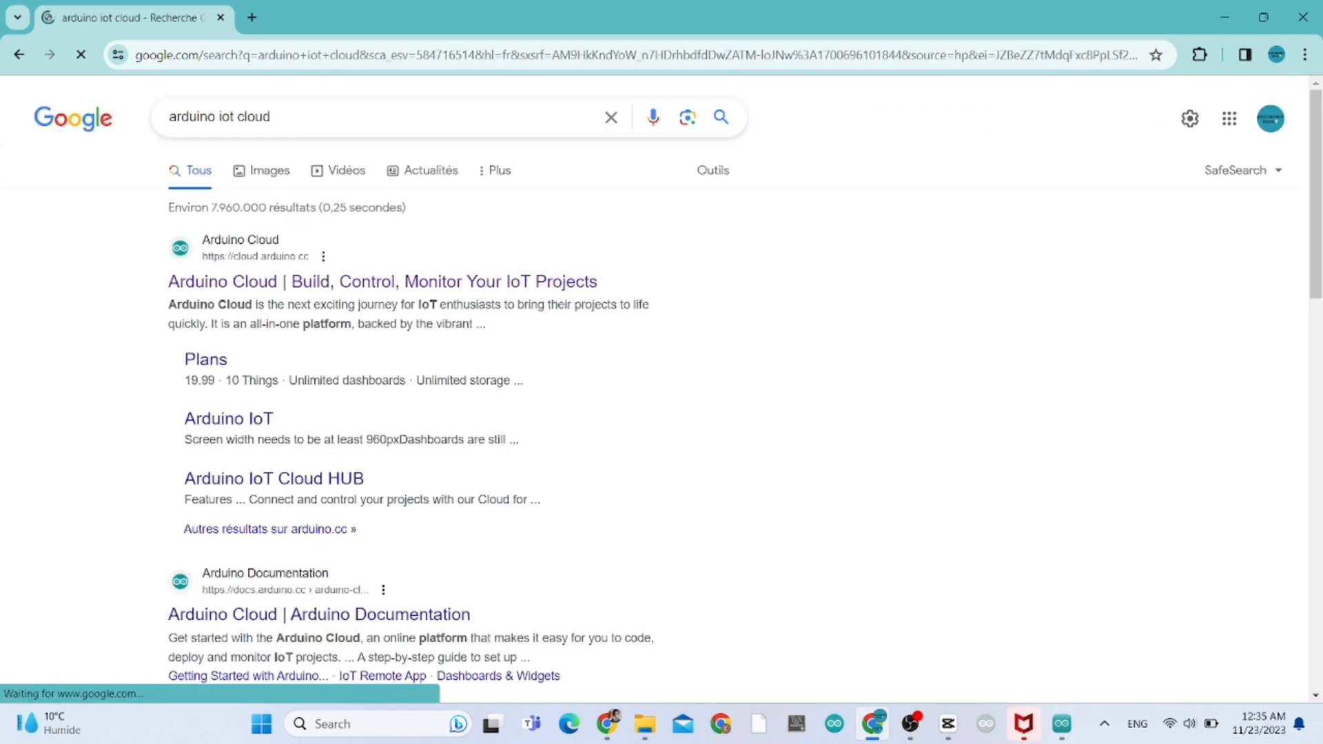
pyautogui.click(381, 281)
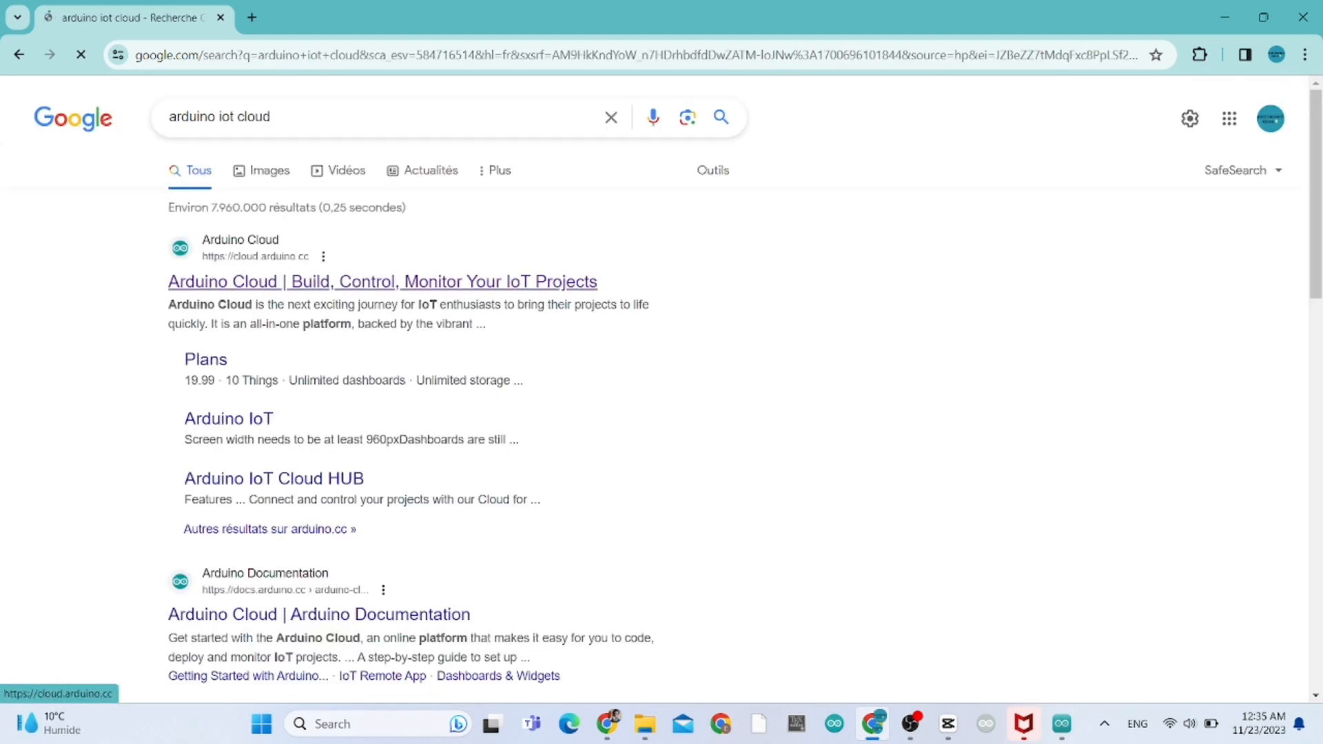
pyautogui.click(381, 282)
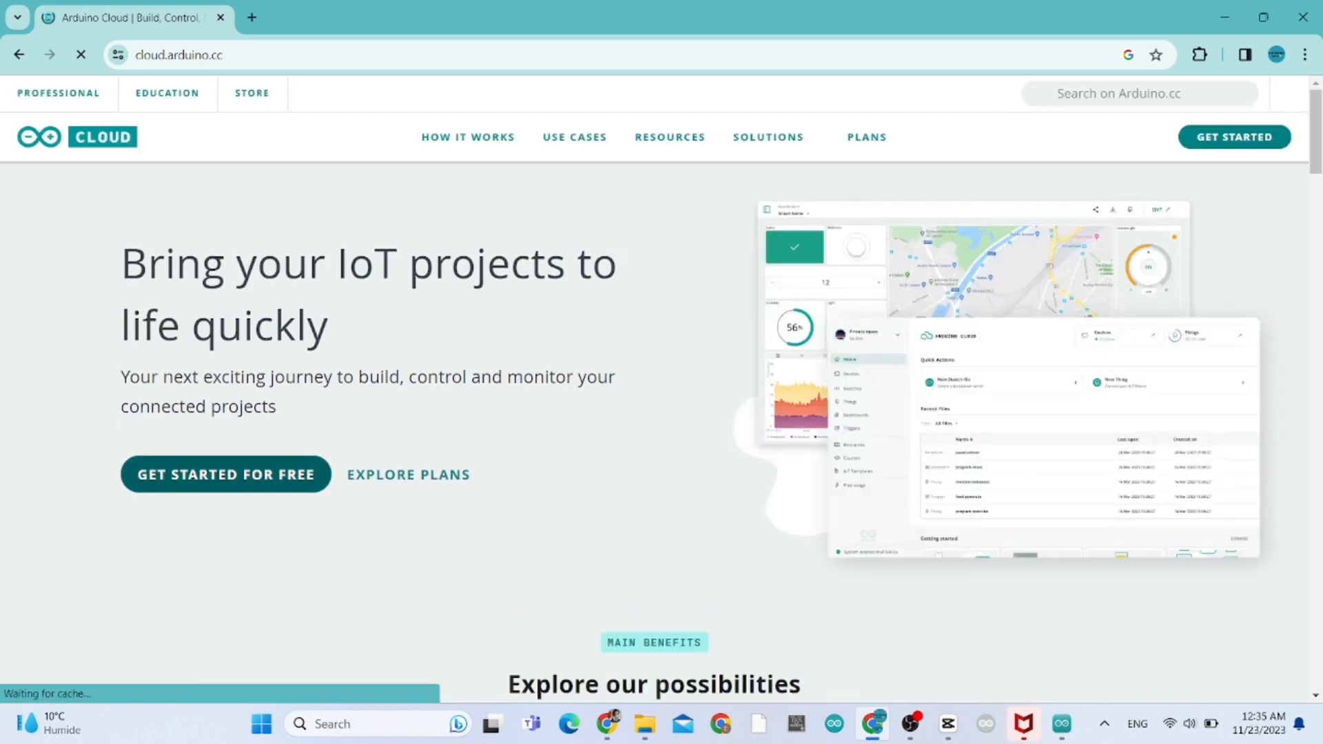
pyautogui.click(226, 474)
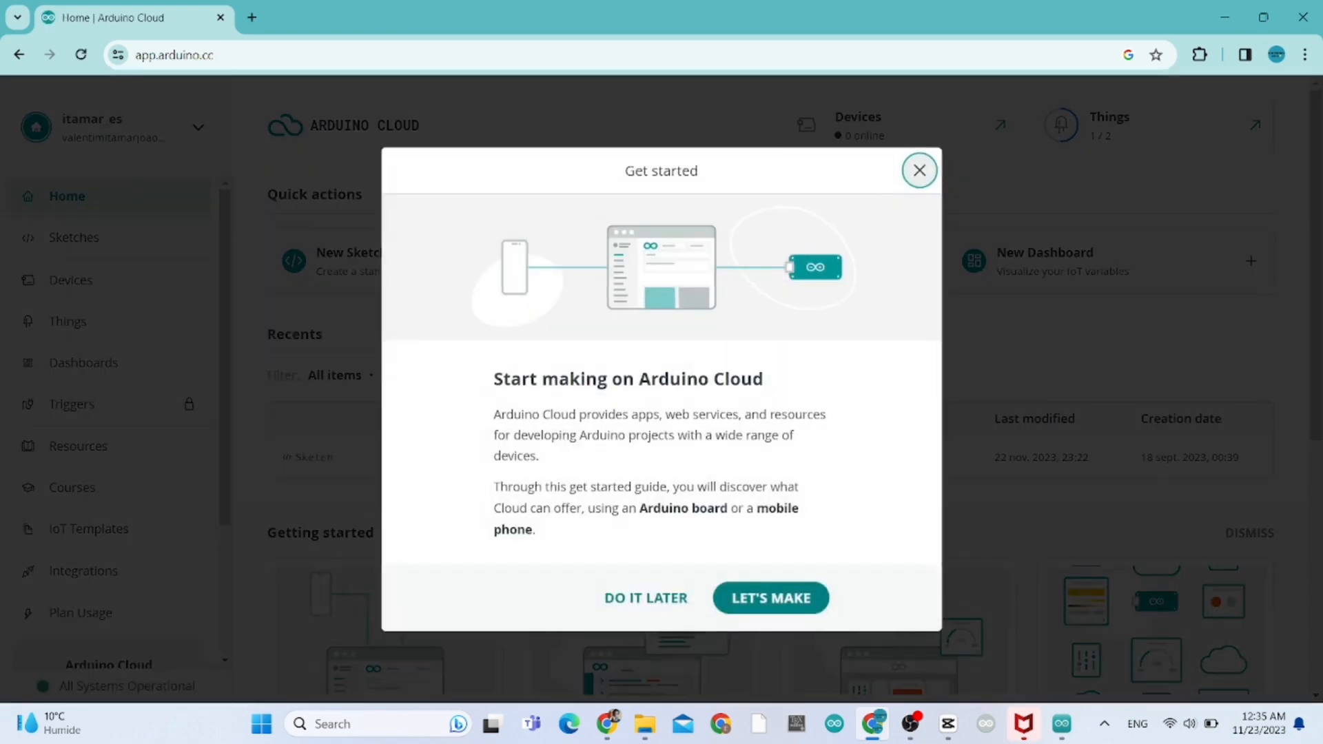
# Dismiss the getting-started guide and create a new Thing from the Things list
pyautogui.click(918, 170)
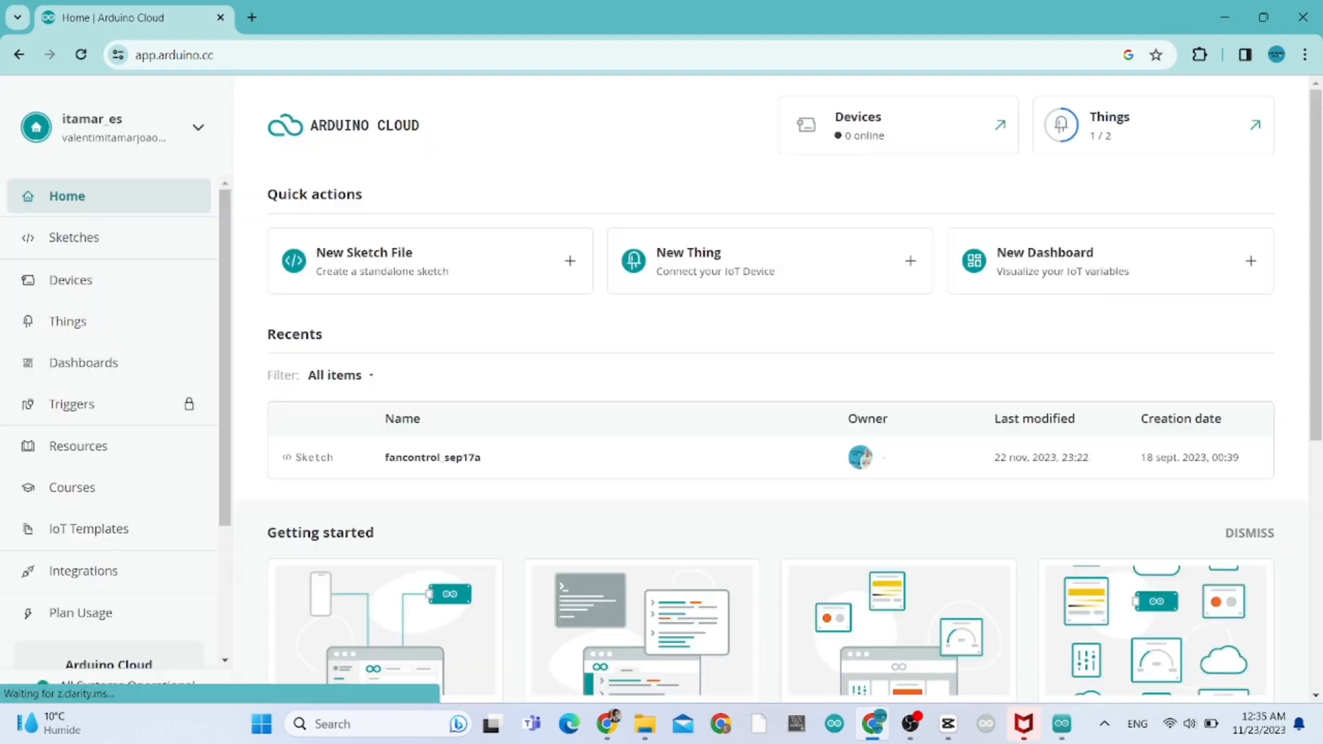
pyautogui.click(68, 321)
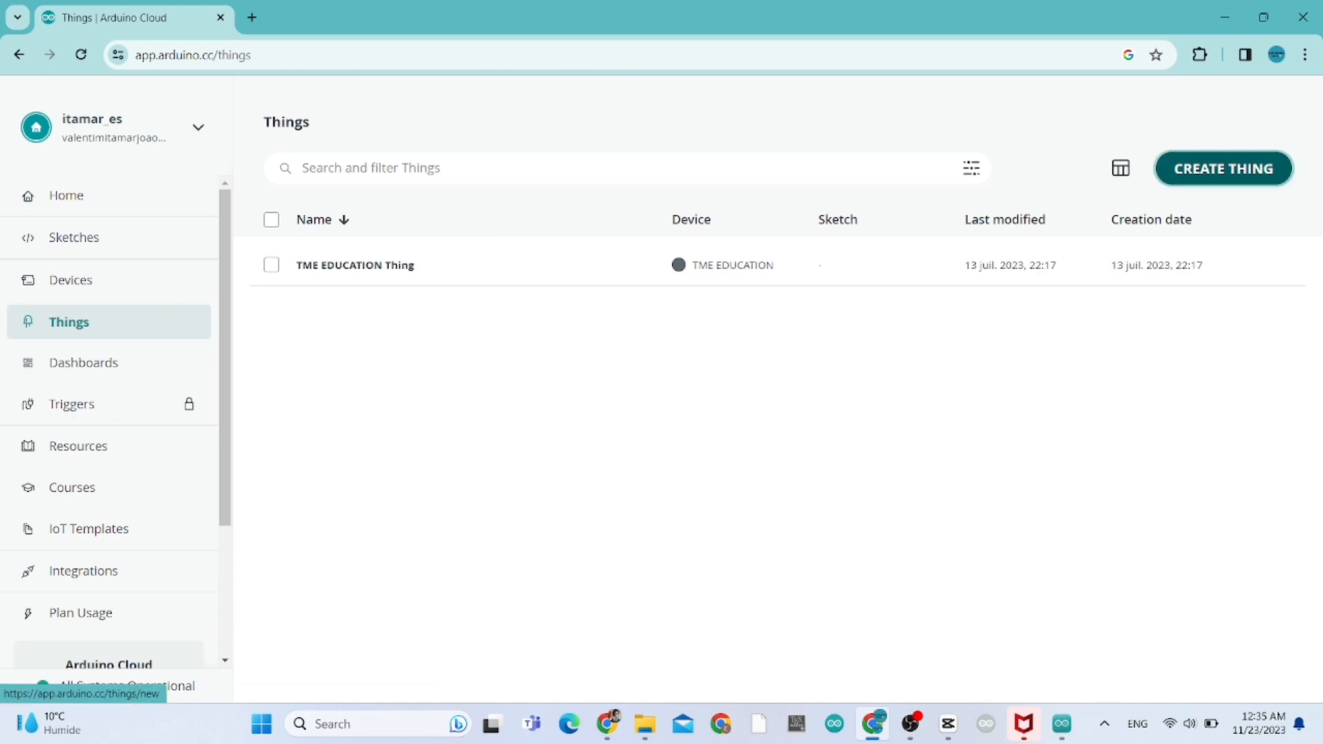
pyautogui.click(1223, 168)
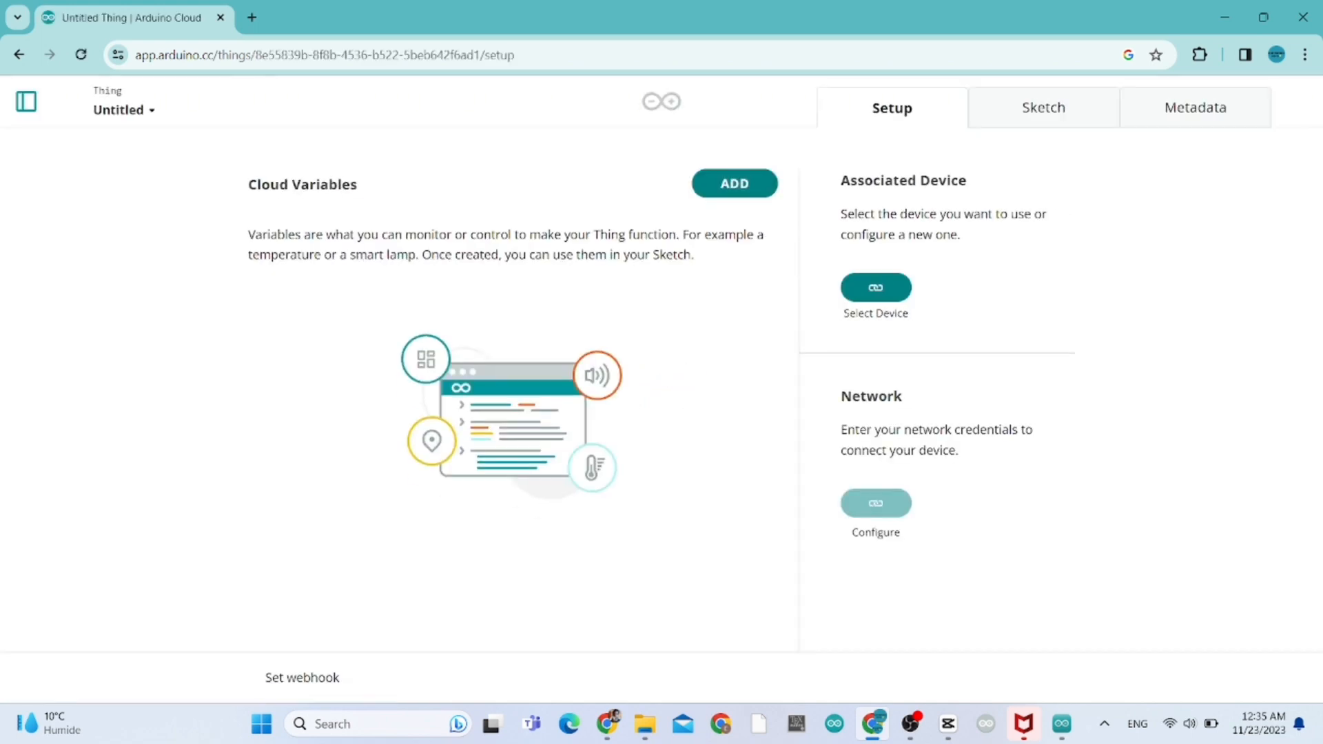
# Rename the untitled Thing to 'dcmotorCONTROL'
pyautogui.click(122, 110)
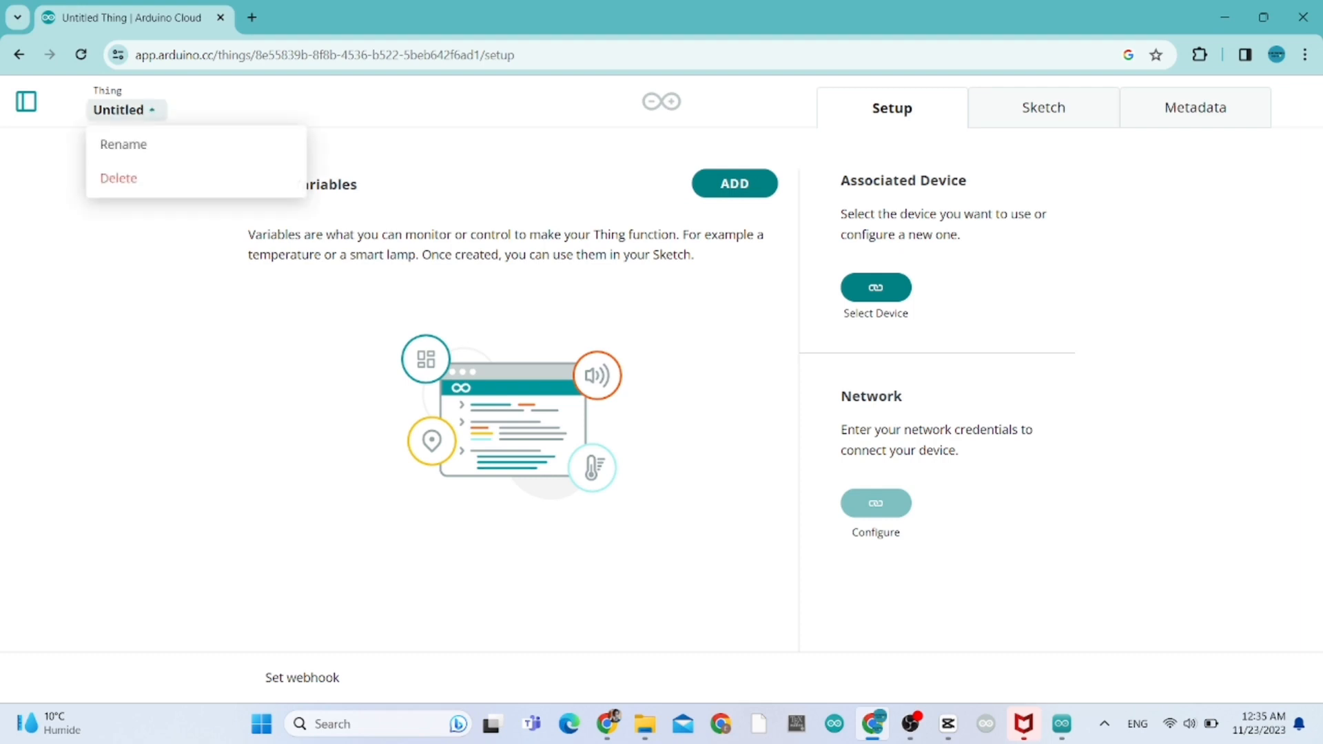
pyautogui.click(123, 144)
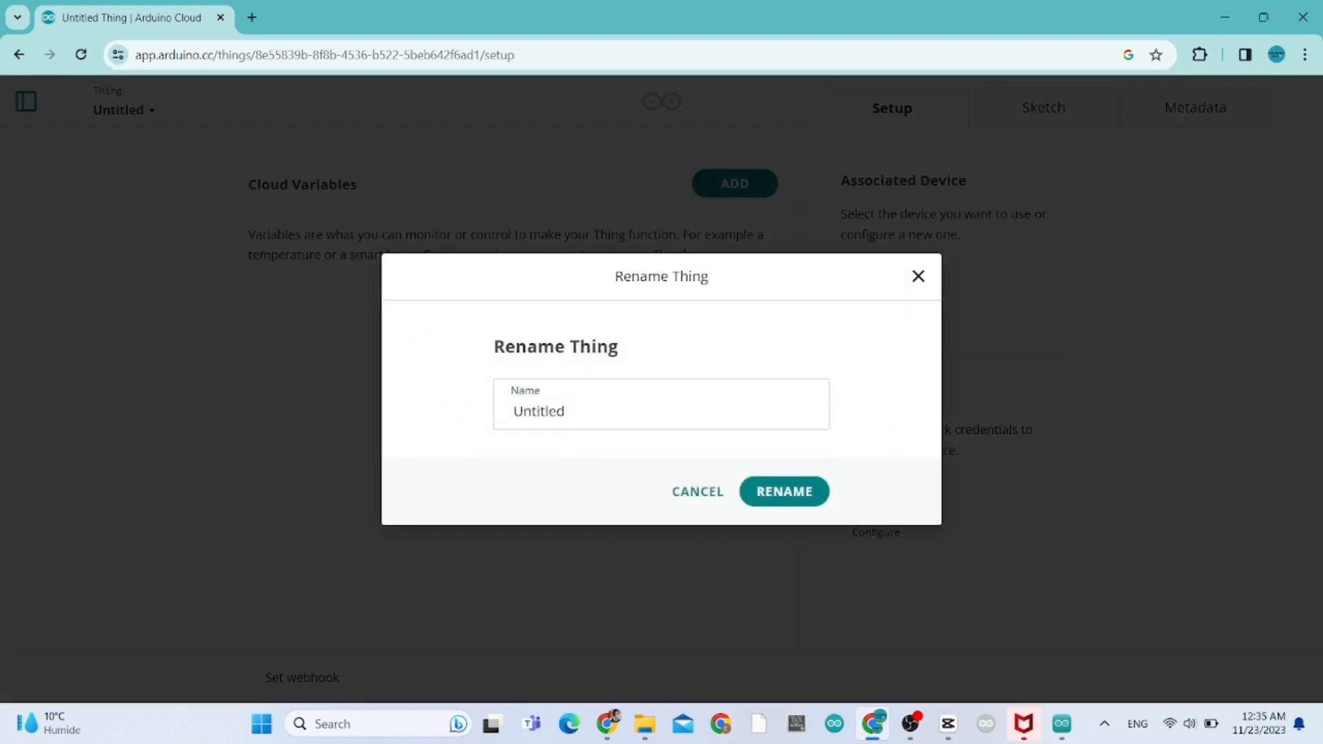
pyautogui.write('d')
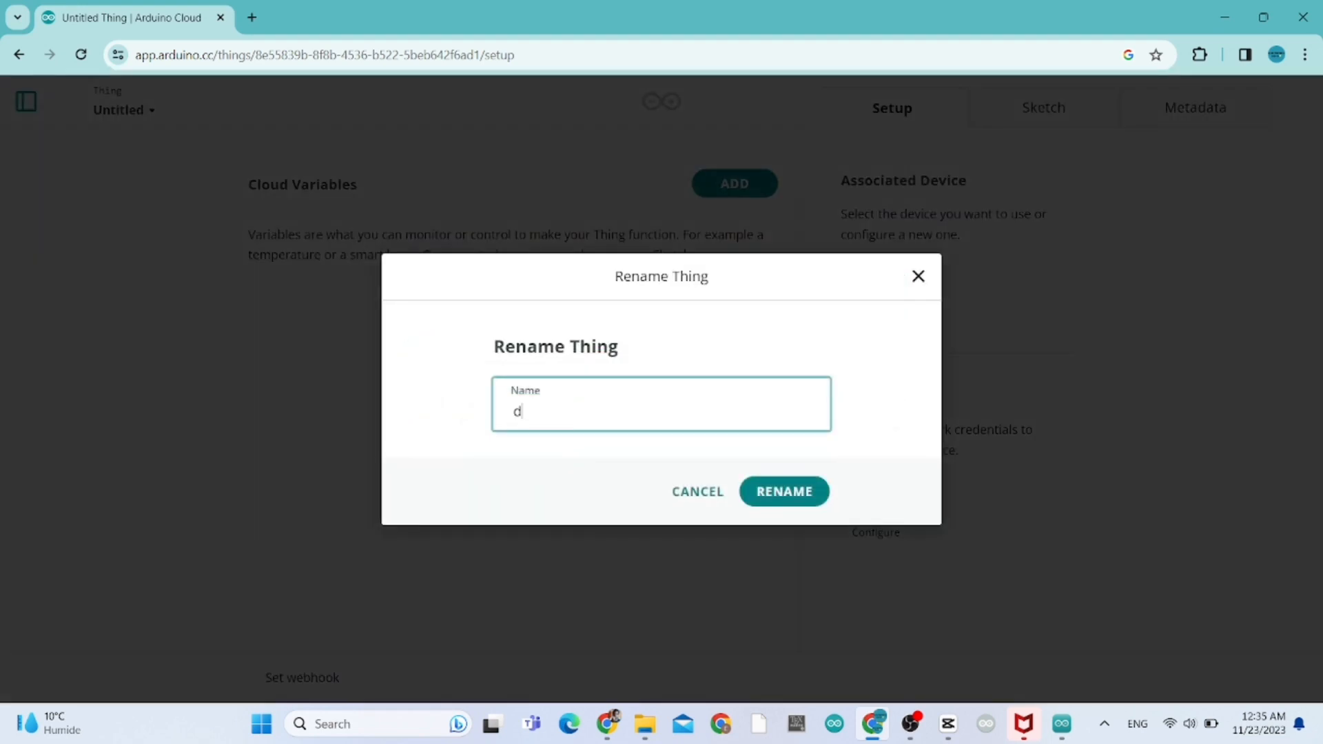
pyautogui.write('cmo')
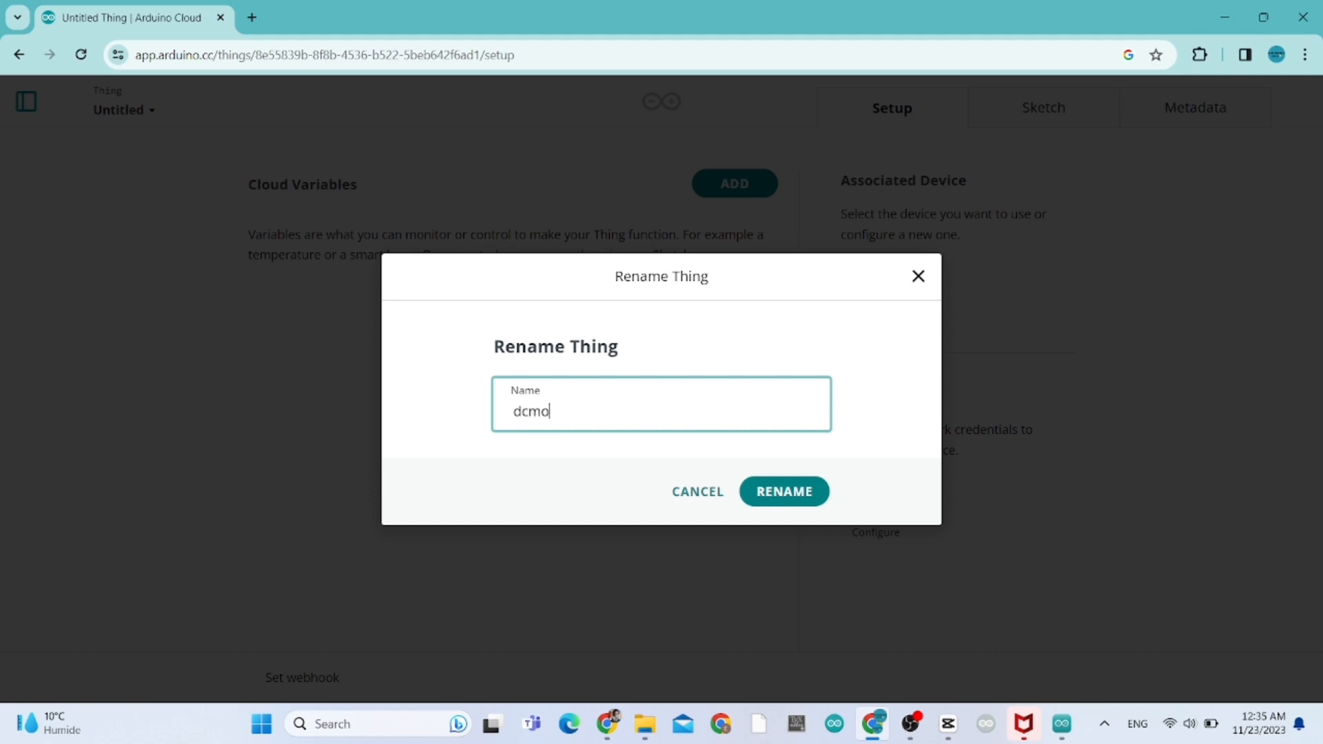
pyautogui.write('motorC')
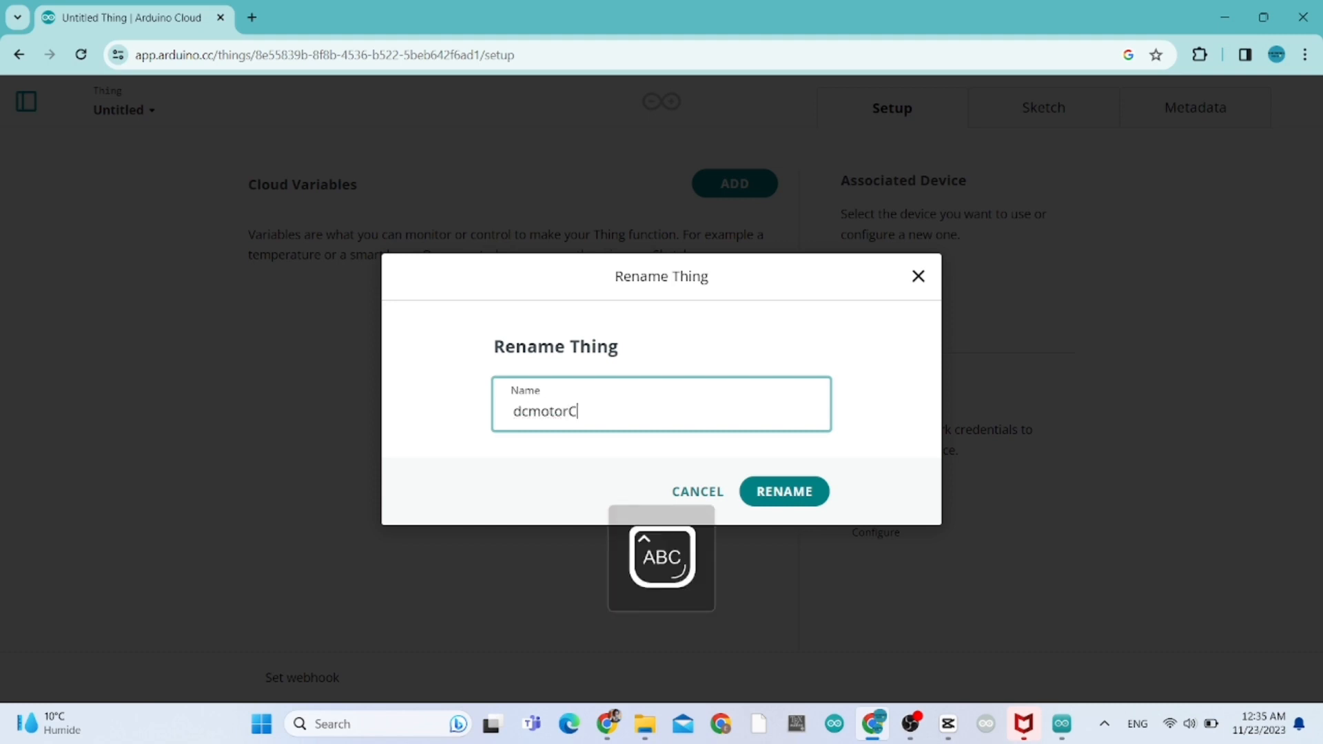
pyautogui.write('ONTROL')
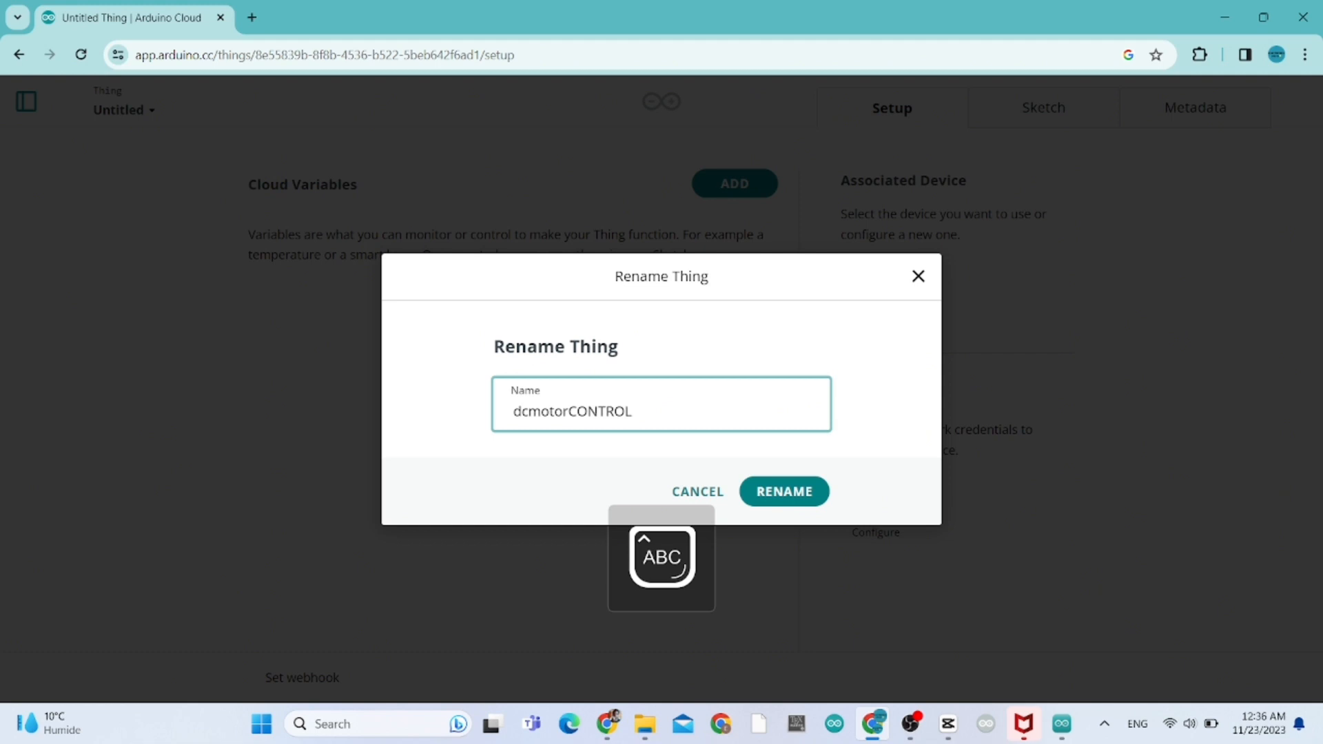
pyautogui.click(782, 492)
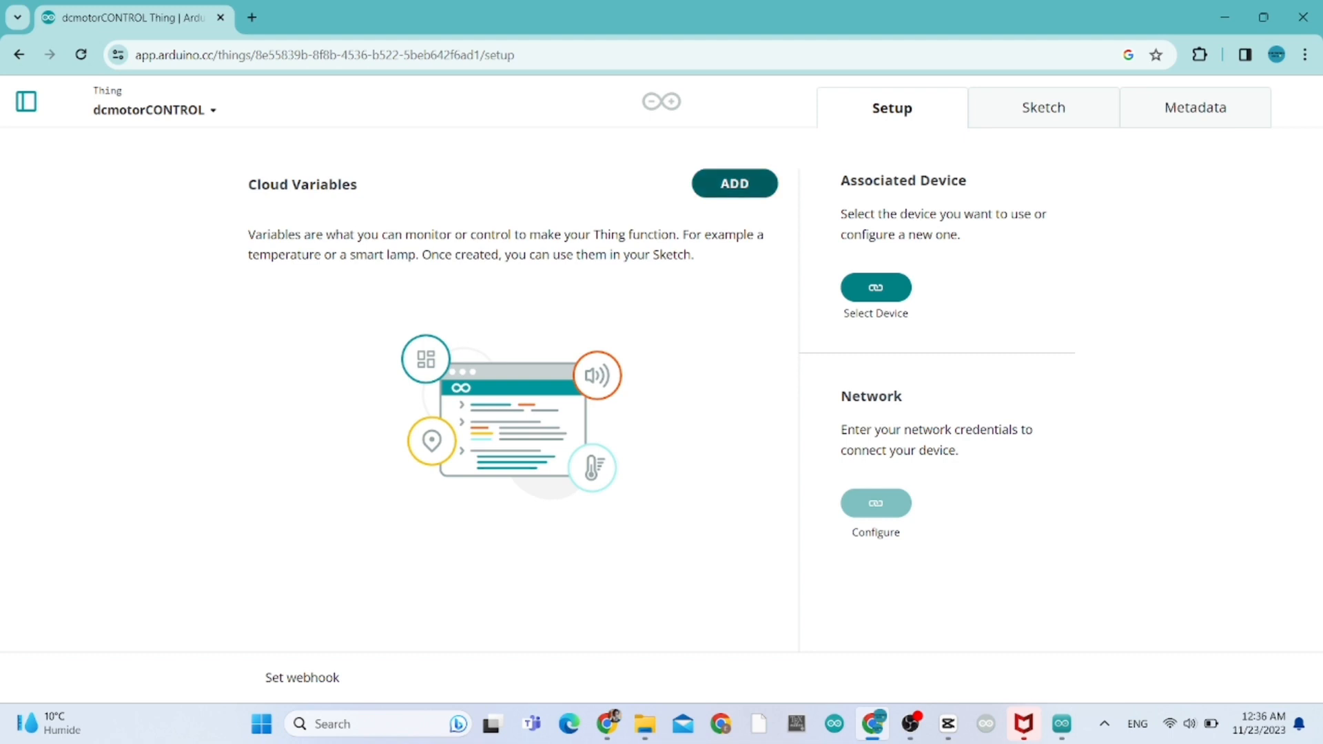
# Add a cloud variable named PWMsignal of type Integer Number
pyautogui.write('P')
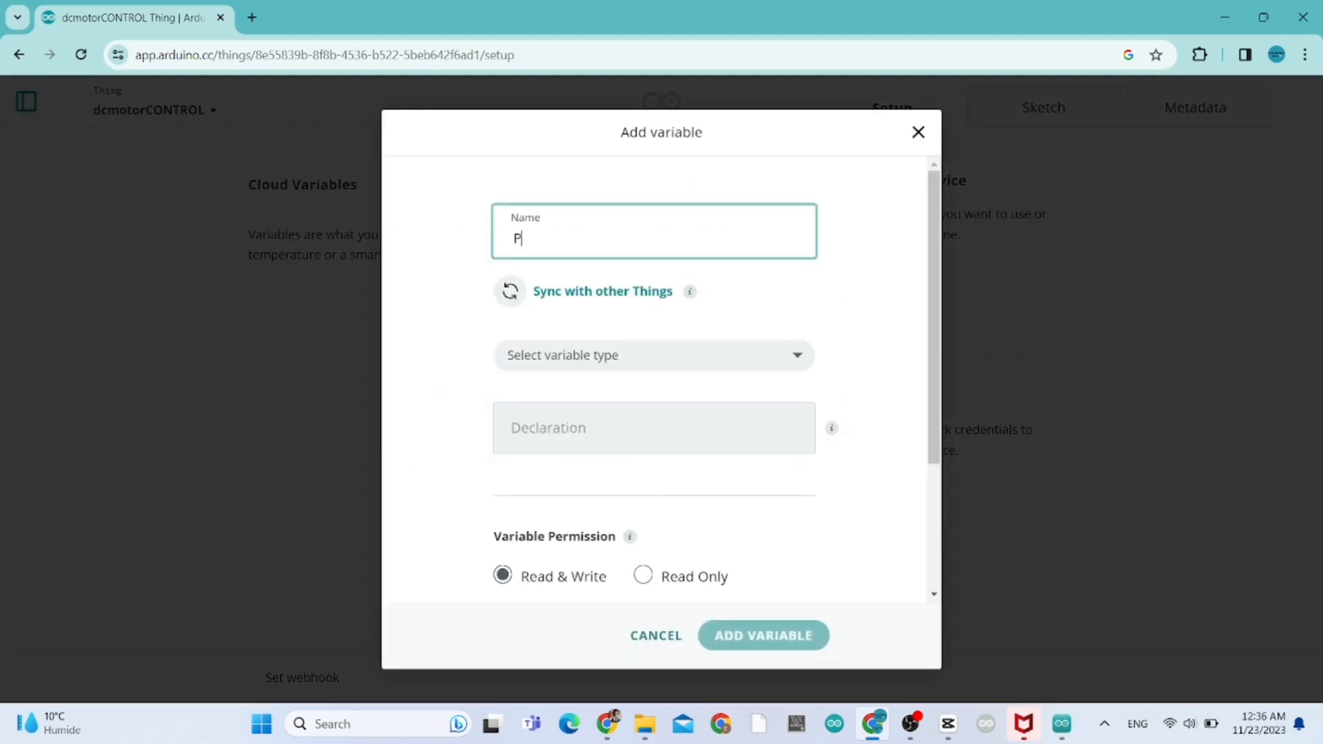
pyautogui.write('WMsig')
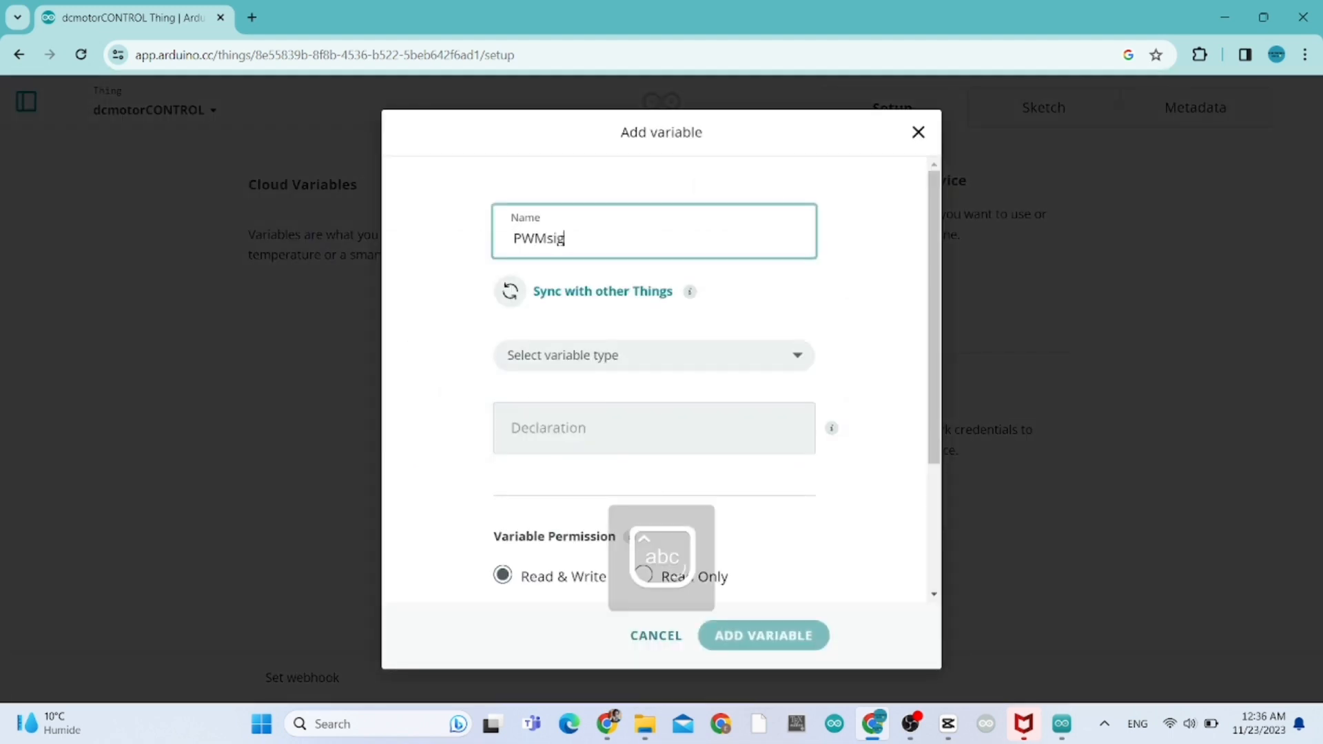
pyautogui.write('nal')
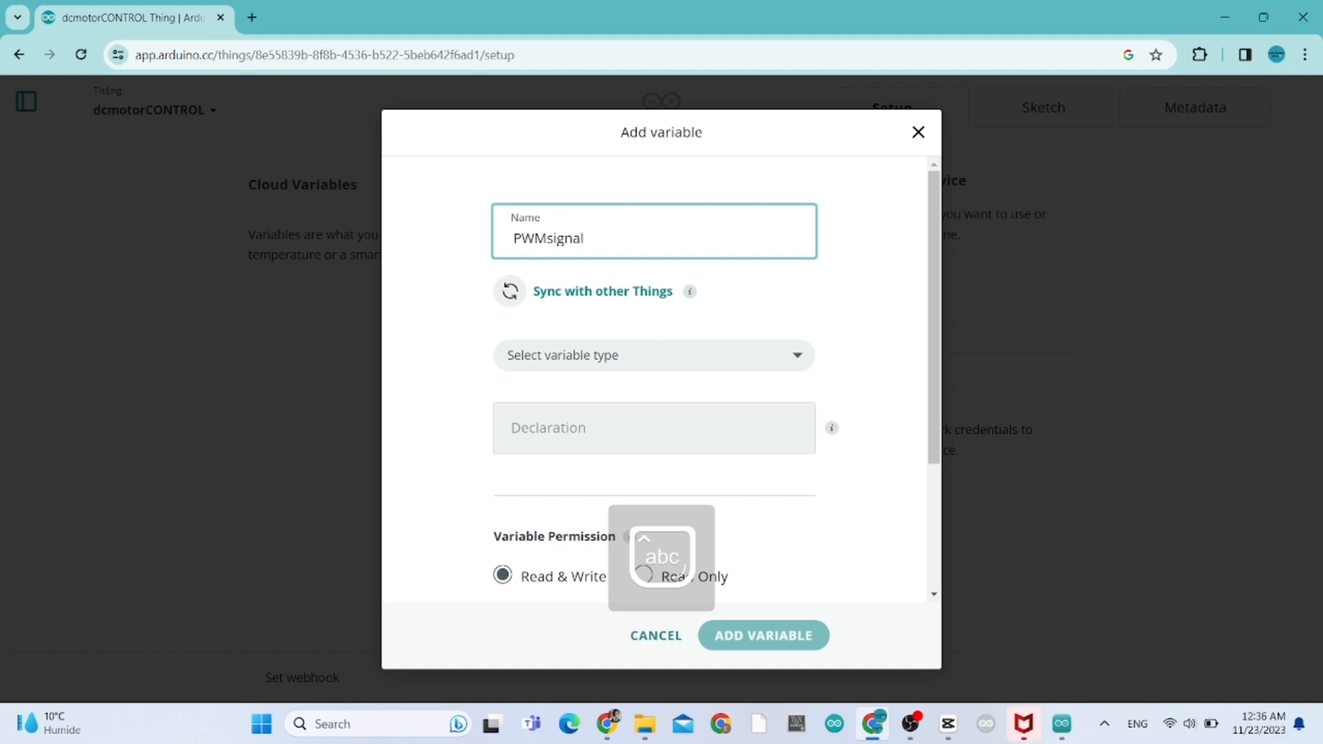
pyautogui.click(653, 354)
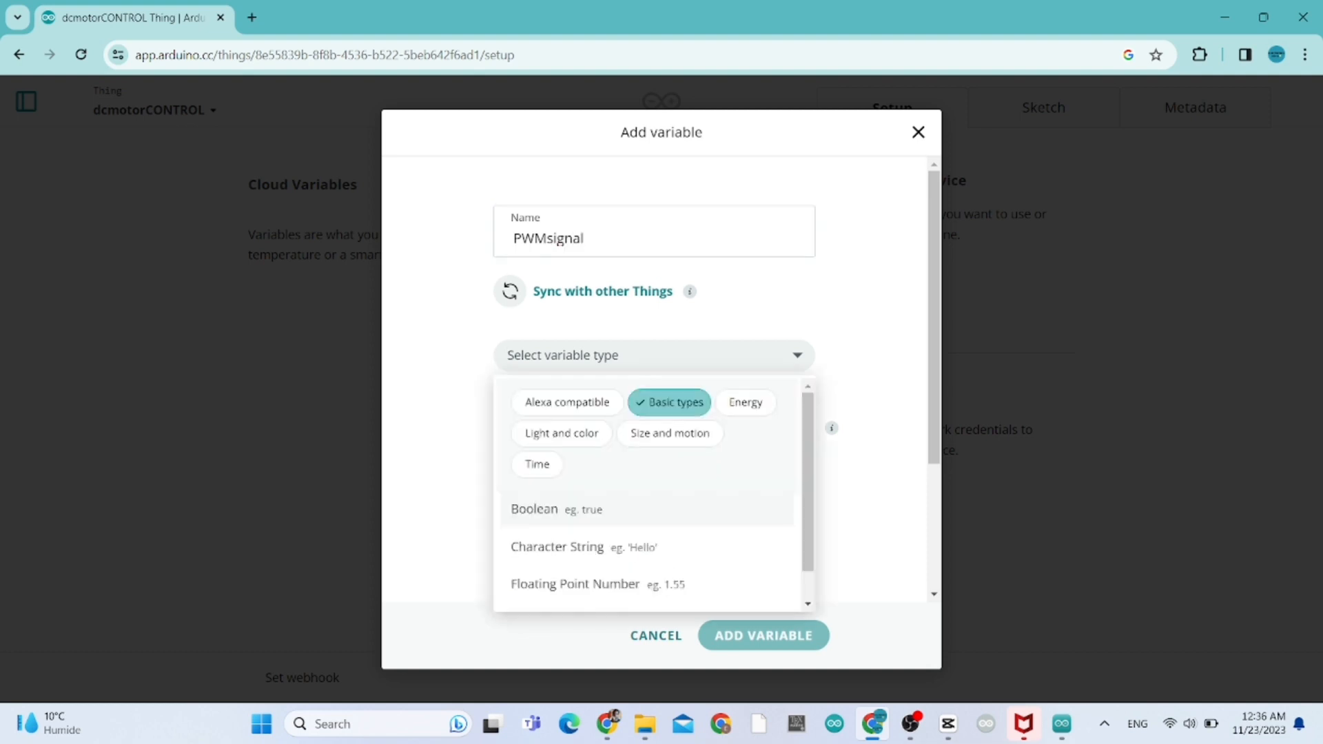
pyautogui.scroll(-3)
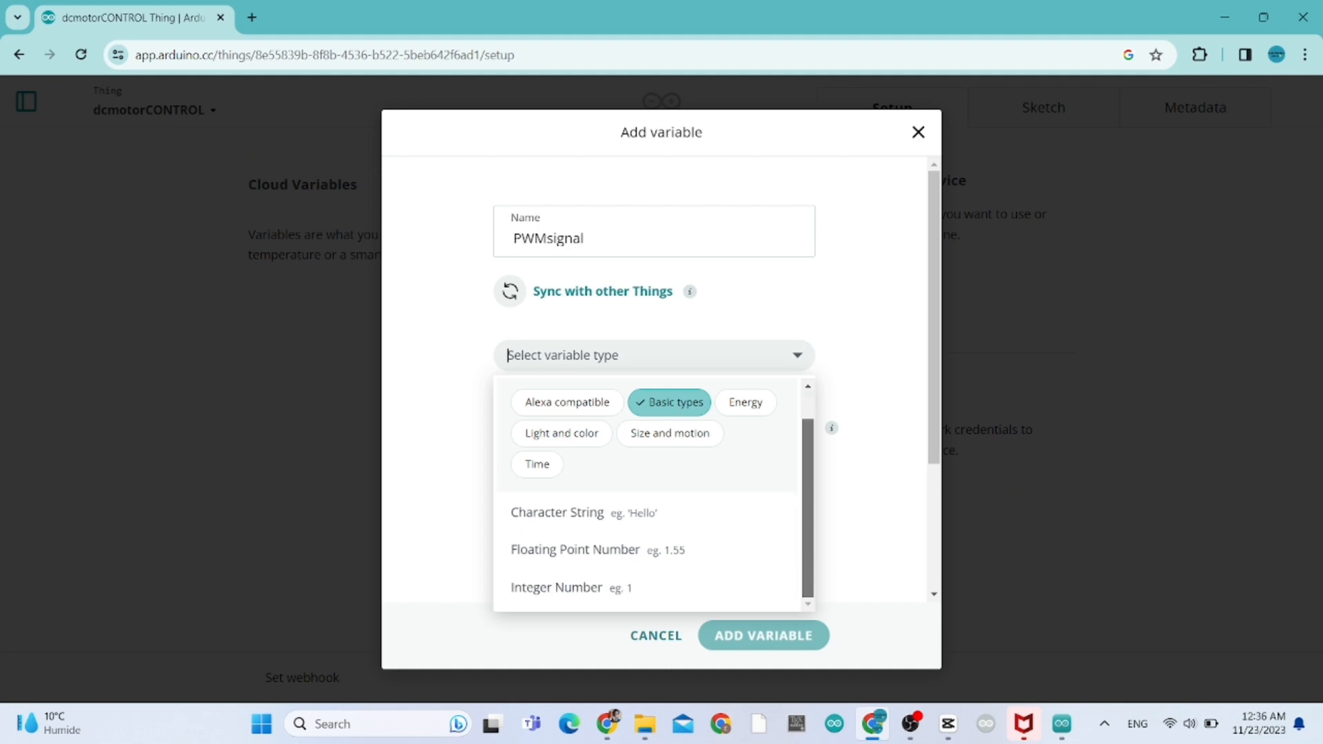
pyautogui.click(557, 587)
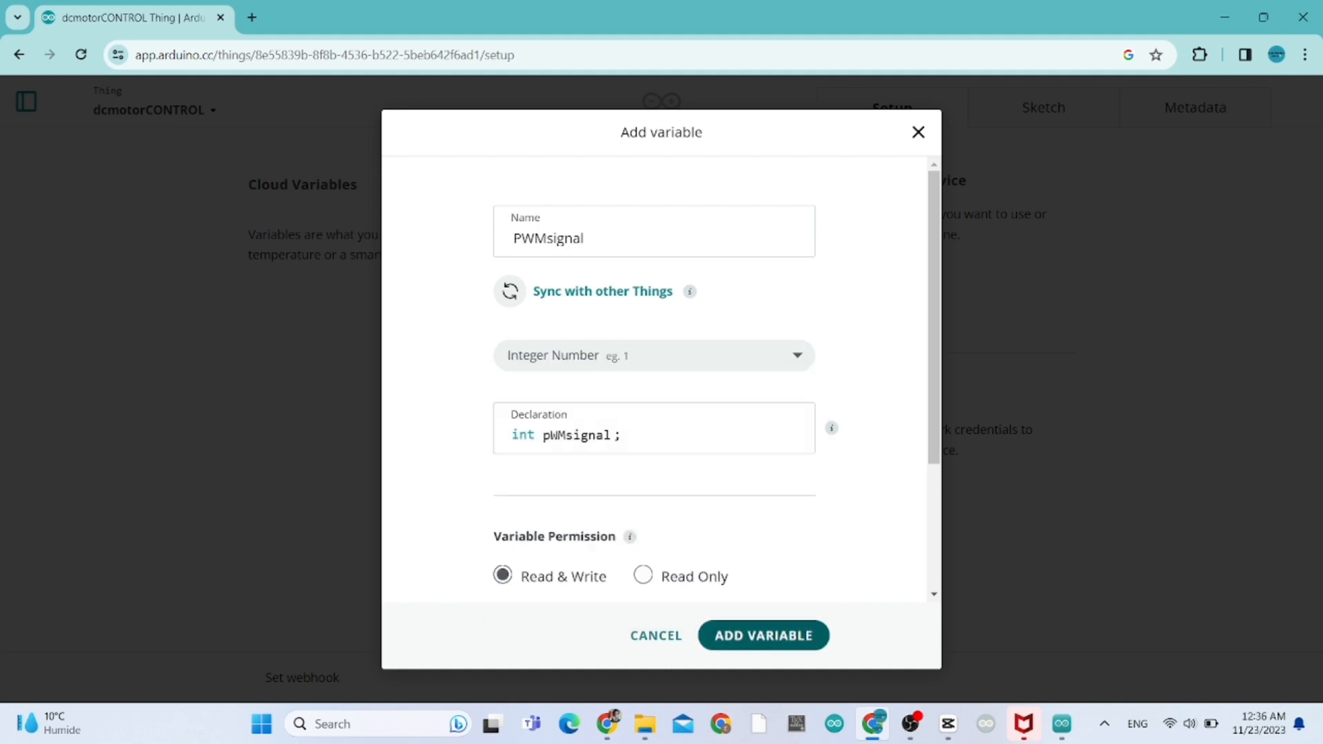
pyautogui.click(761, 635)
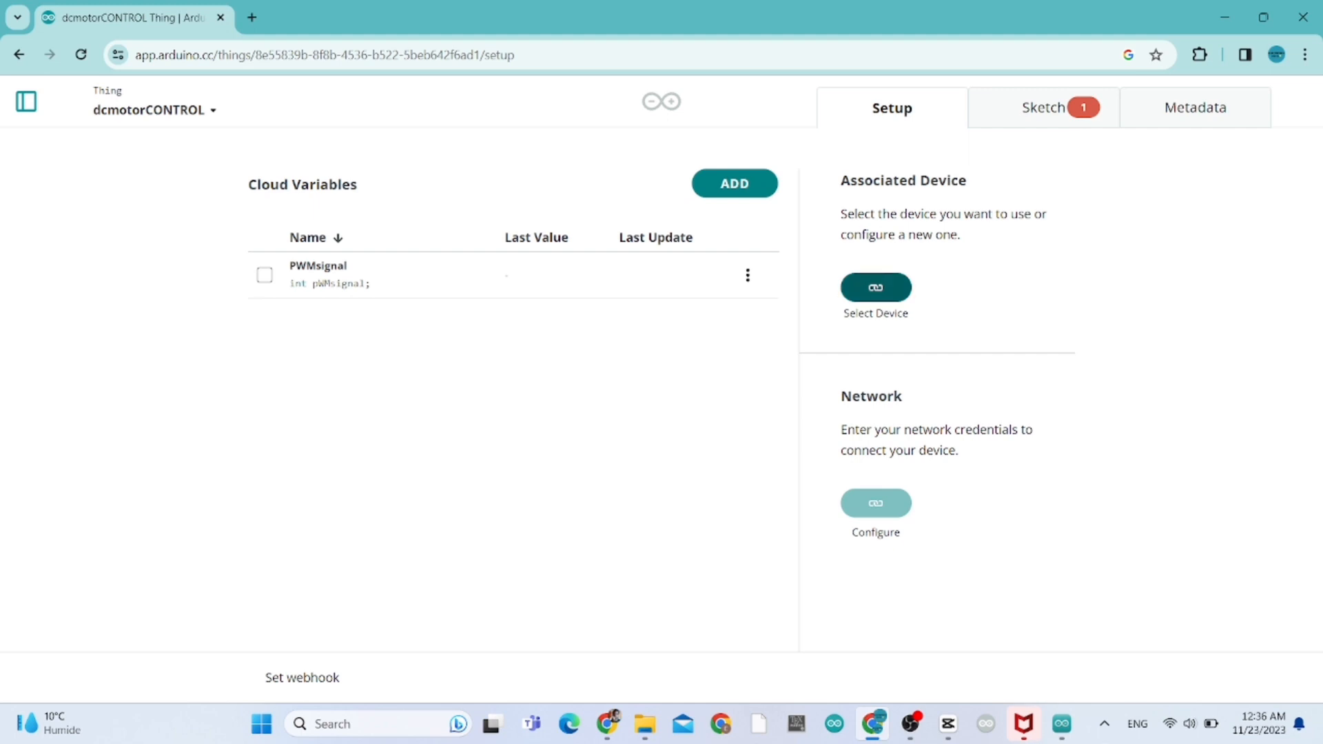
# Start device setup, try ESP32, then pick ESP8266 NodeMCU 1.0 (ESP-12E Module)
pyautogui.click(875, 287)
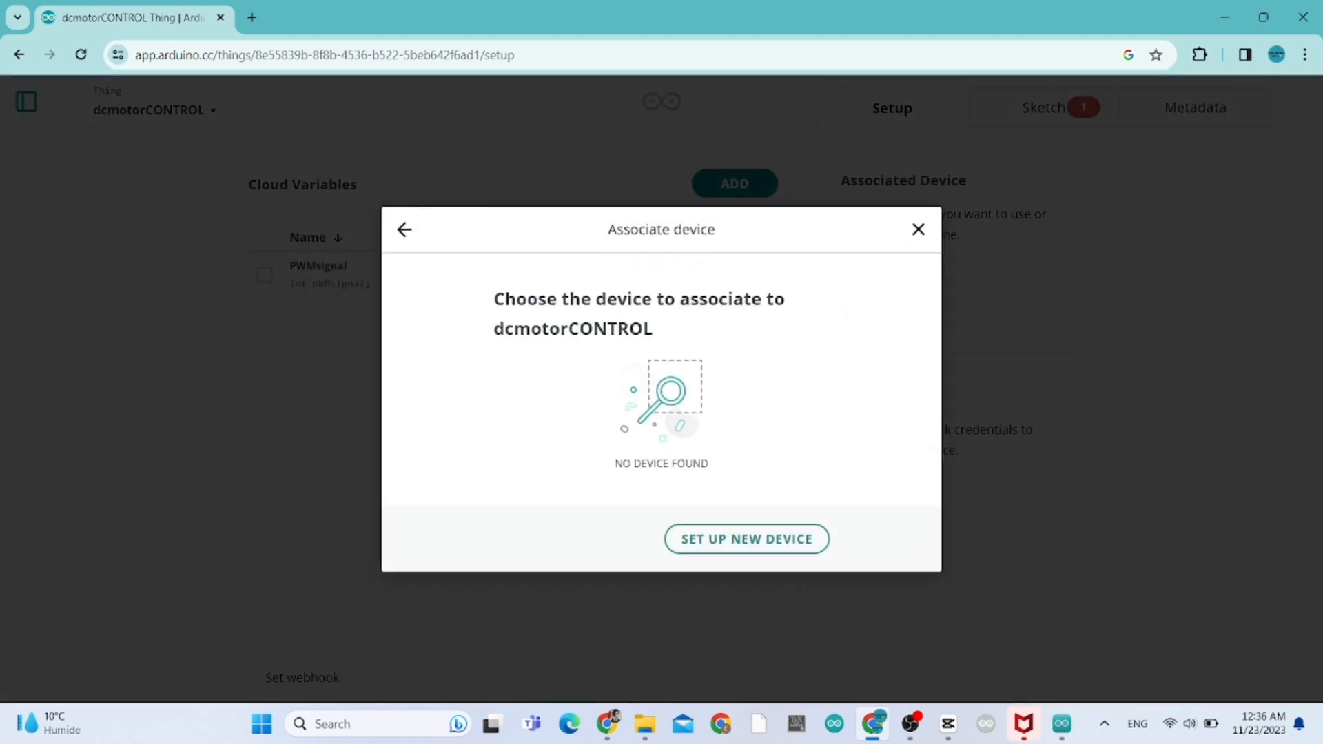
pyautogui.click(745, 538)
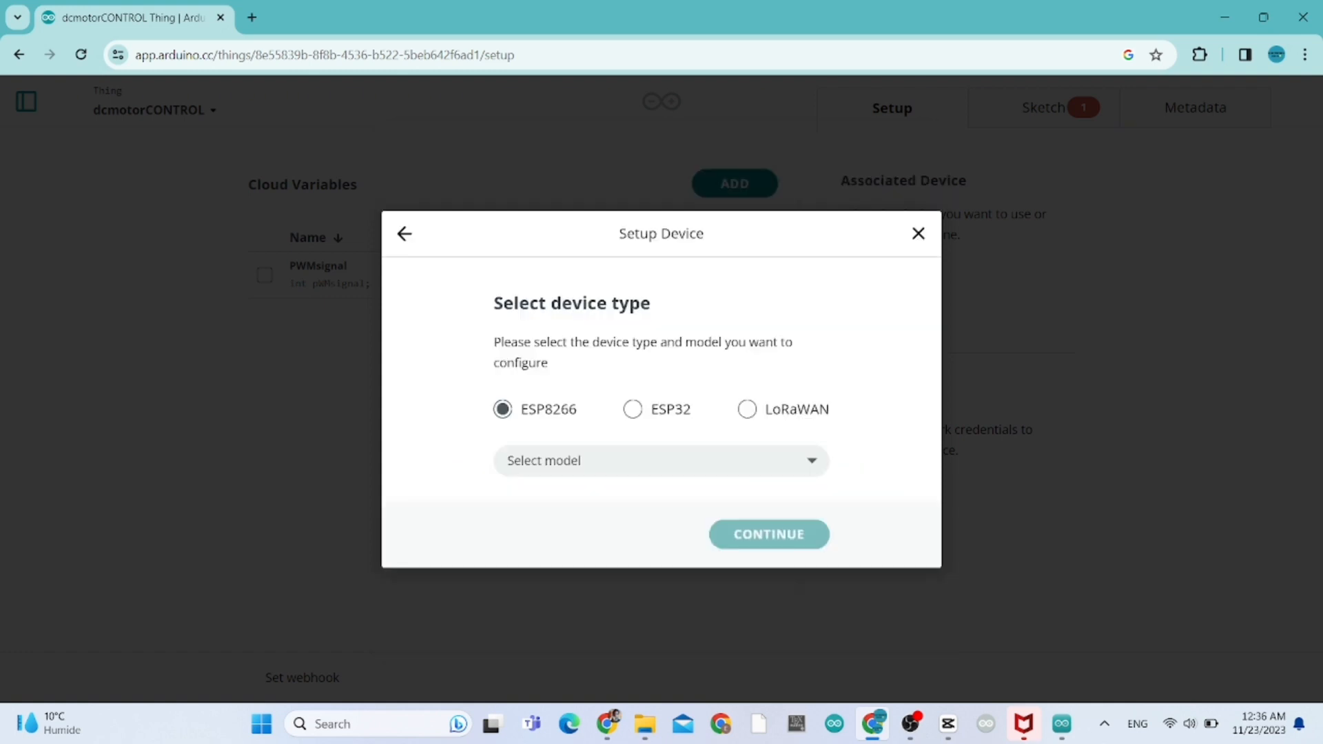
pyautogui.click(632, 409)
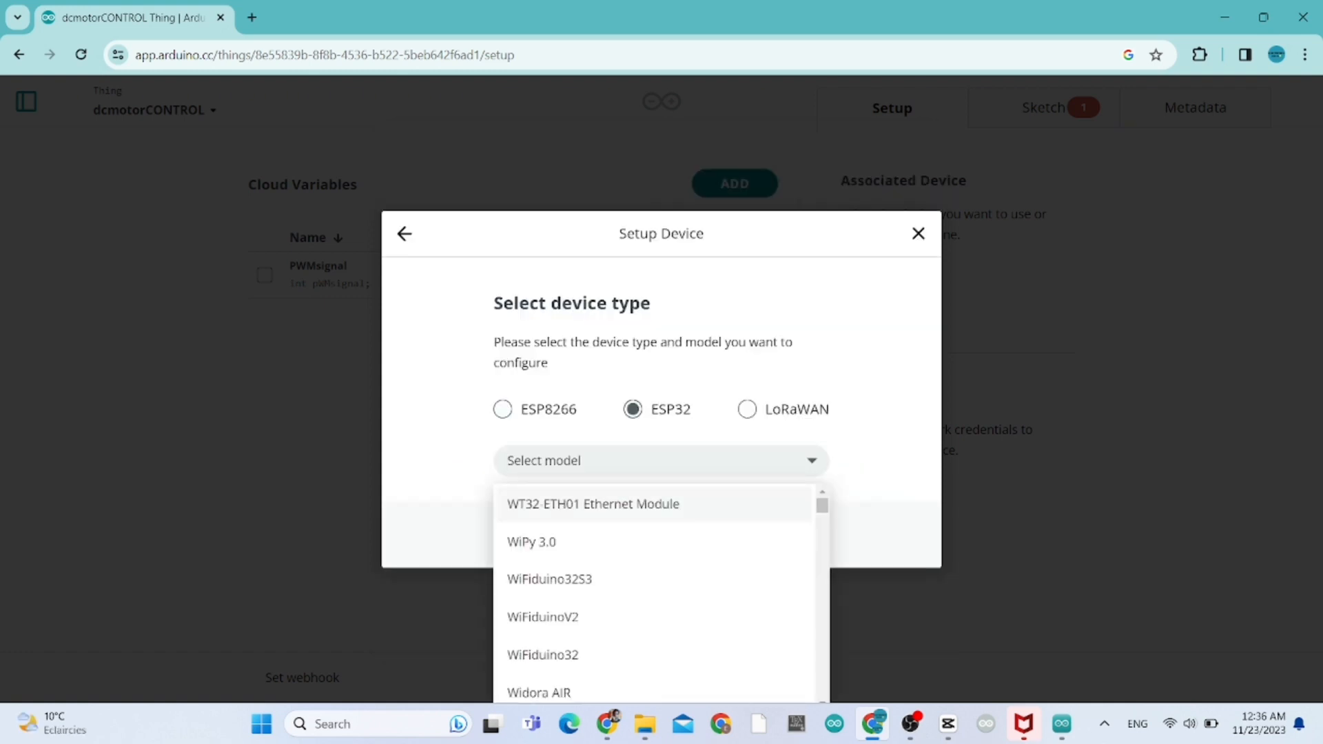
pyautogui.write('esp3')
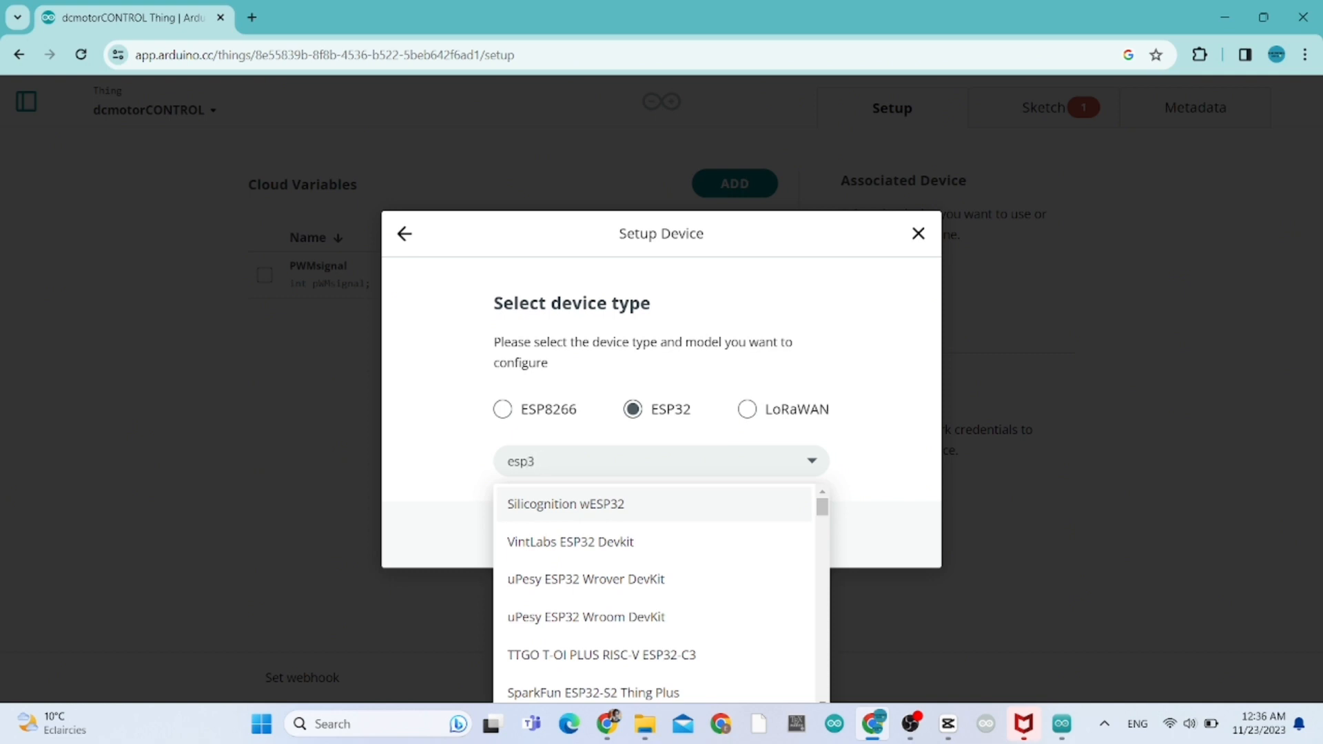
pyautogui.write('node')
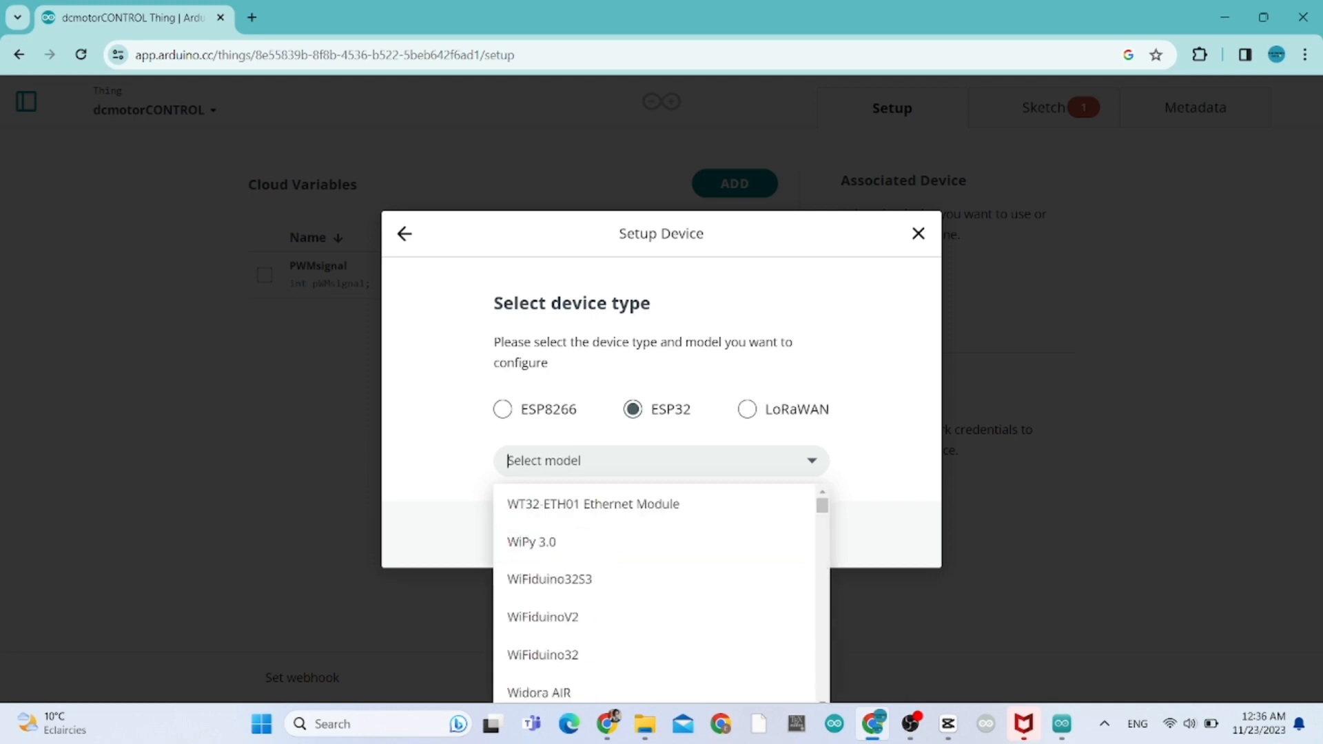
pyautogui.click(502, 409)
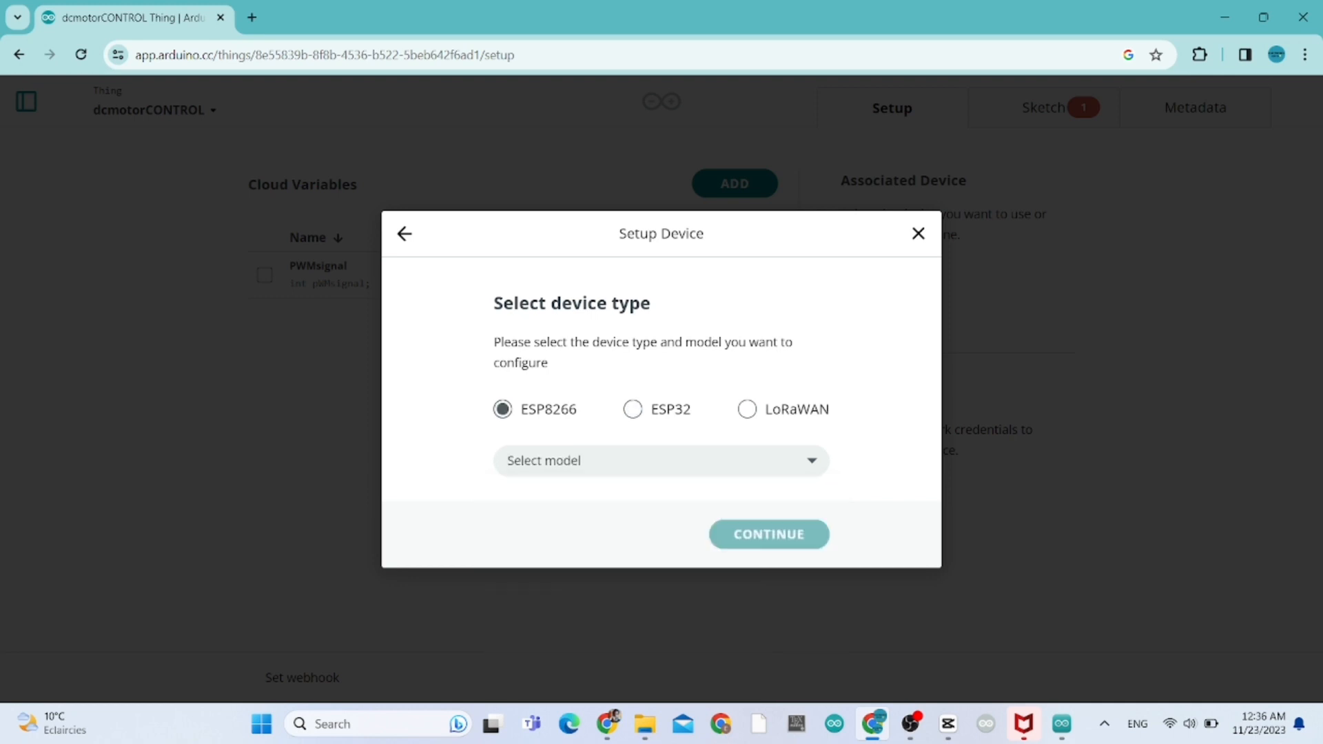
pyautogui.write('nodem')
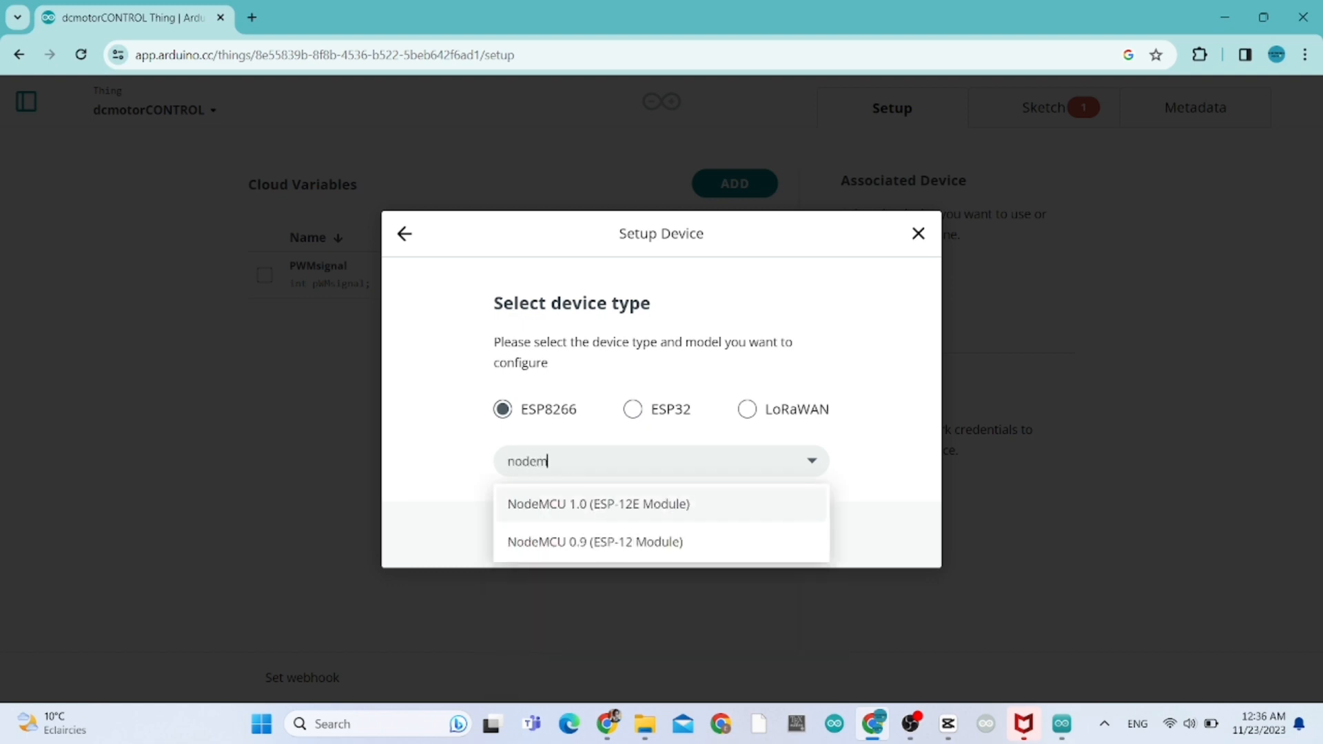
pyautogui.click(599, 504)
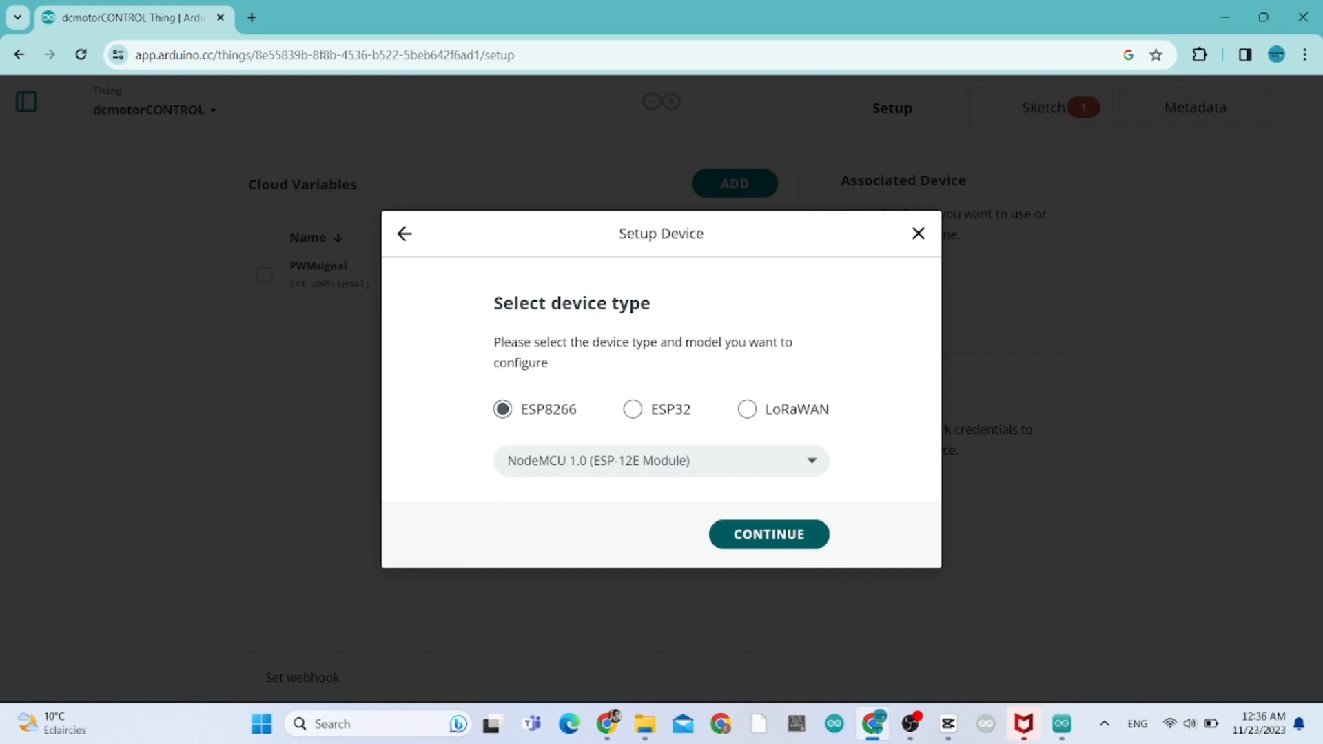
# Name the device dcmotorCONTROL, copy its secret key, and finish device setup
pyautogui.click(767, 533)
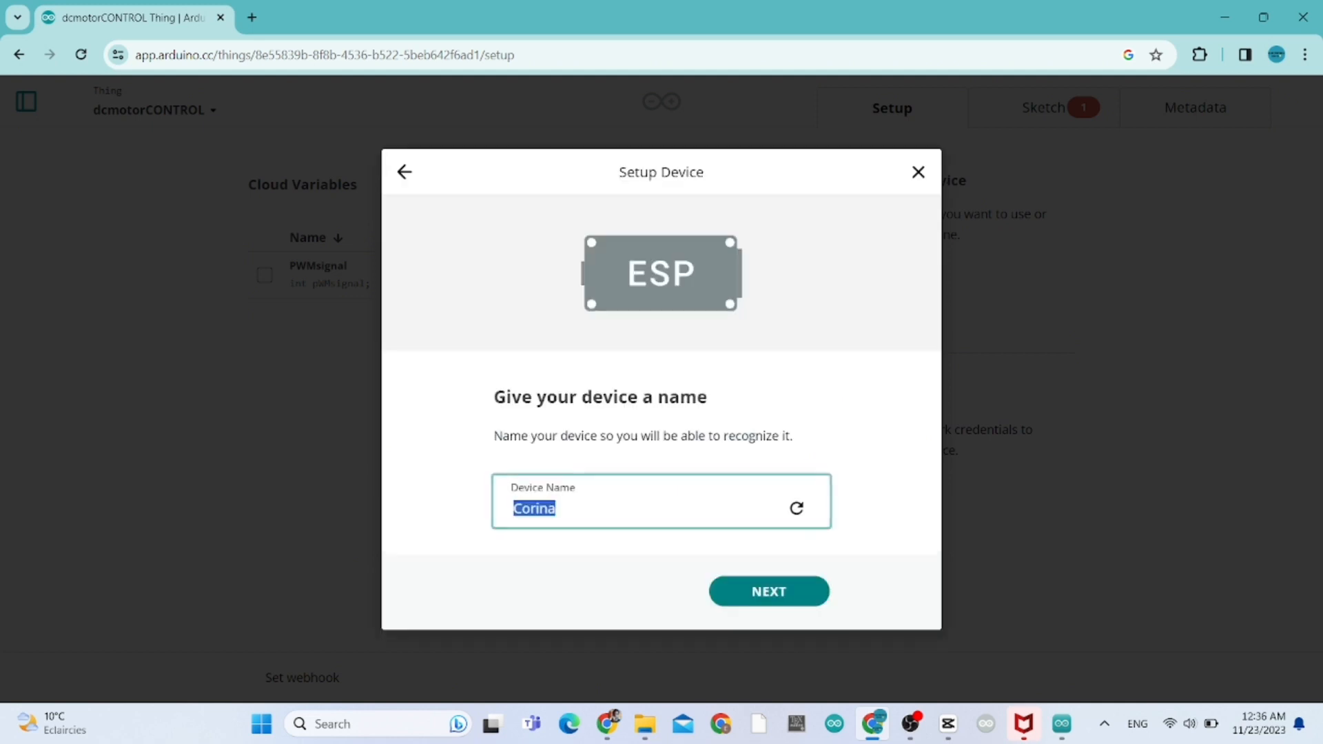
pyautogui.write('dcmotorCONTR')
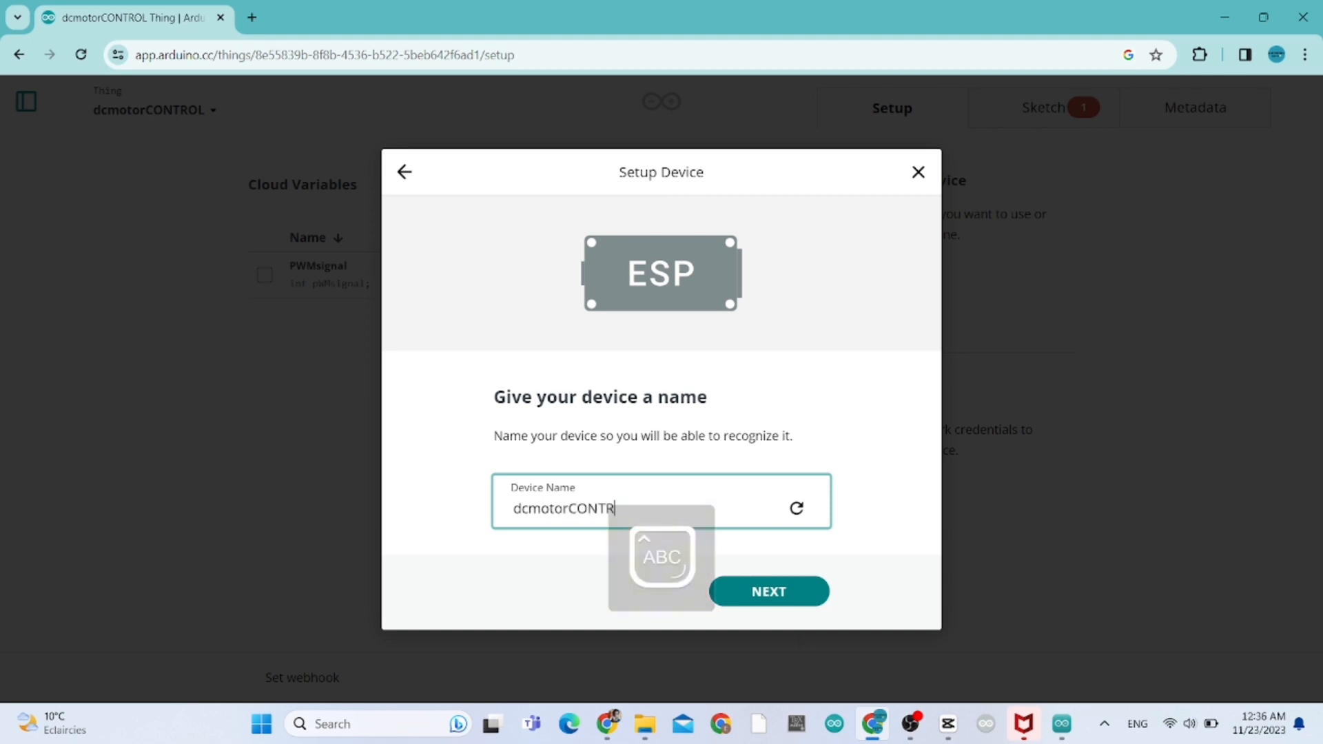
pyautogui.click(767, 590)
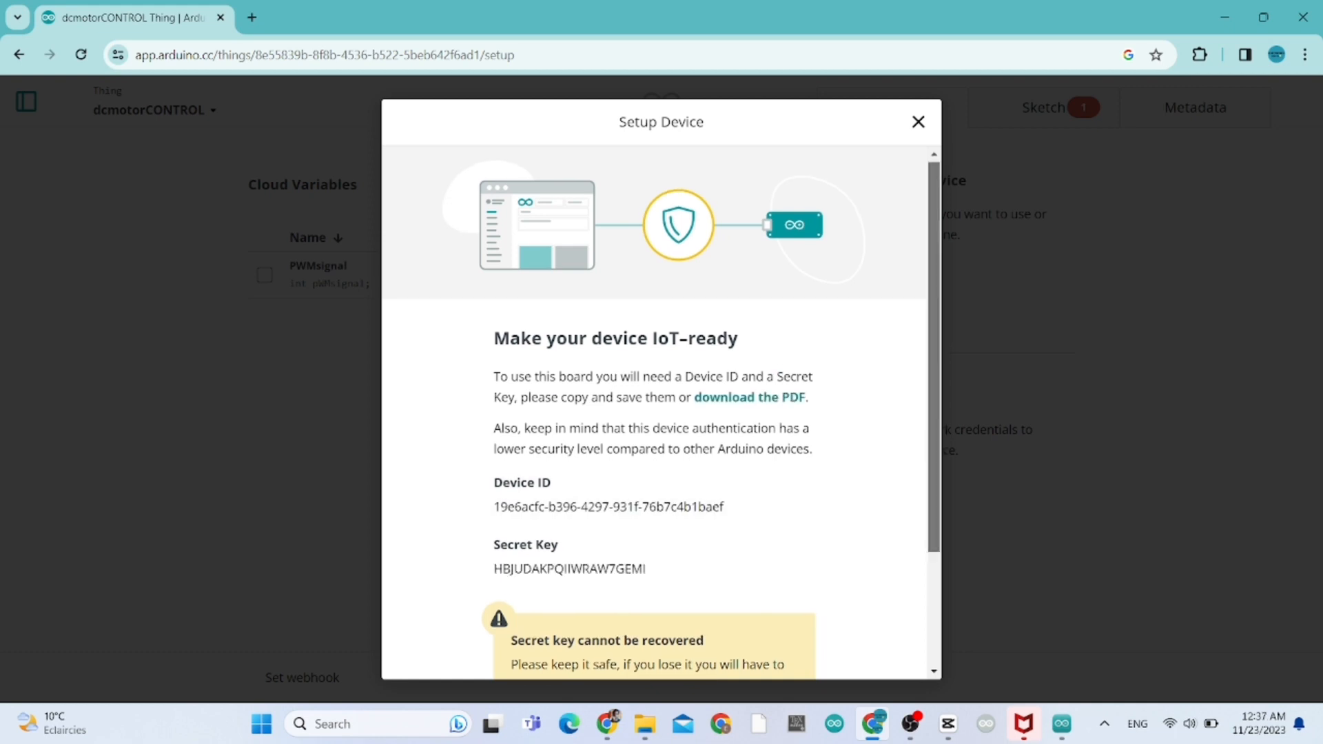
pyautogui.scroll(-3)
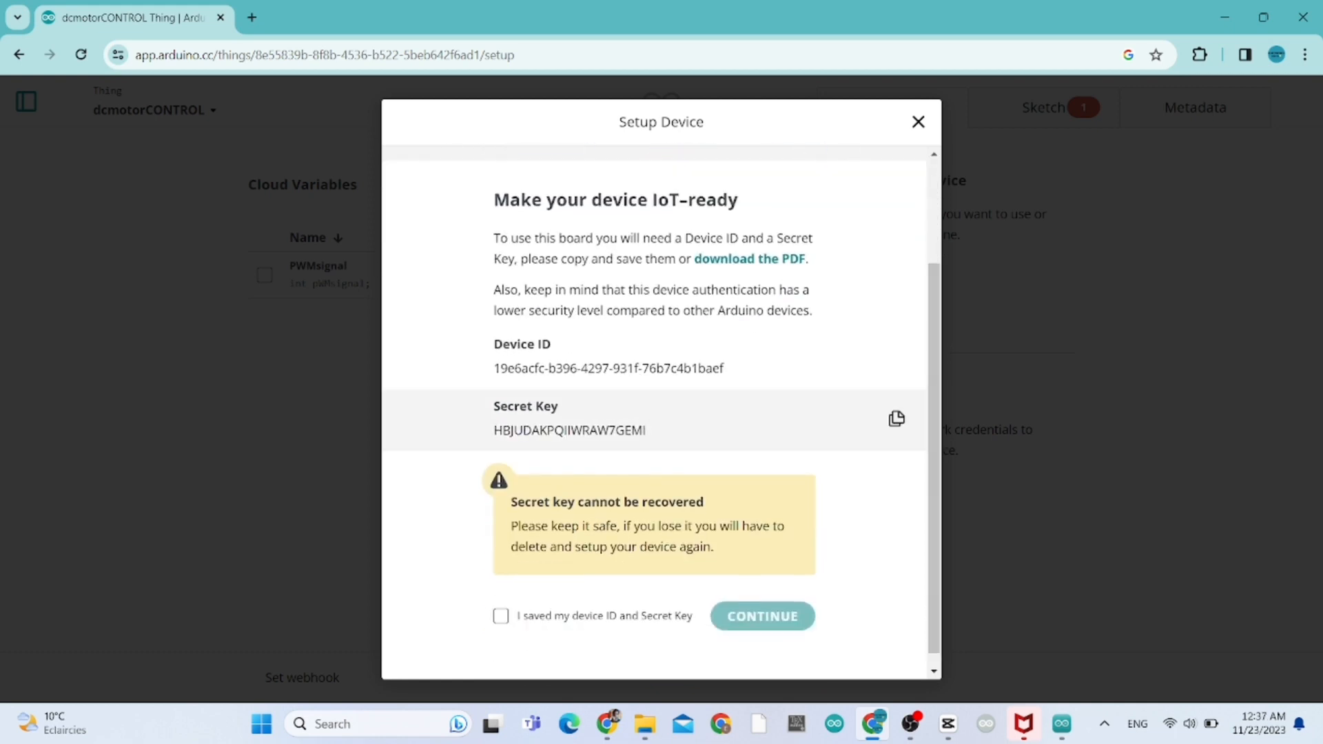
pyautogui.click(896, 418)
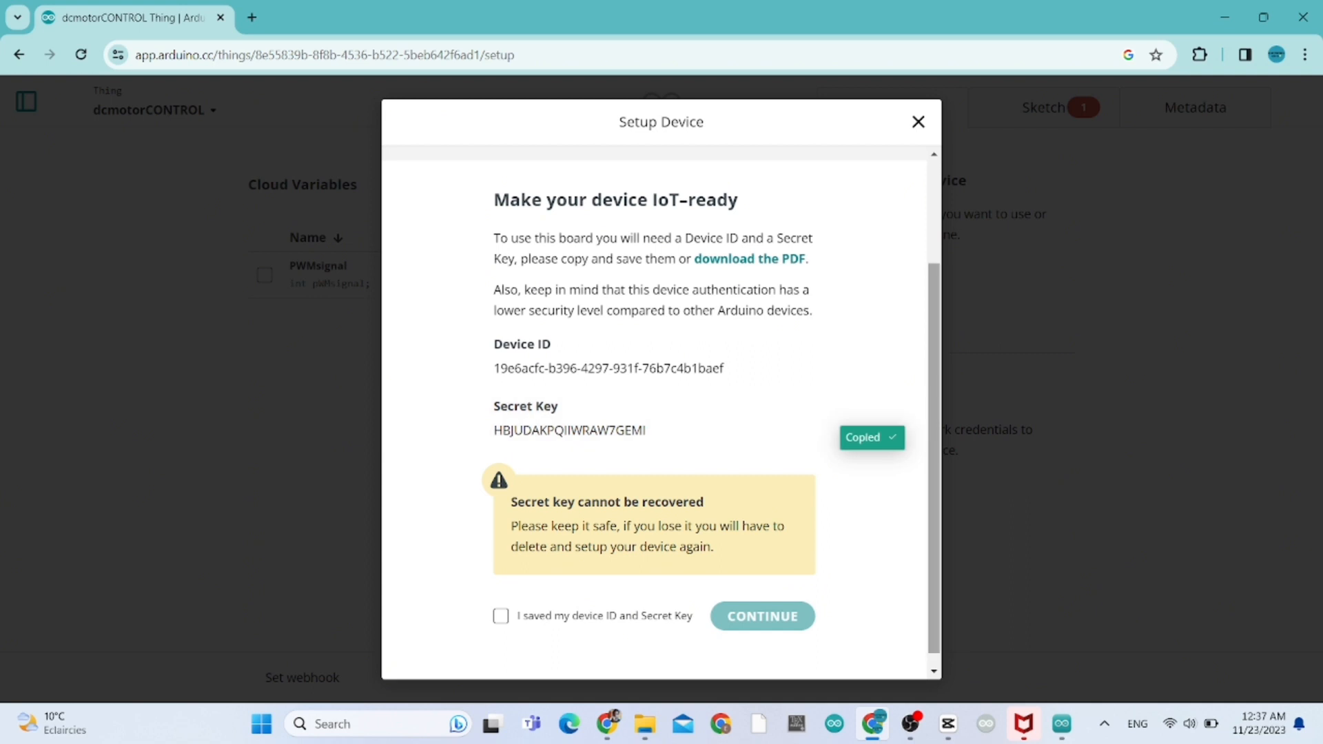
pyautogui.click(501, 616)
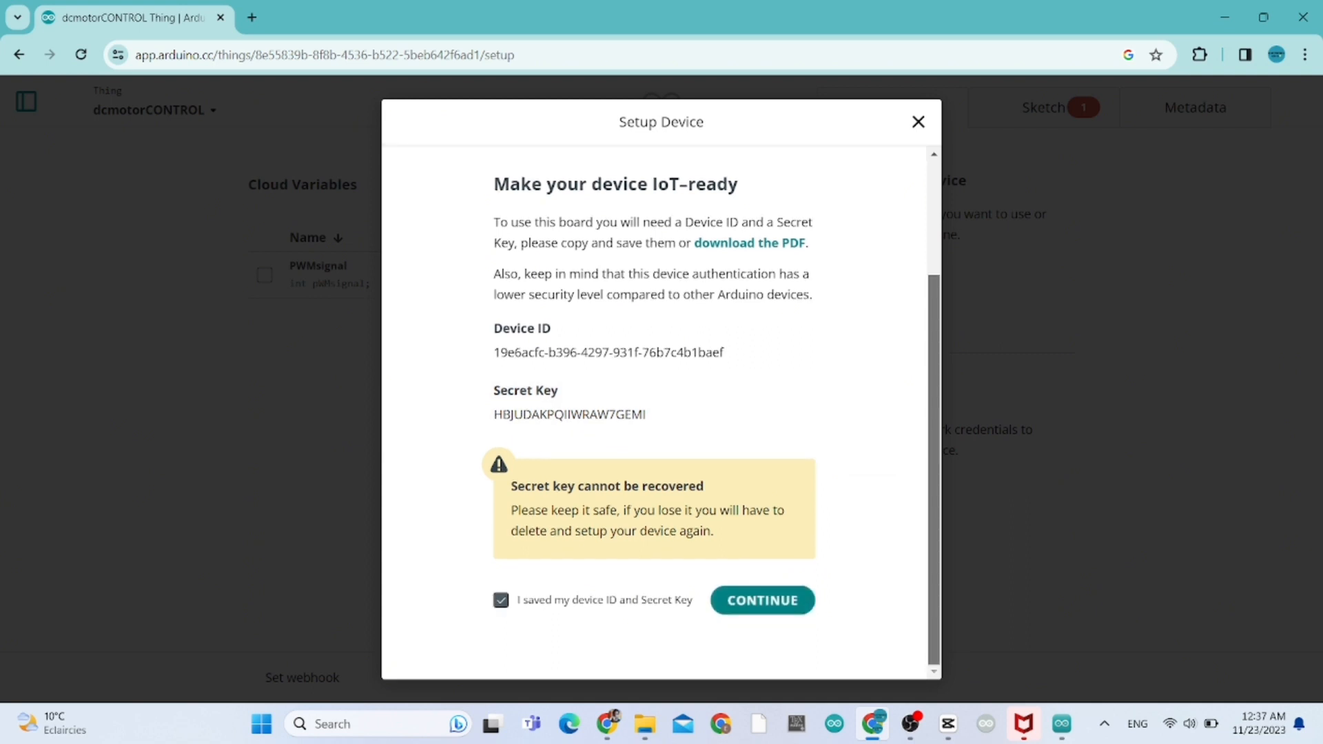
pyautogui.click(760, 600)
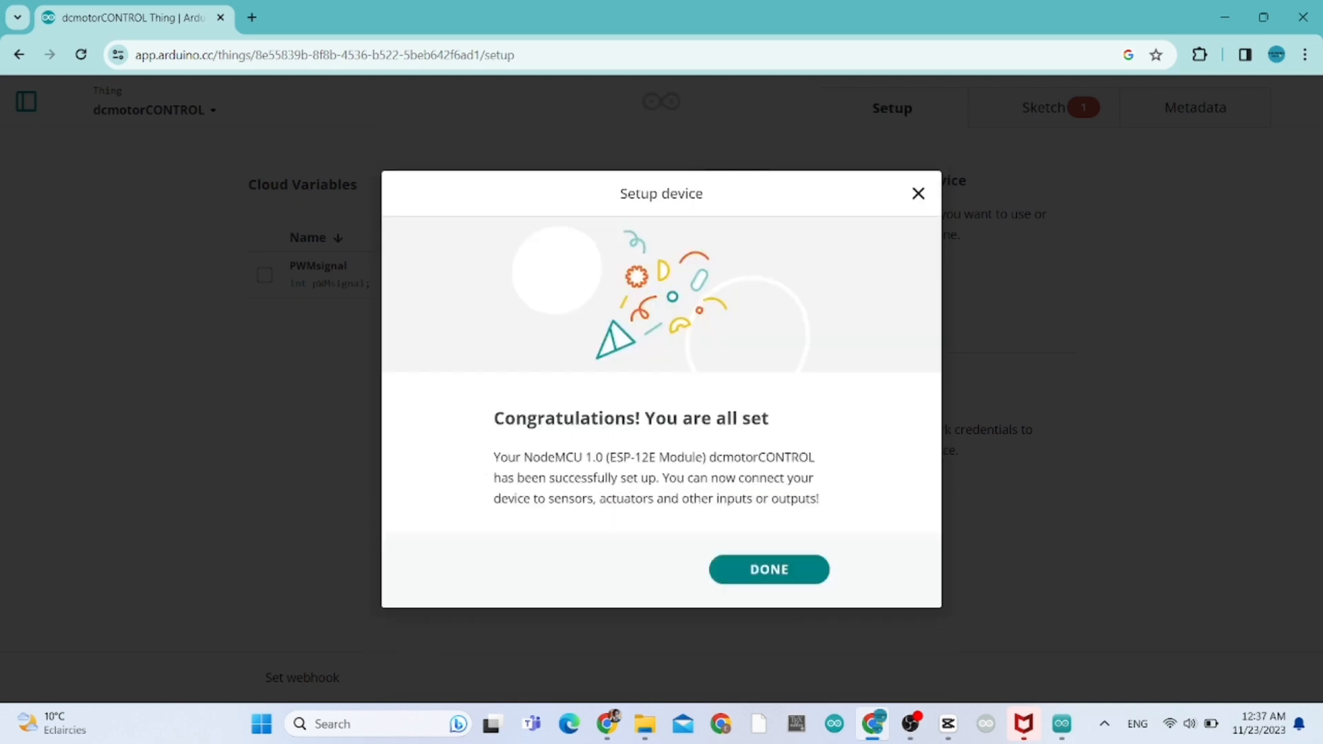
pyautogui.click(767, 568)
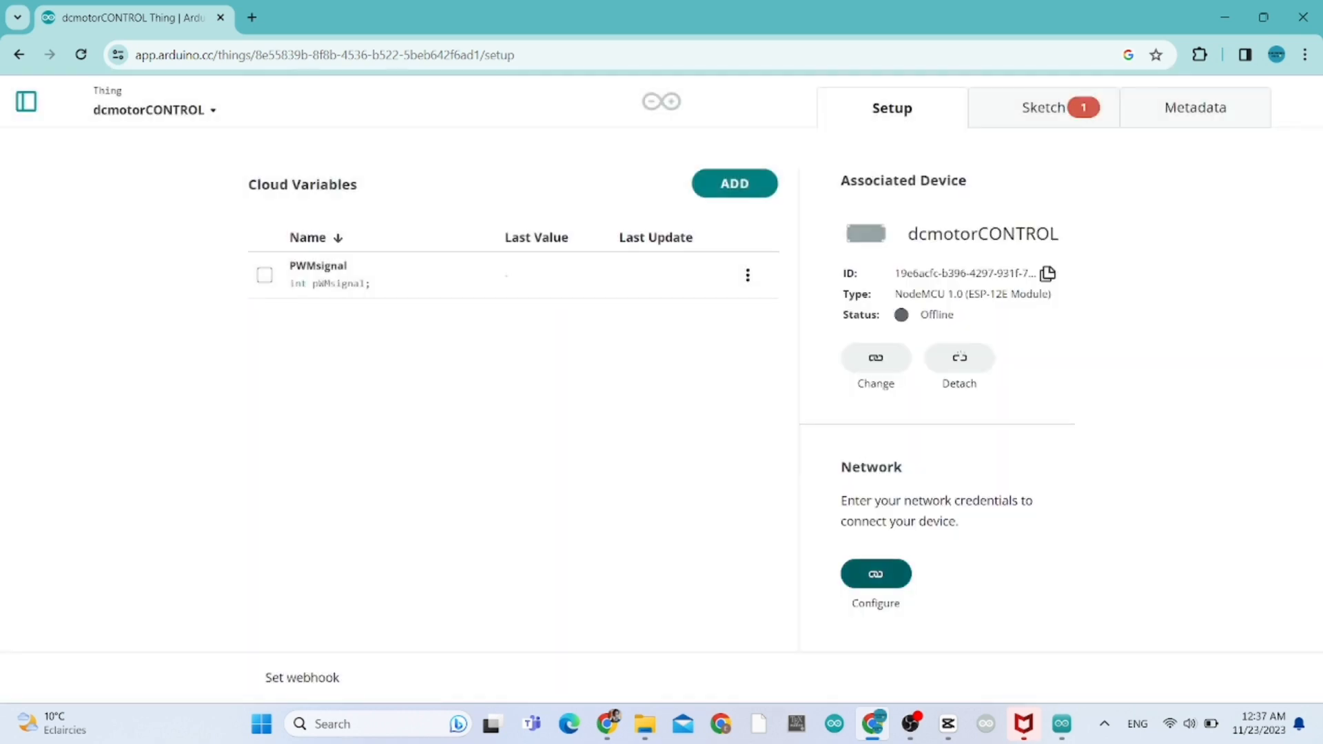
# Open the network credentials form, reveal and trim the Wi-Fi password, then open a new tab
pyautogui.click(875, 579)
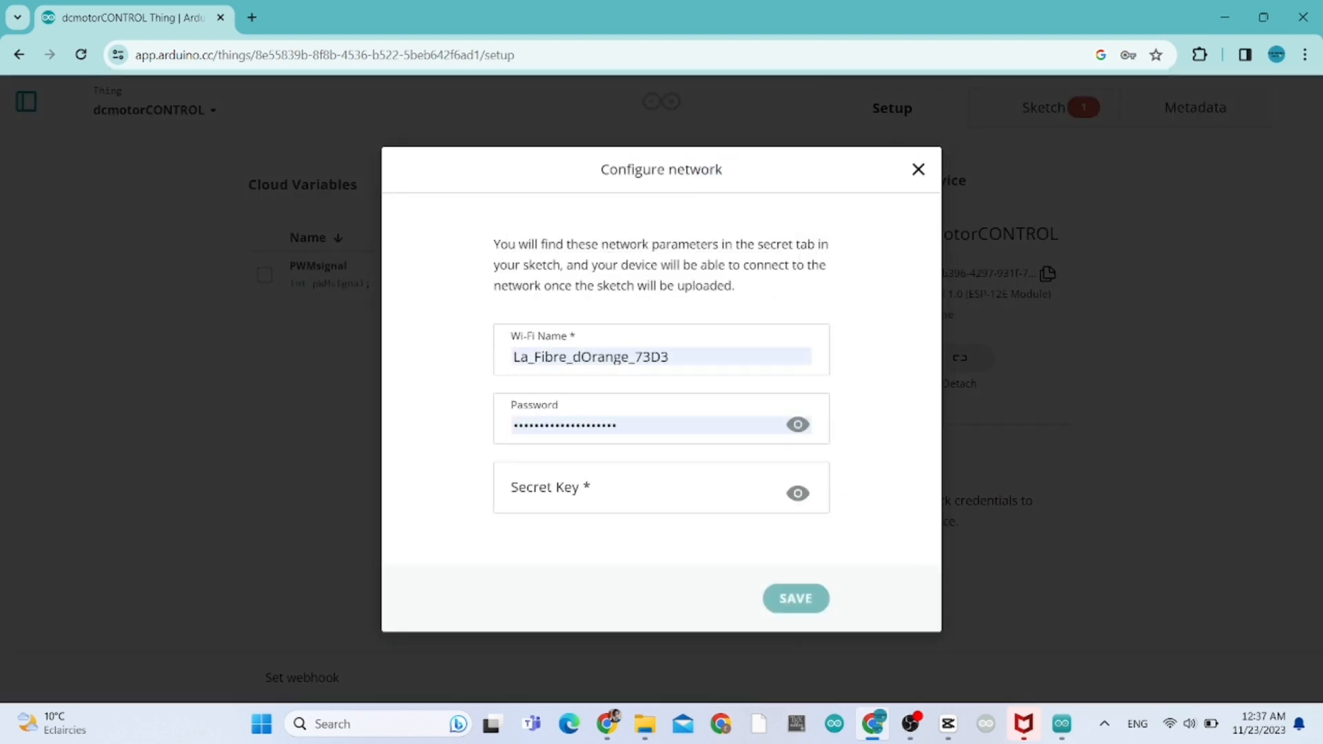
pyautogui.click(661, 425)
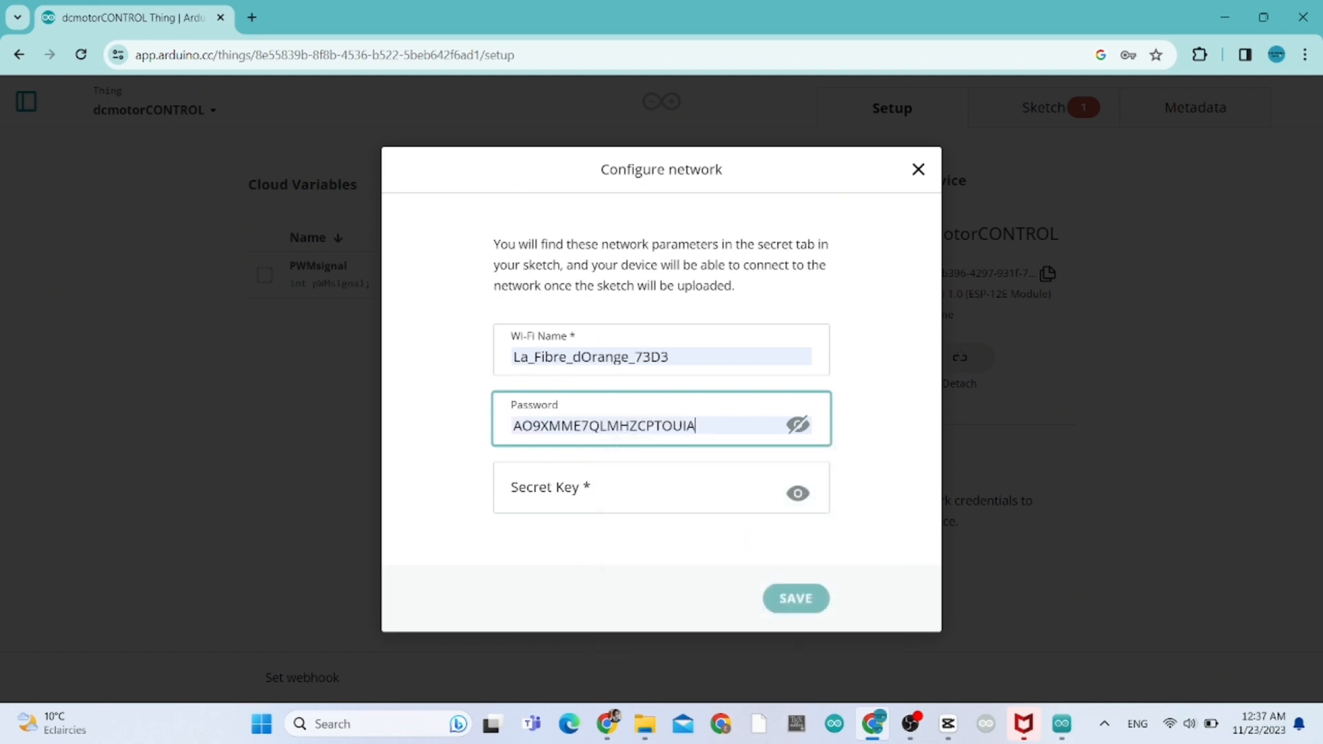
pyautogui.press('backspace')
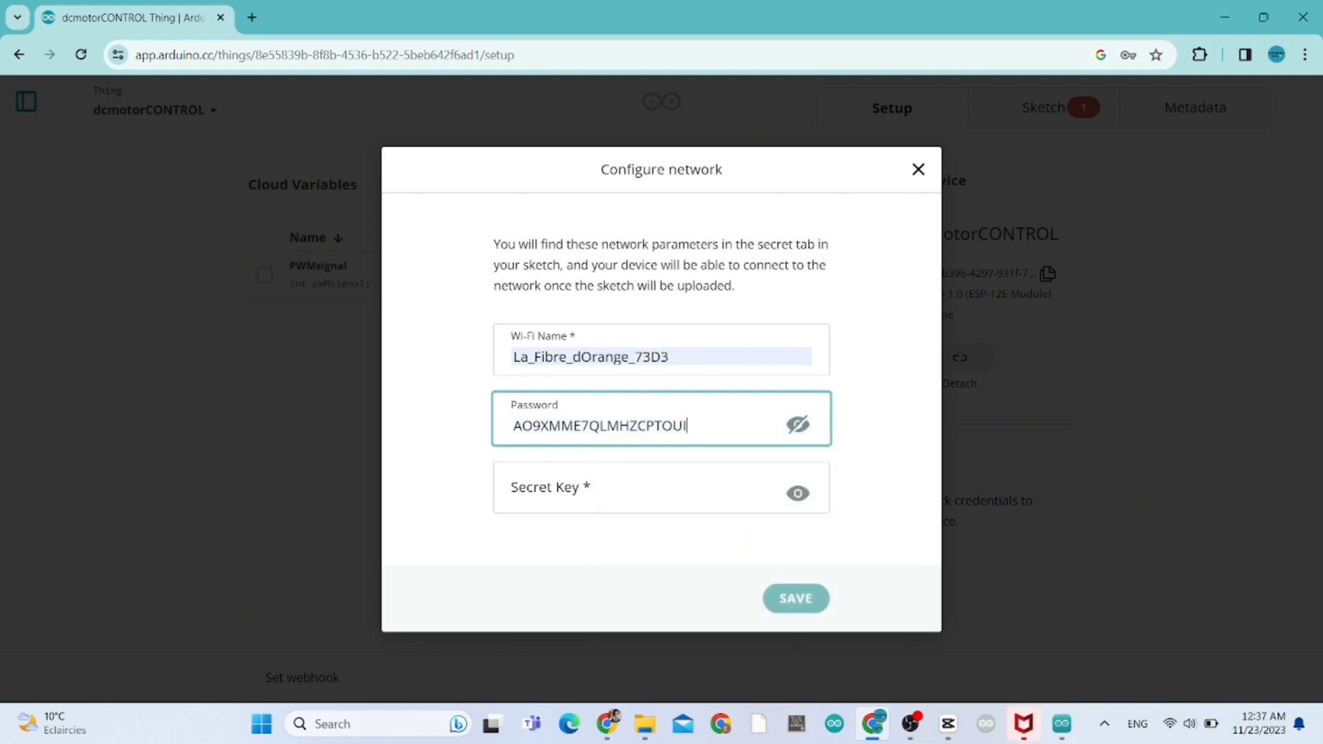
pyautogui.press('backspace')
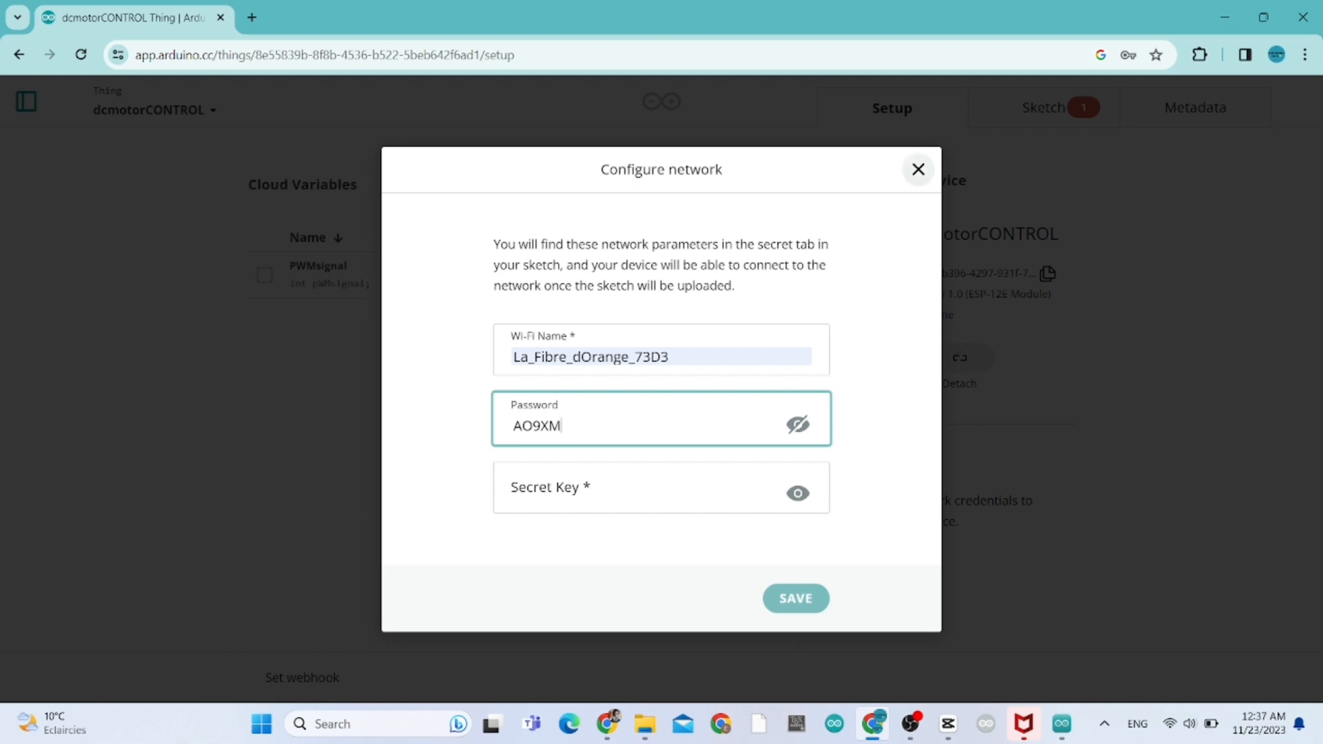
pyautogui.click(793, 599)
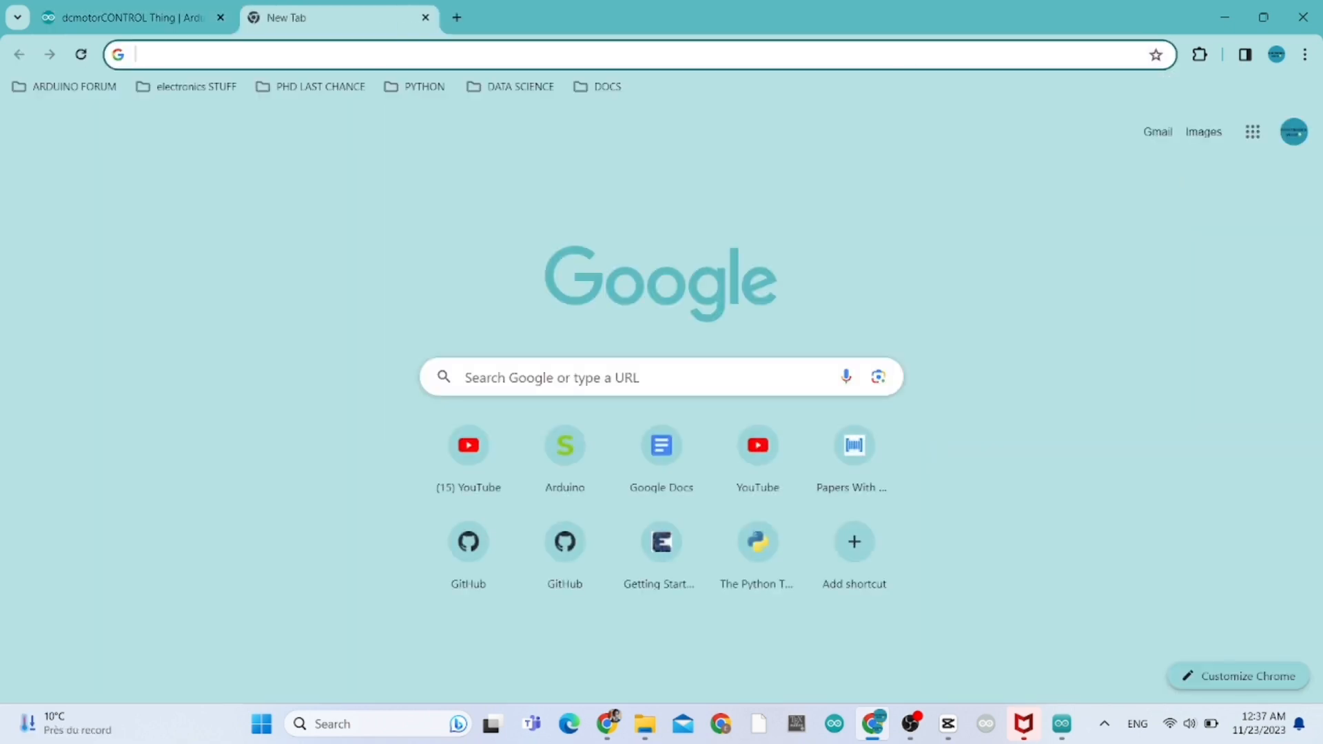
# Search 'arduino iot cloud' in the new tab and enter the Arduino Cloud app
pyautogui.write('arduino iot cloud')
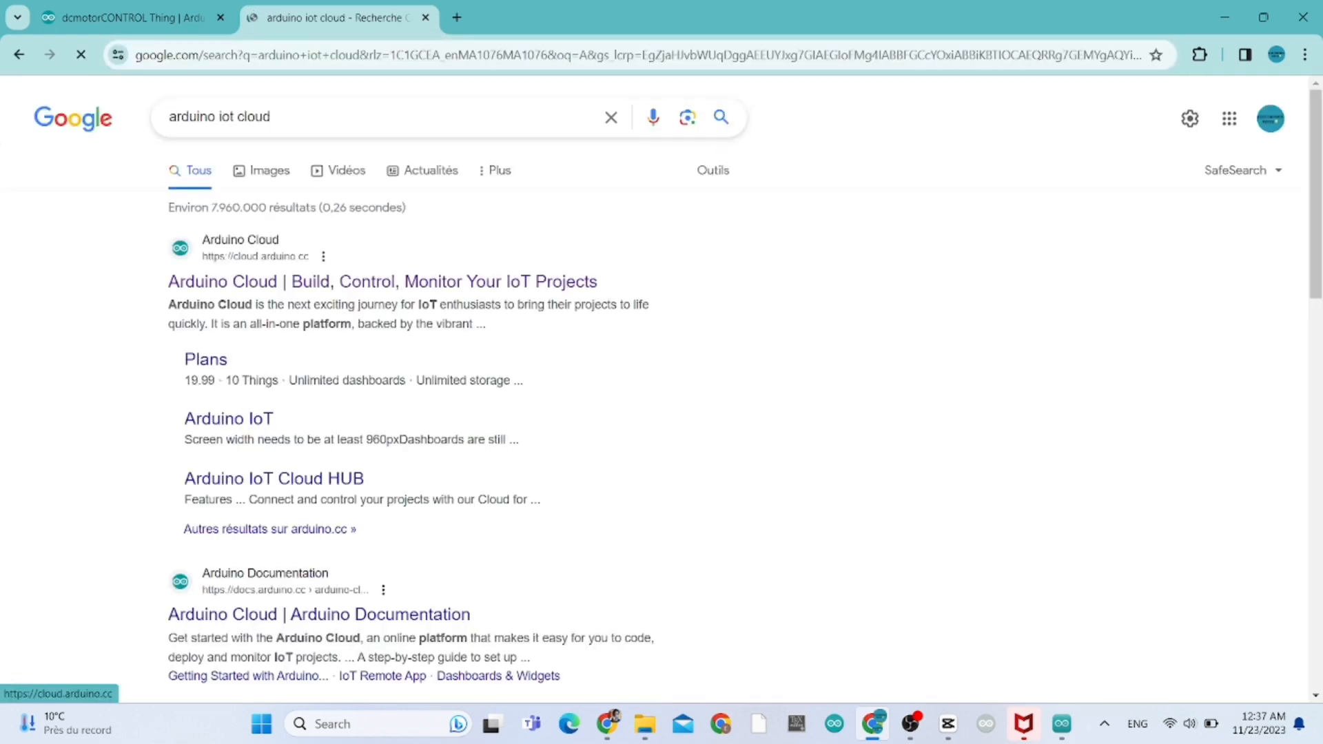
pyautogui.click(381, 282)
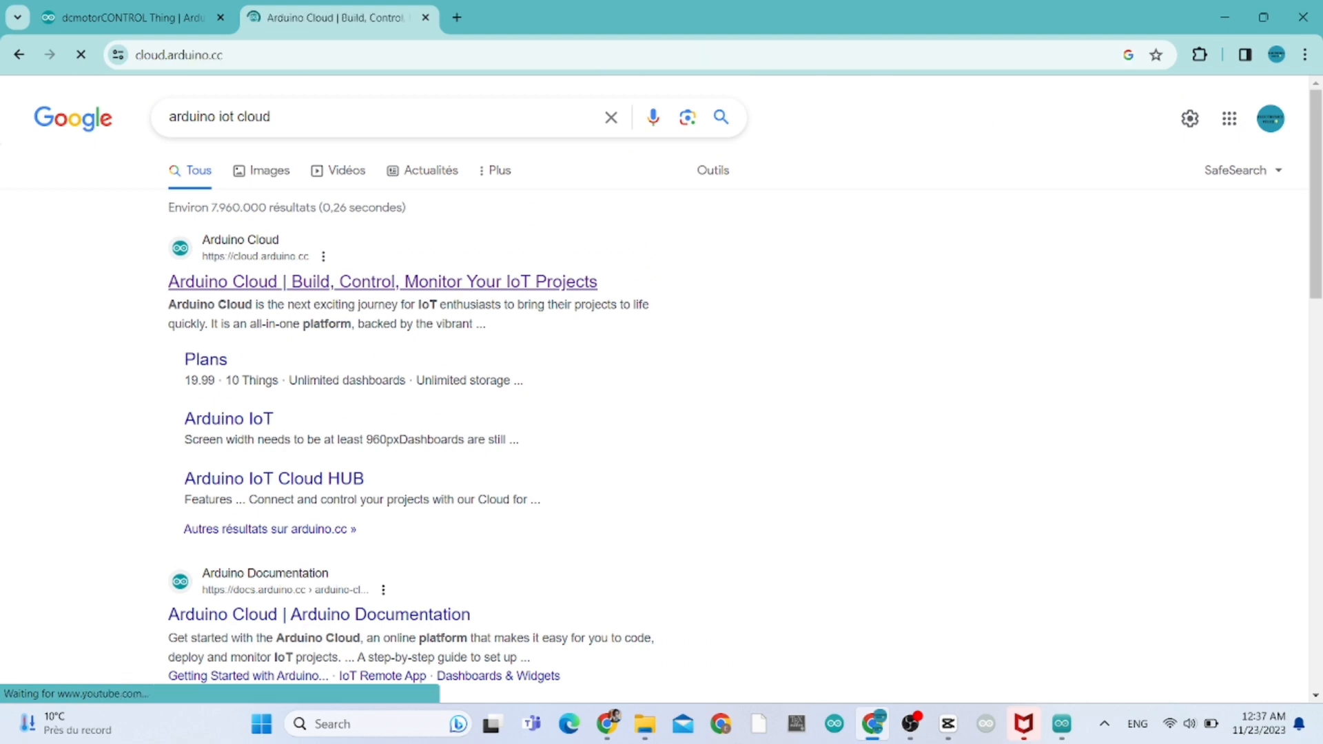
pyautogui.click(381, 281)
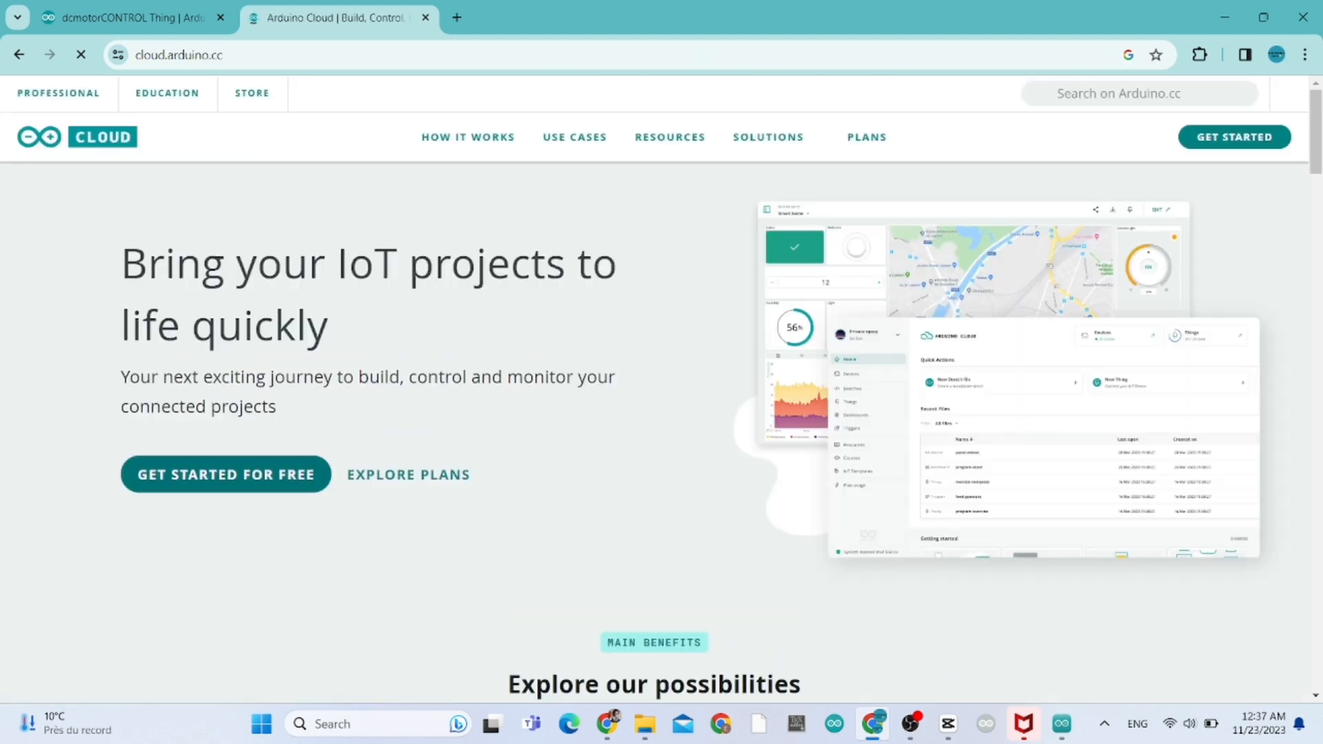
pyautogui.click(225, 474)
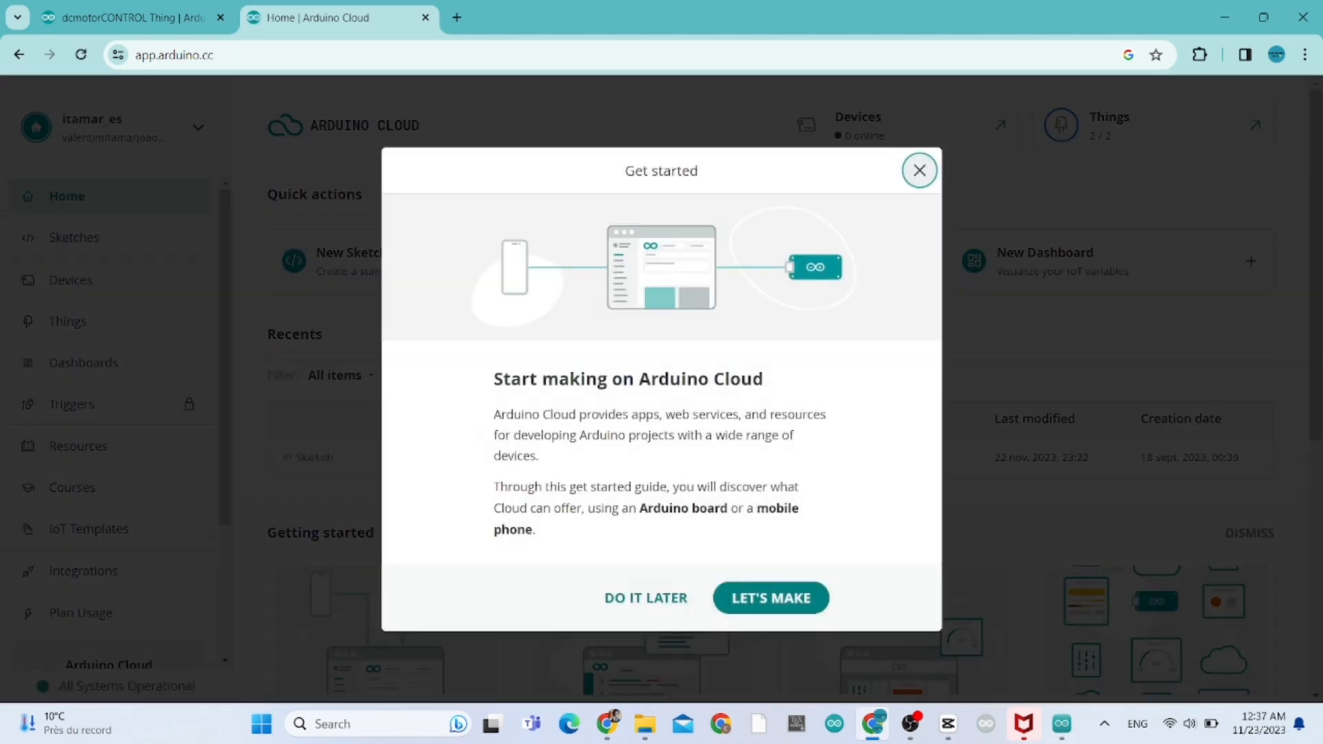
# Copy Wi-Fi secrets from the yeLLOWlight_nov22b sketch, leave its editor, and return to dcmotorCONTROL
pyautogui.click(919, 169)
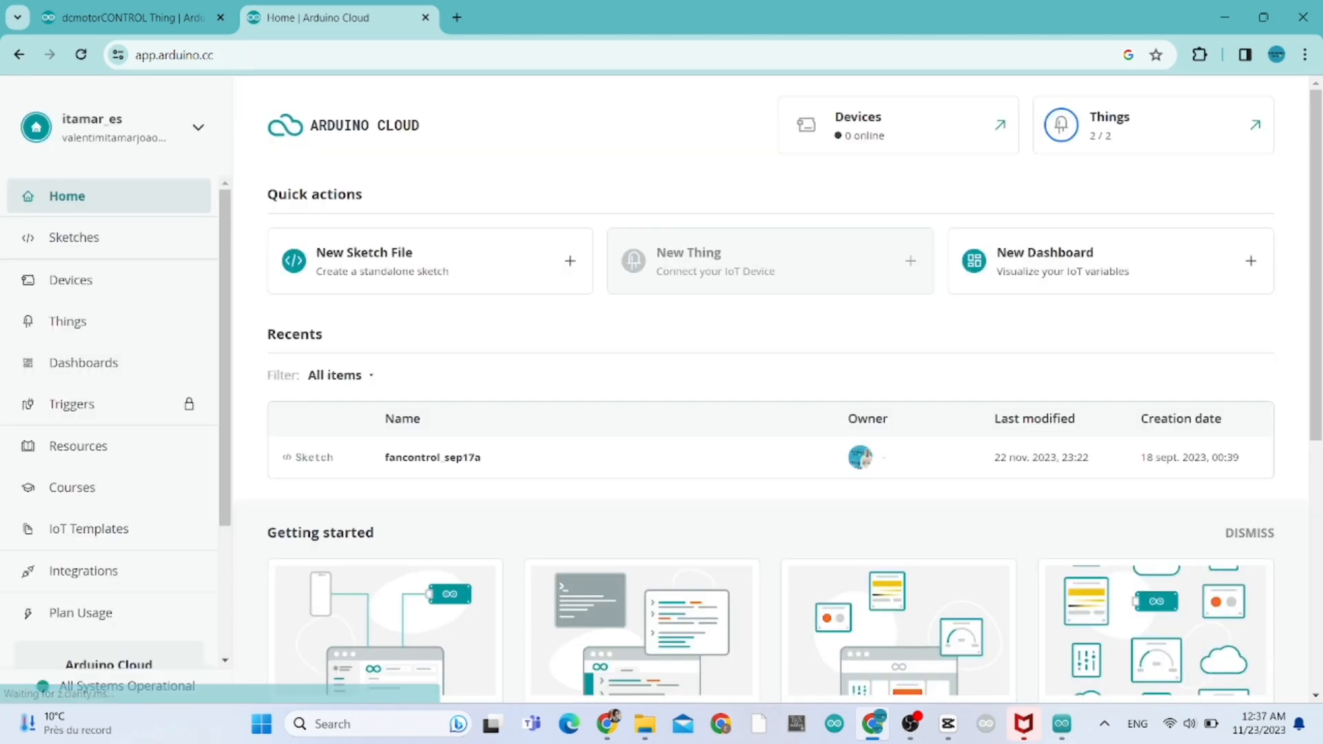
pyautogui.click(74, 237)
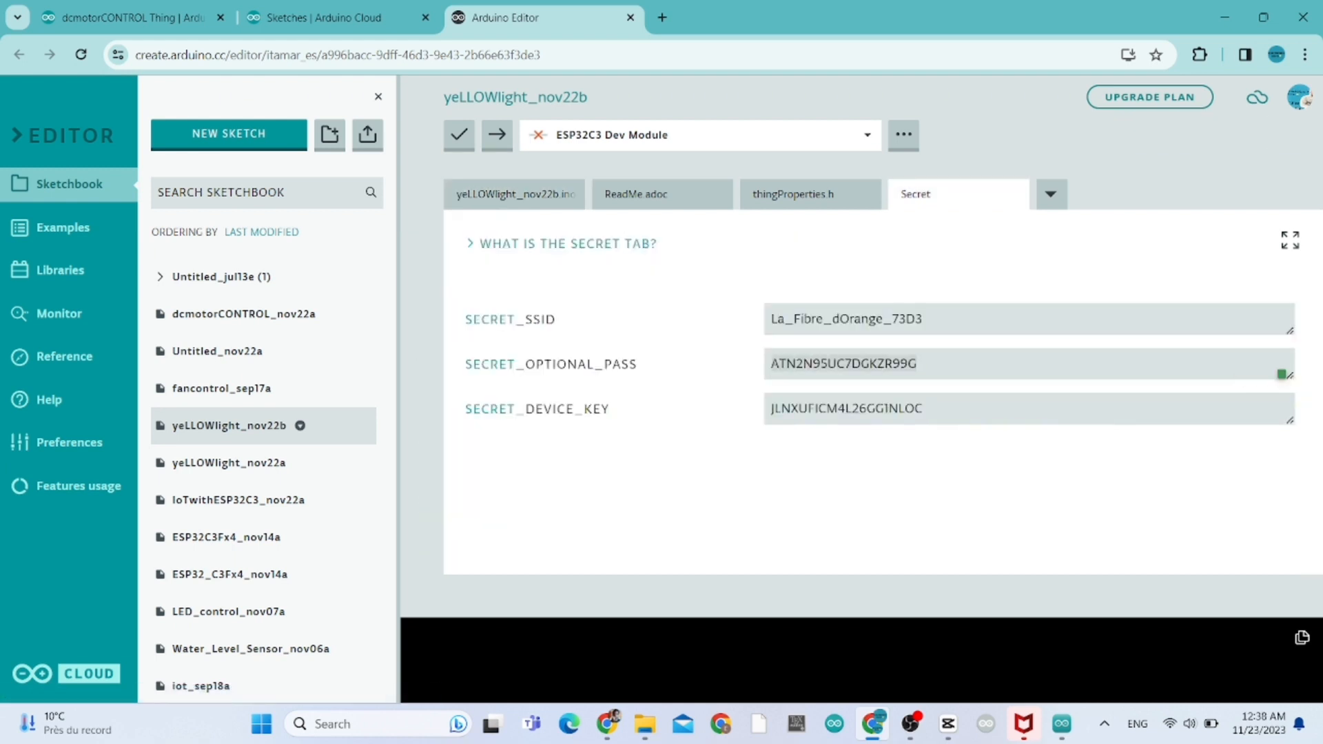
pyautogui.rightClick(843, 364)
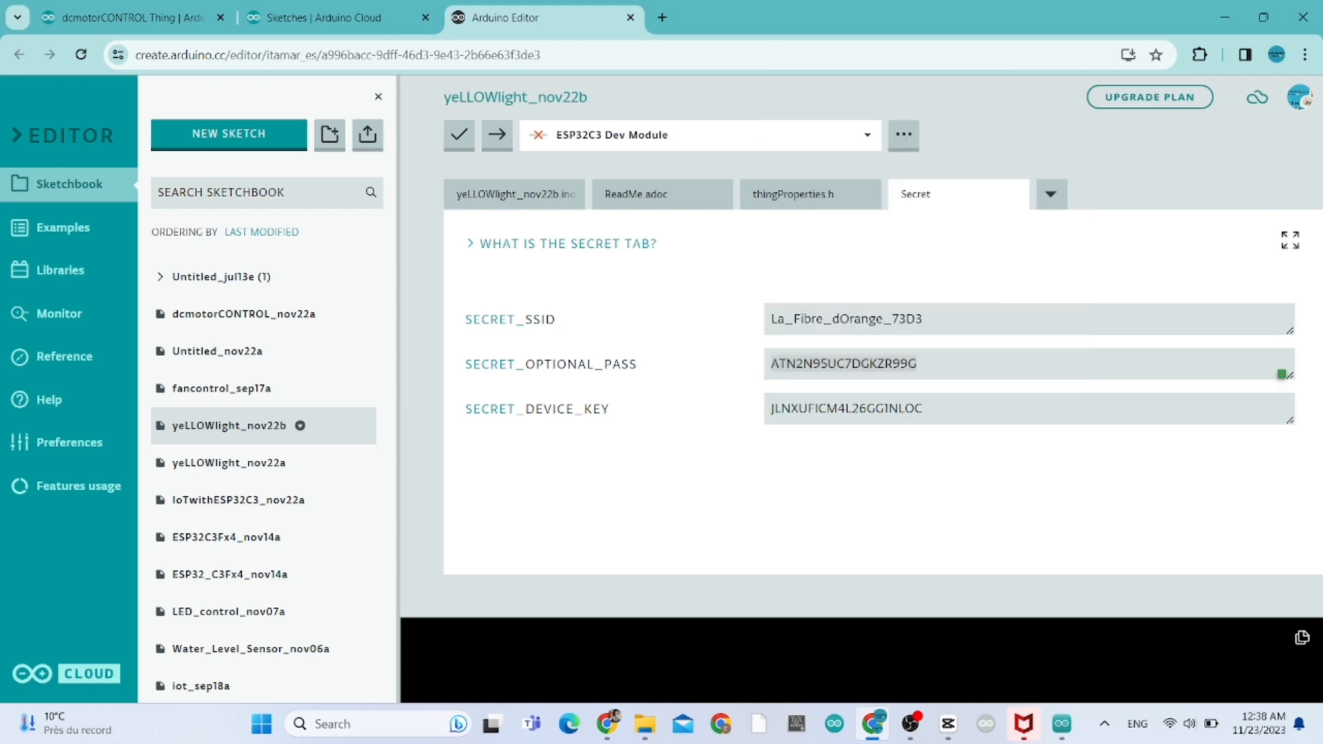
pyautogui.click(630, 17)
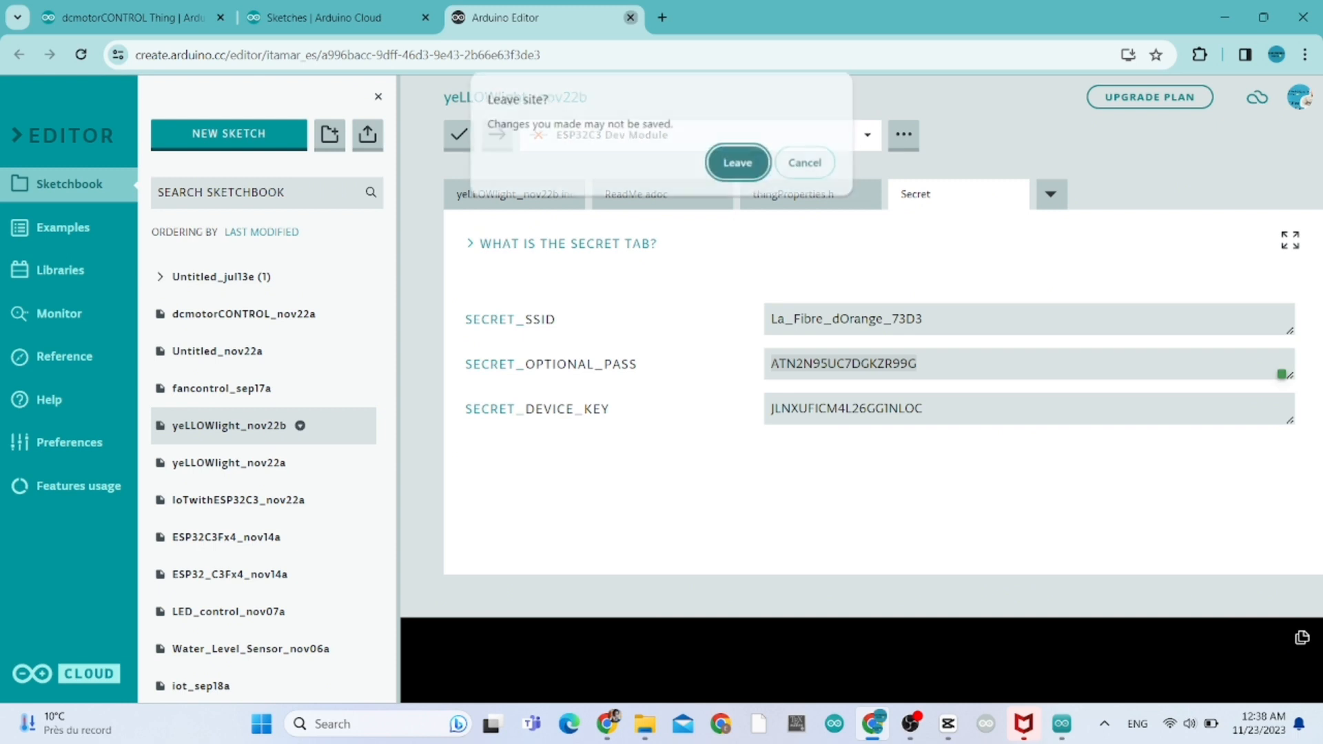
pyautogui.click(736, 162)
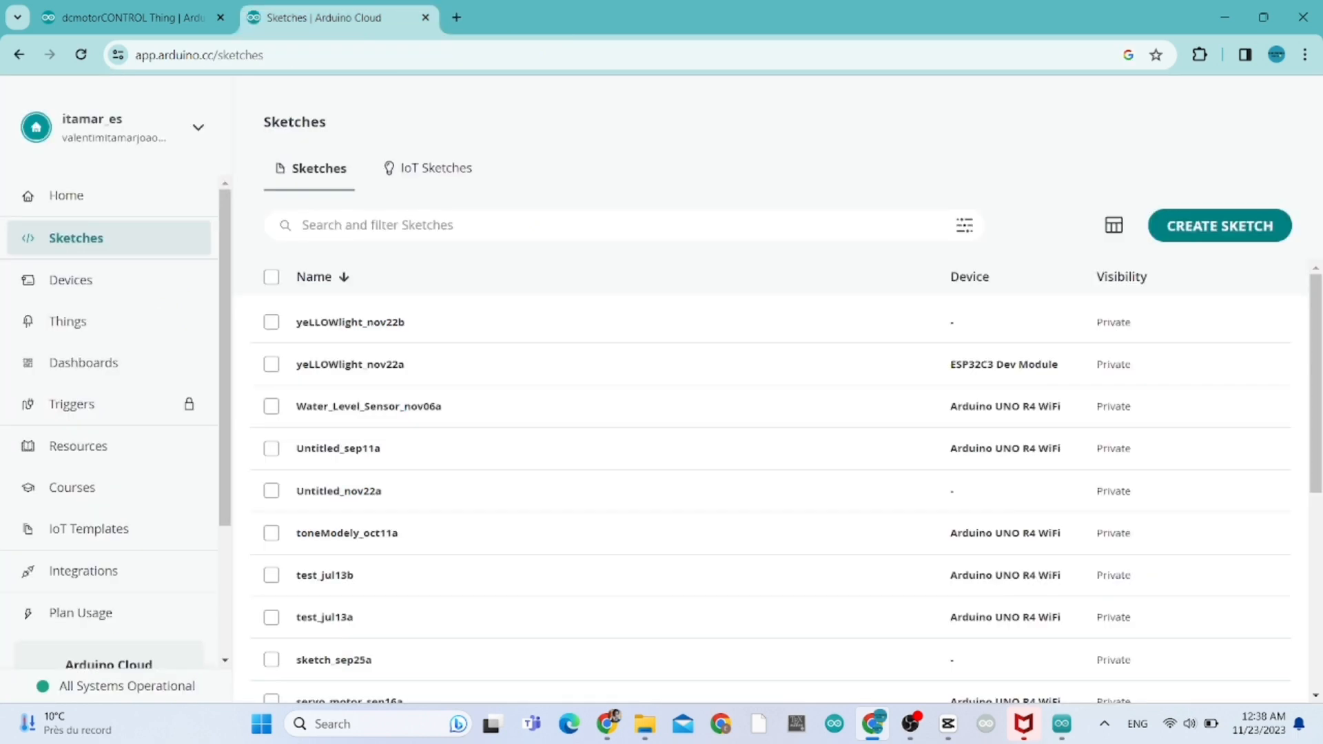
pyautogui.click(126, 16)
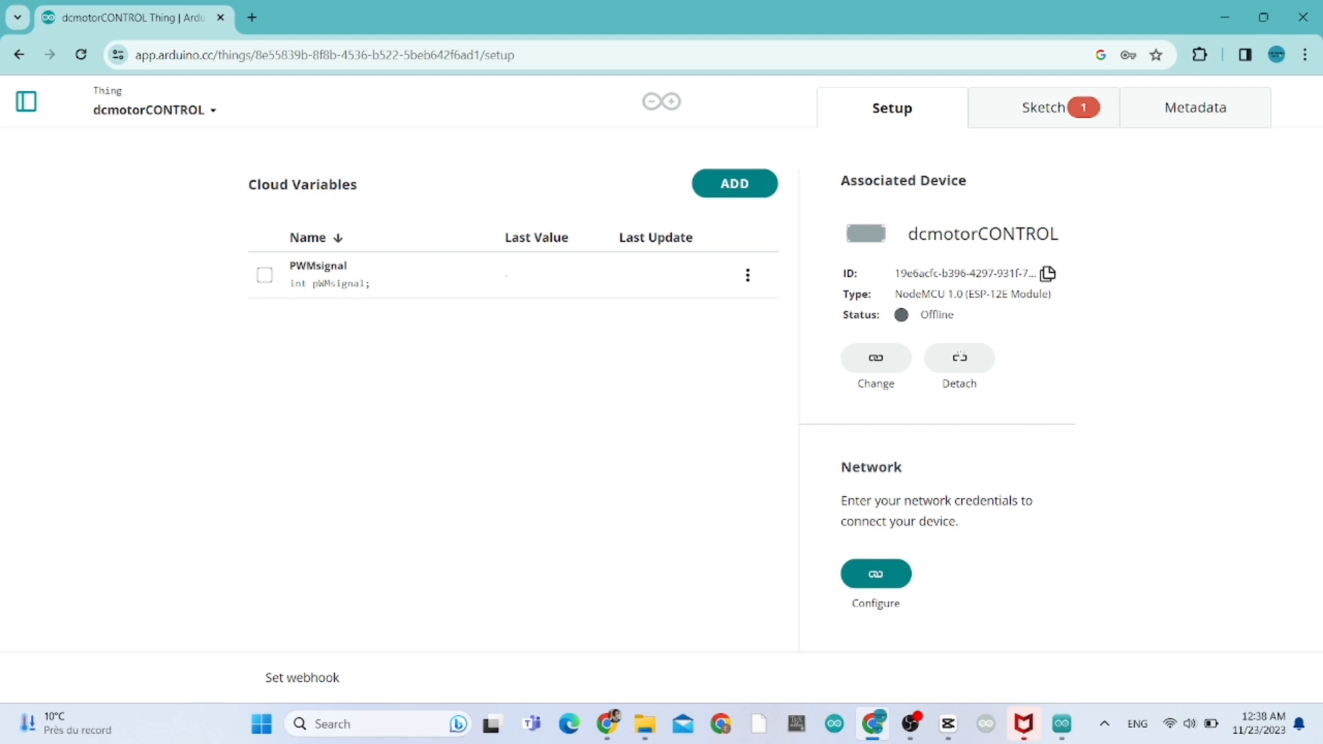
pyautogui.moveTo(902, 315)
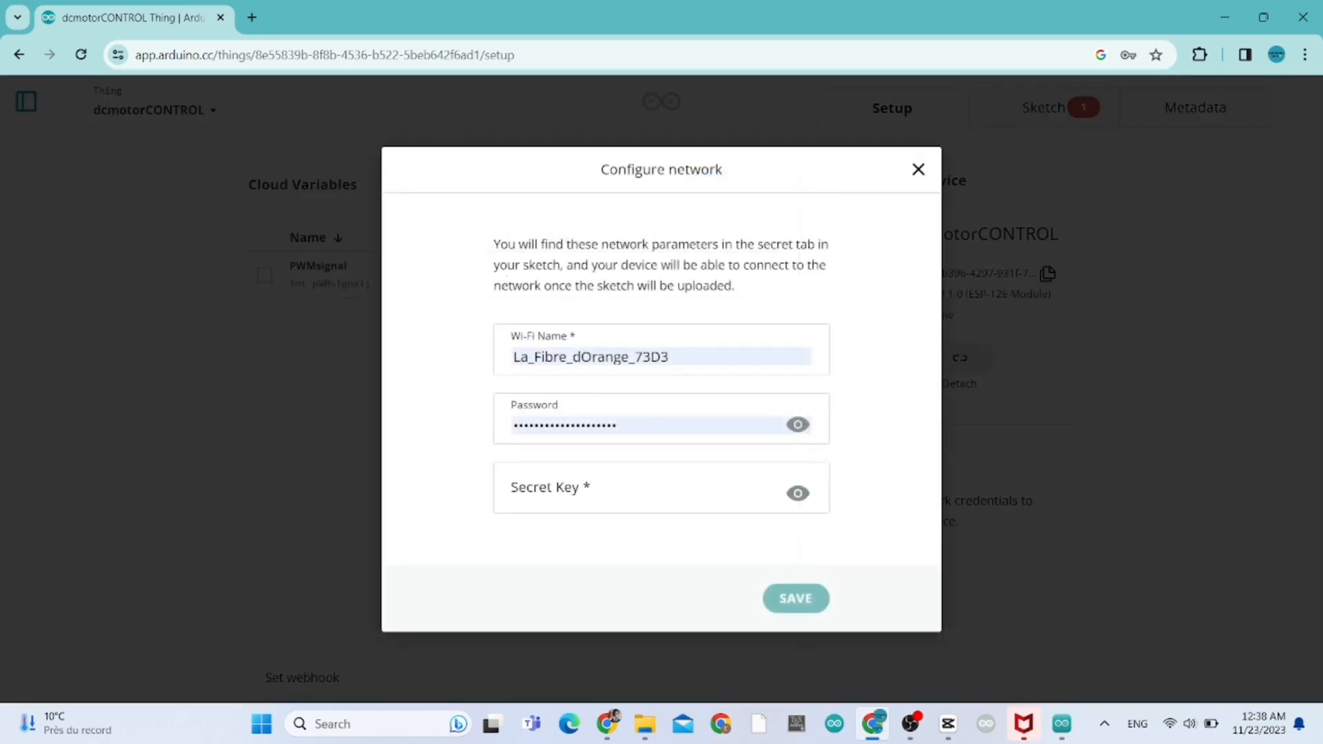
# Reveal the Wi-Fi password, select it, and clear it for the copied value
pyautogui.click(797, 425)
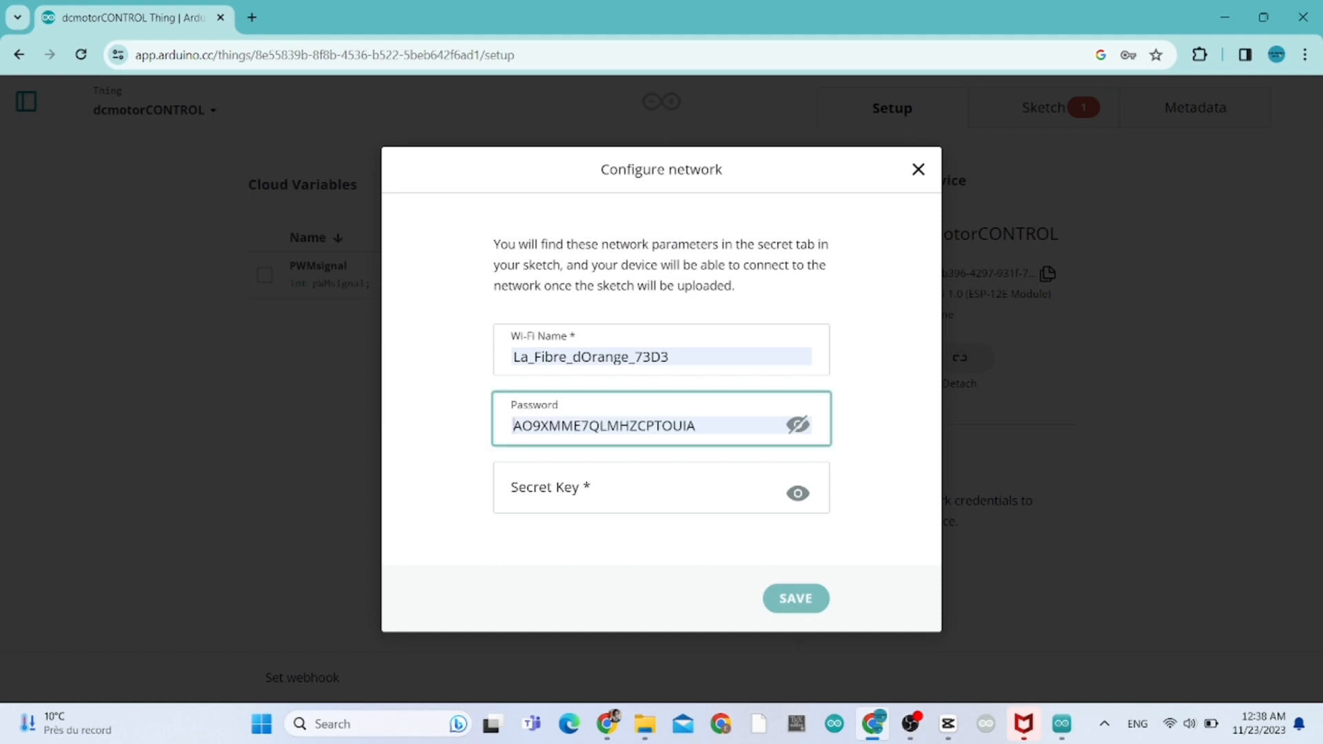
pyautogui.click(658, 425)
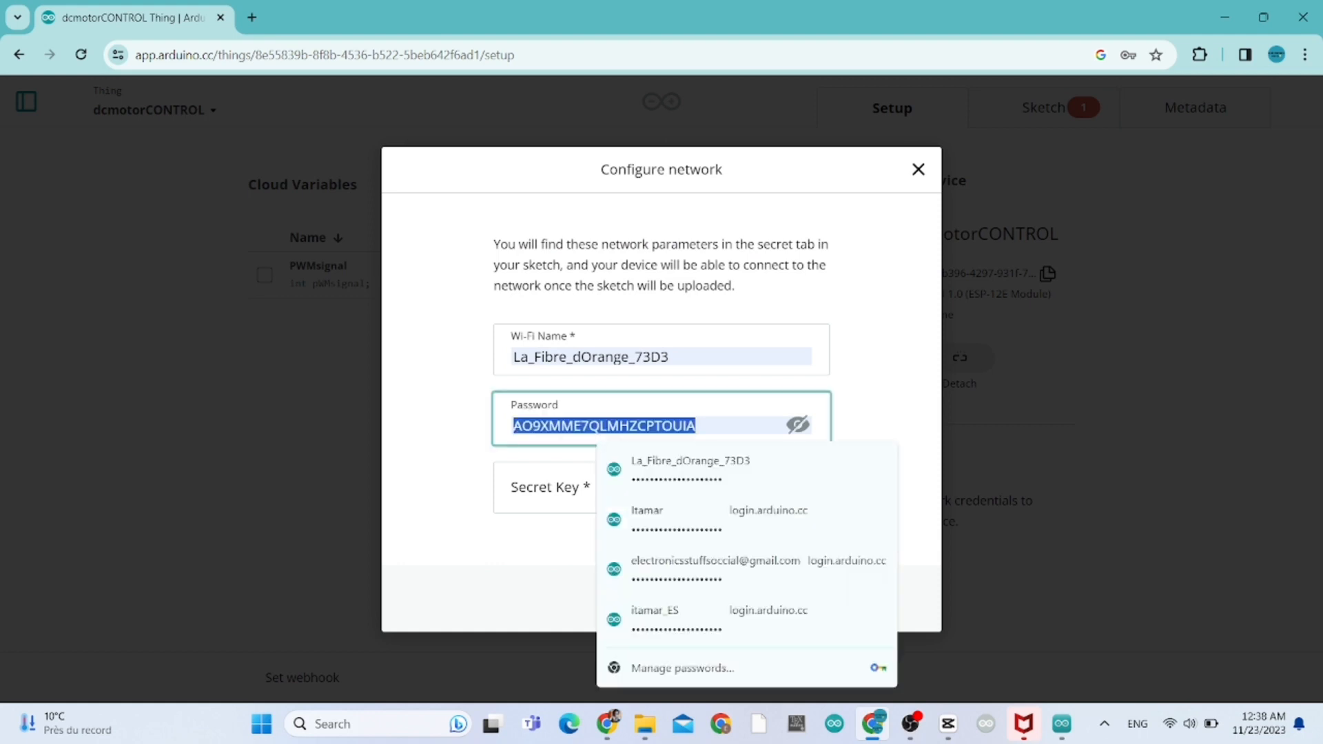
pyautogui.press('Backspace')
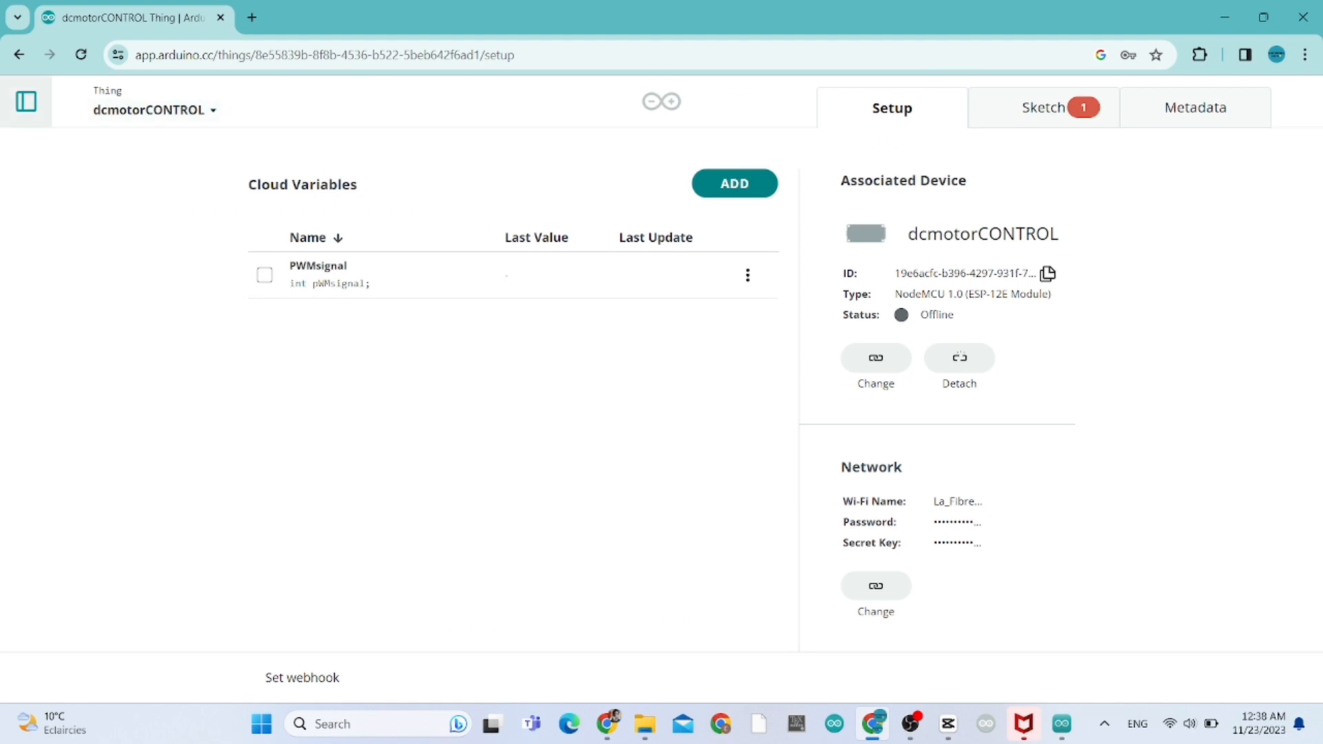
# Go to Dashboards from the sidebar and create a new dashboard
pyautogui.click(25, 100)
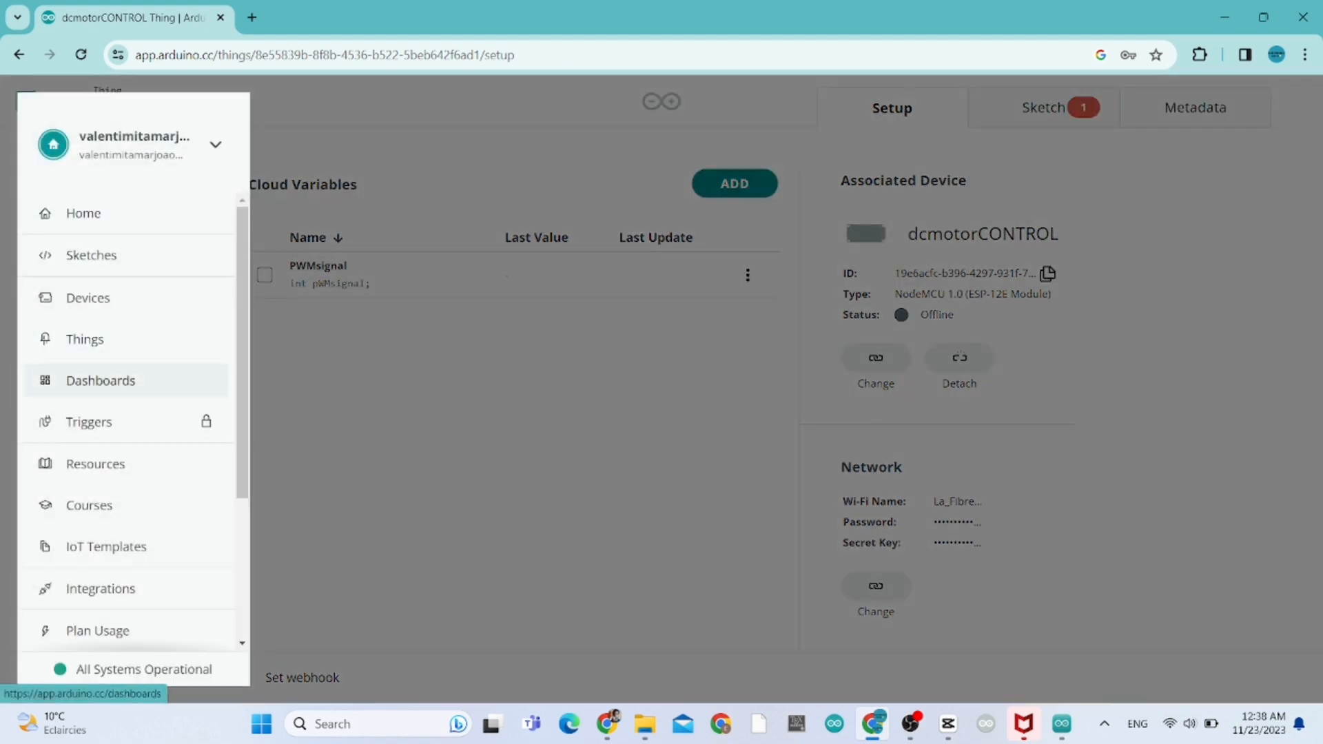
pyautogui.click(99, 380)
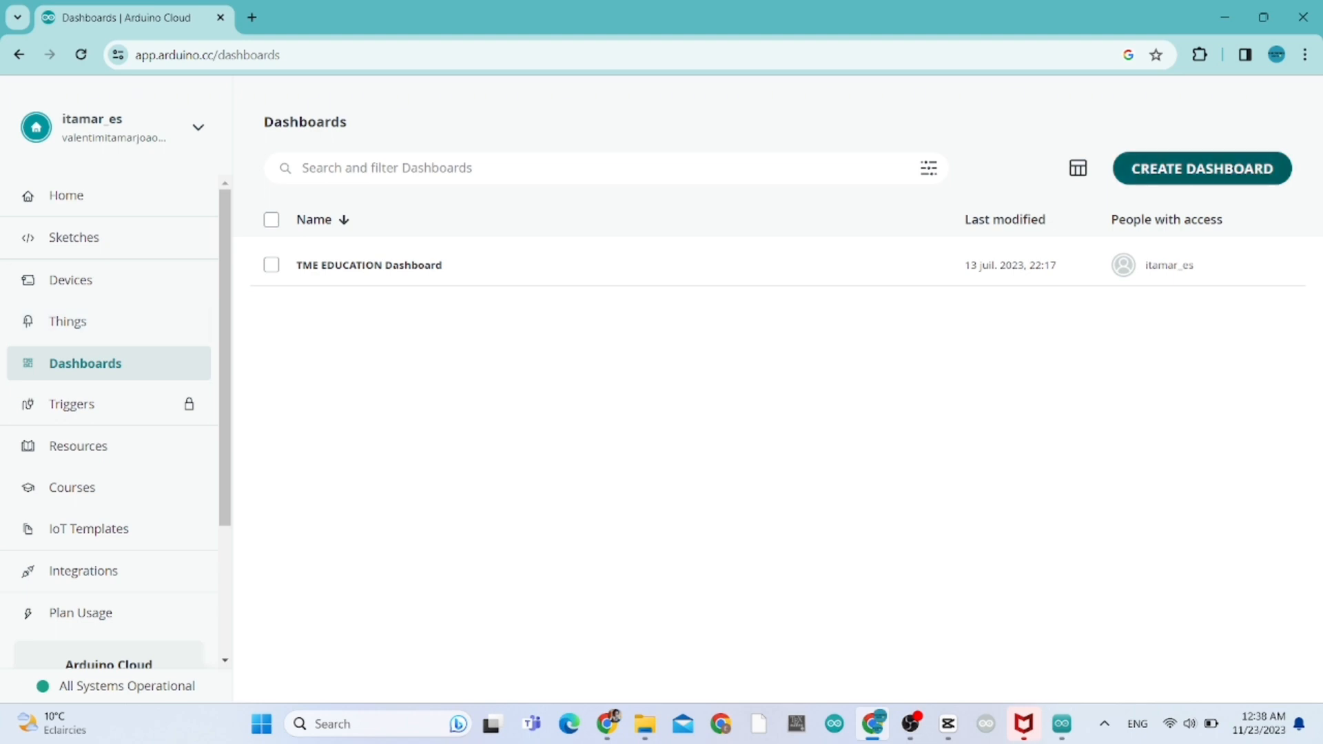
pyautogui.click(1200, 168)
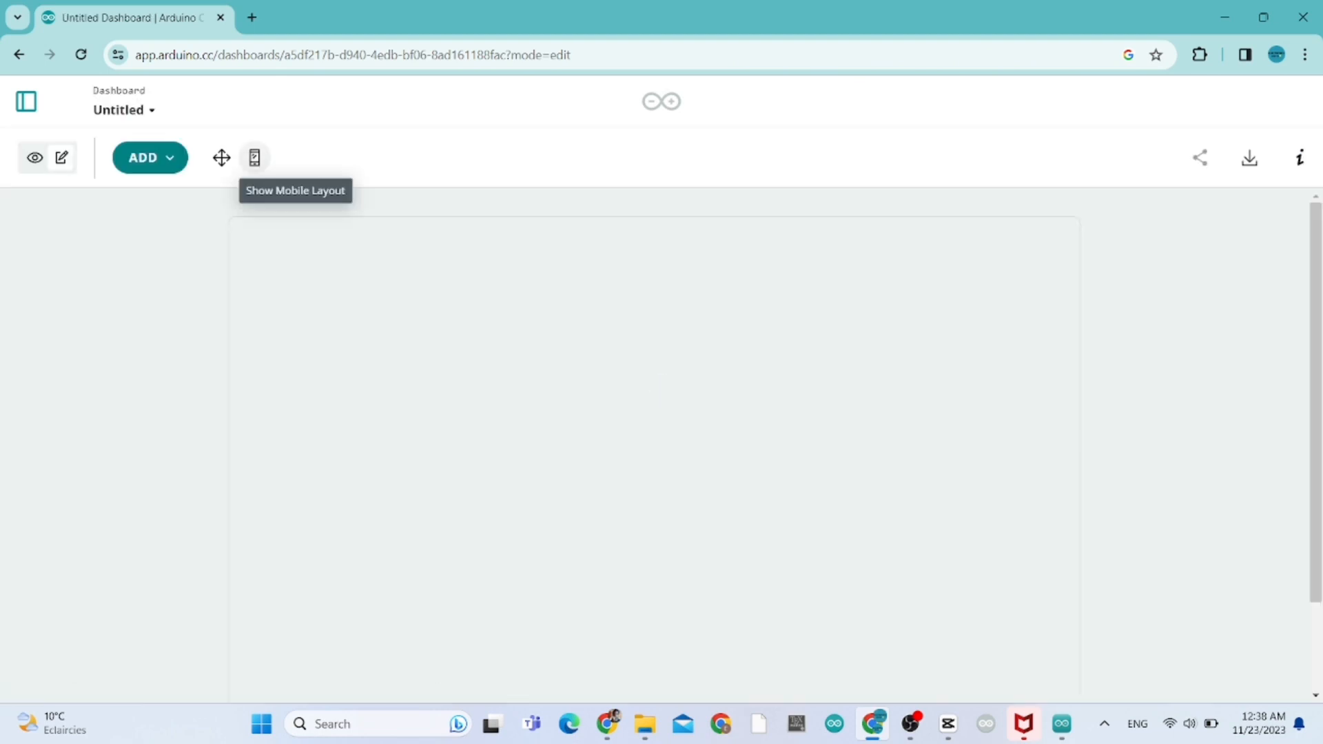
# Rename the Untitled dashboard to 'DCmotorCONTROL' through its name dropdown
pyautogui.click(124, 110)
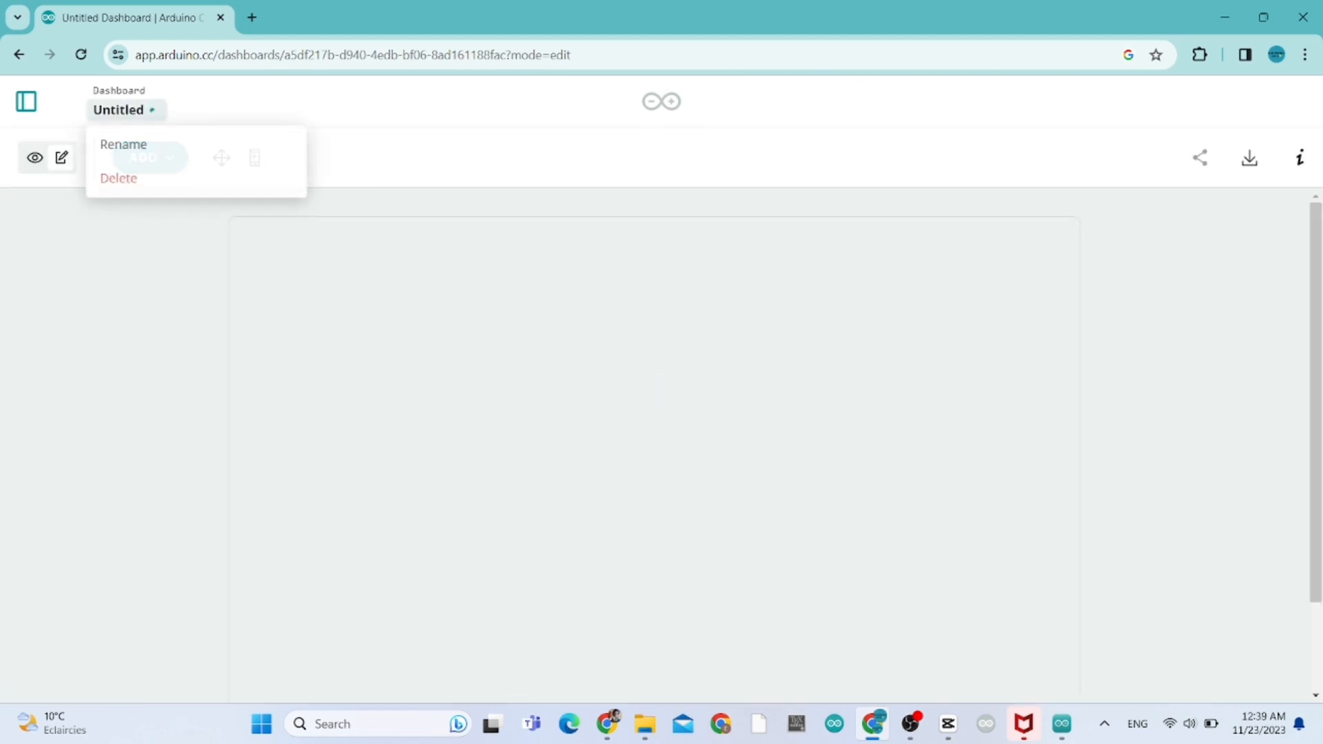
pyautogui.click(123, 145)
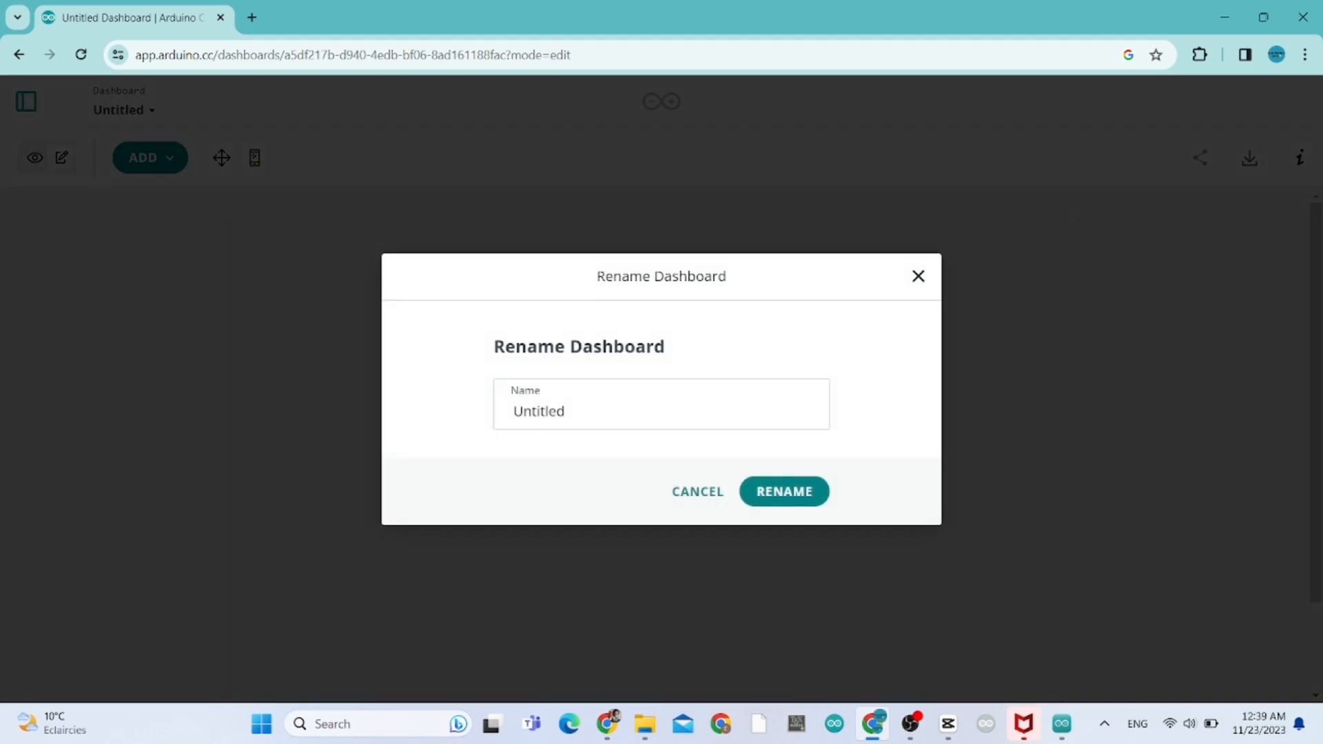
pyautogui.write('DC')
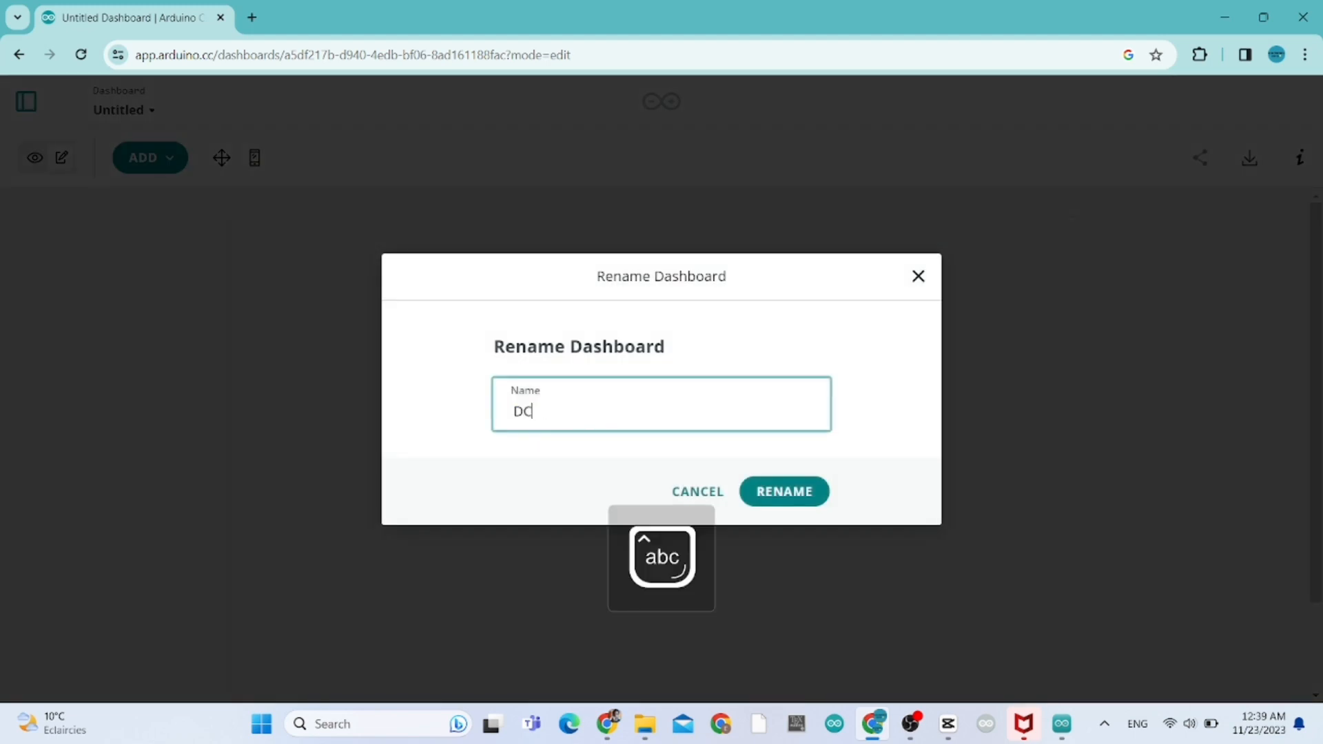
pyautogui.write('motorCONTR')
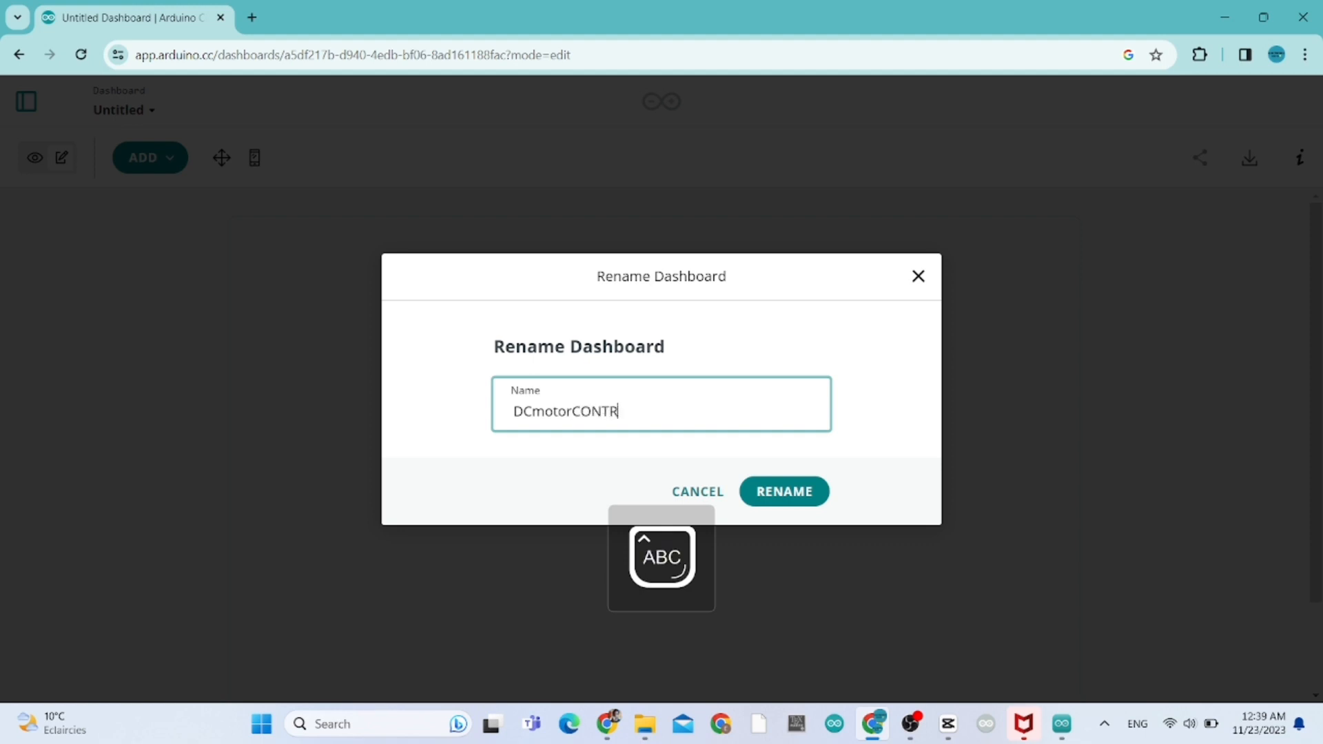
pyautogui.click(782, 492)
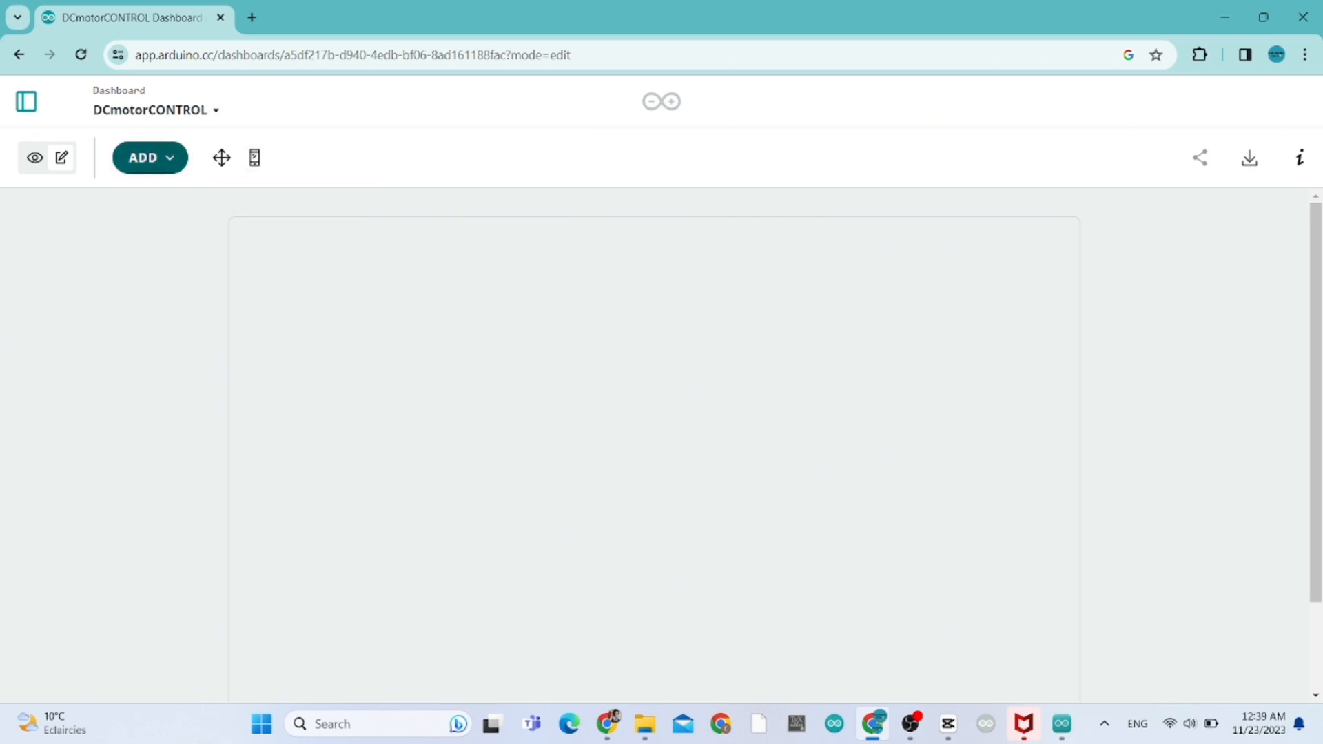
# Add a slider named CONTROLLER, linked to PWMsignal, with a 0–1023 value range
pyautogui.click(150, 158)
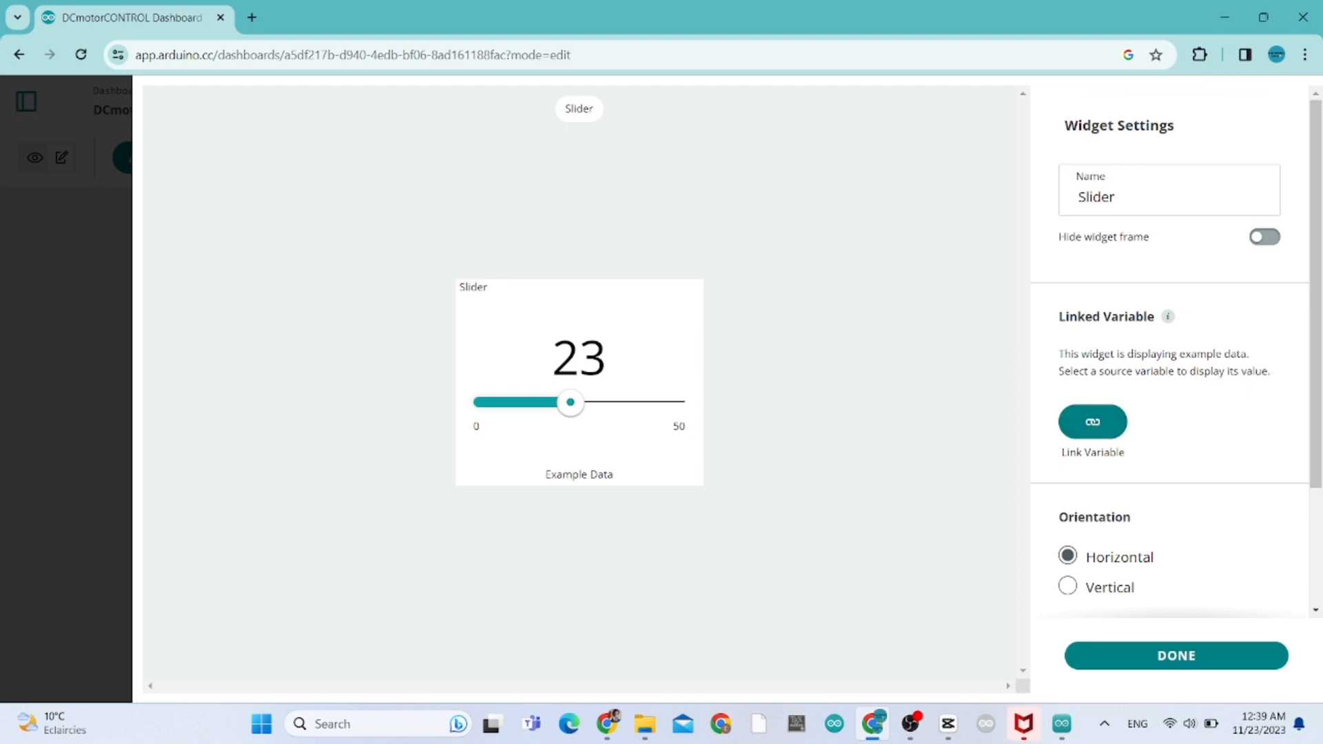
pyautogui.scroll(-3)
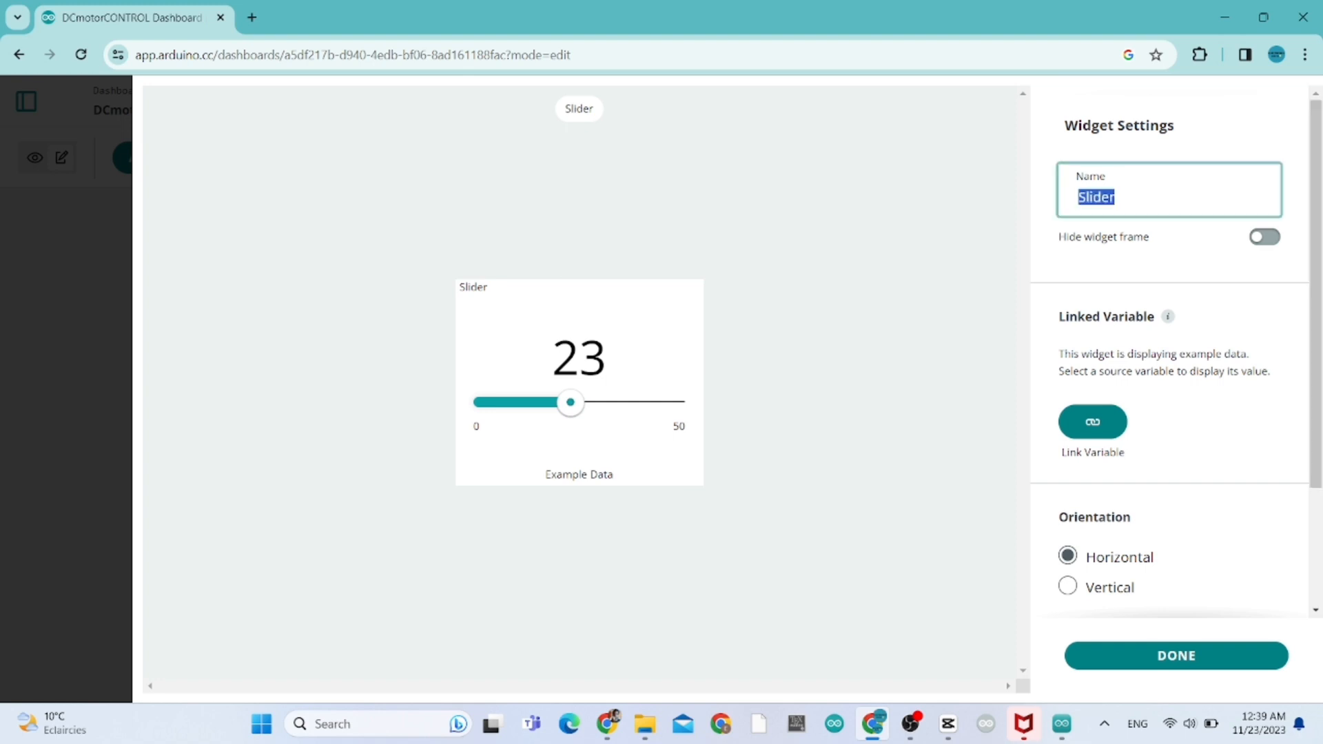
pyautogui.write('CONTROLL')
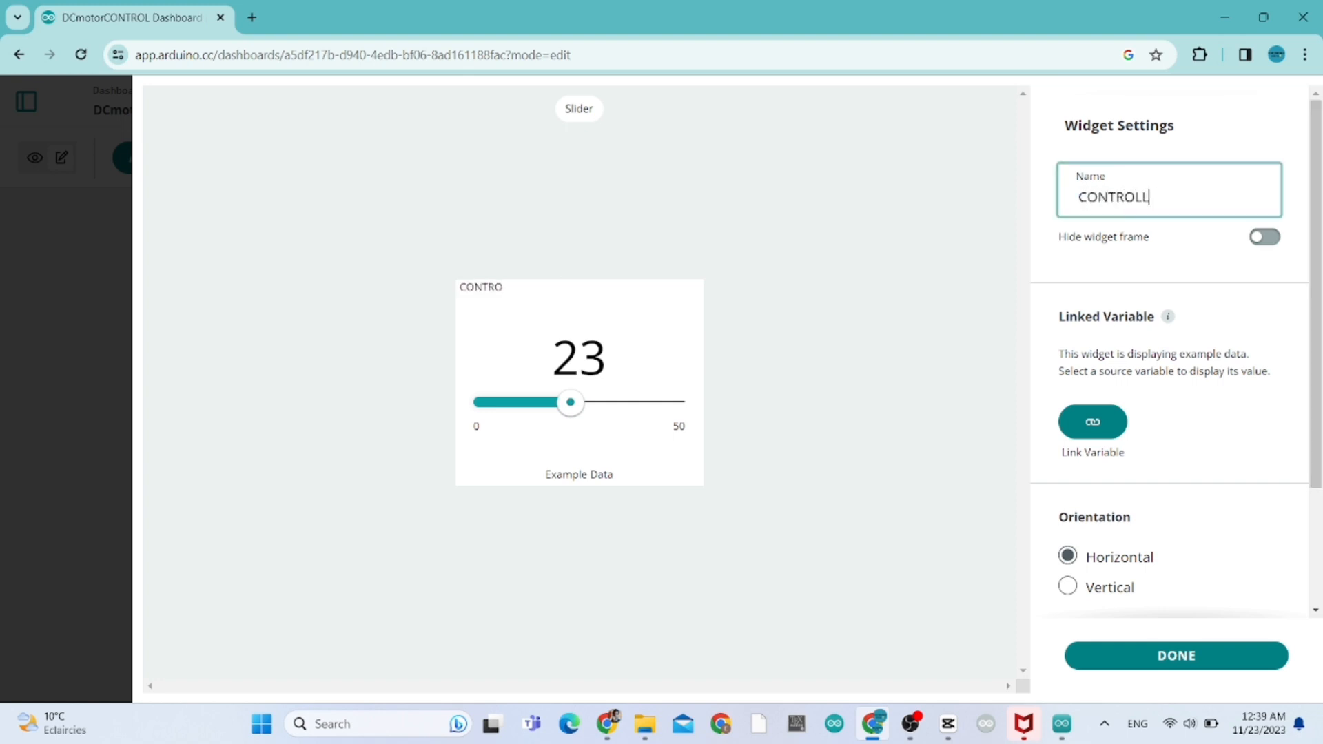
pyautogui.write('ER')
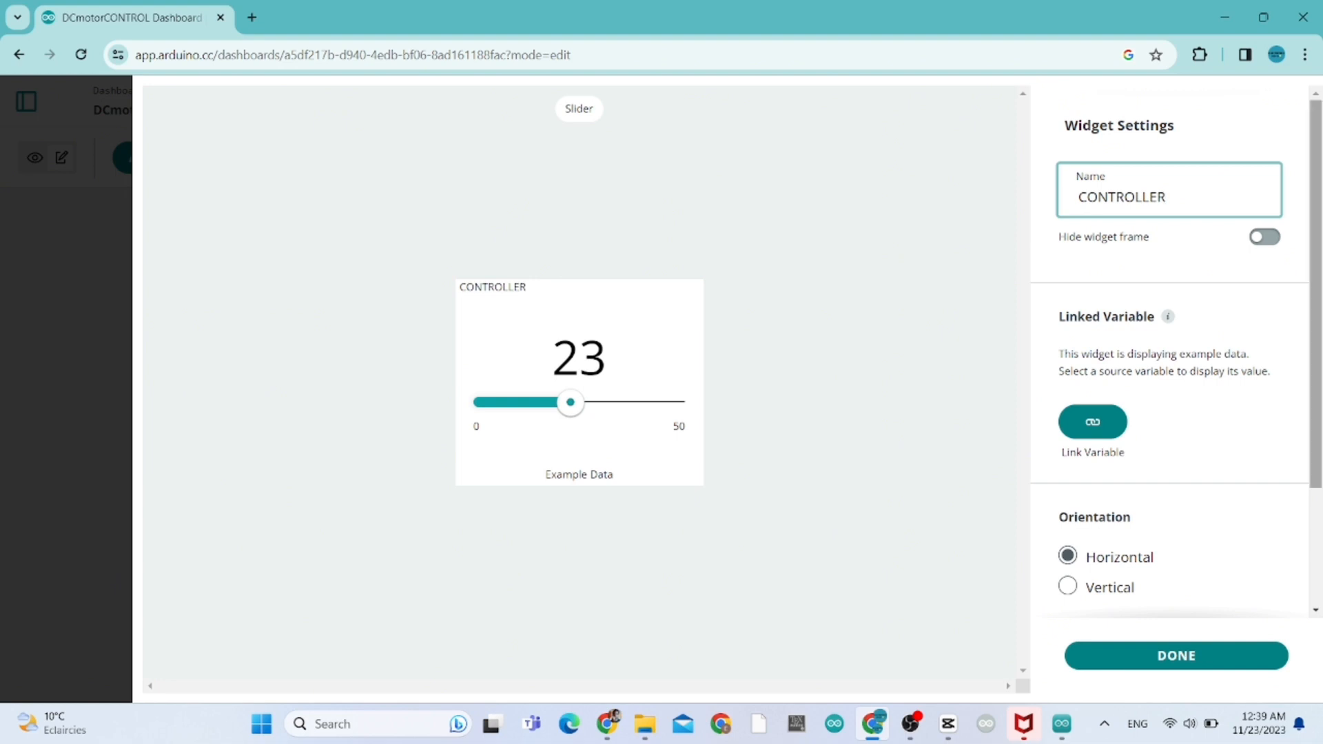
pyautogui.scroll(-3)
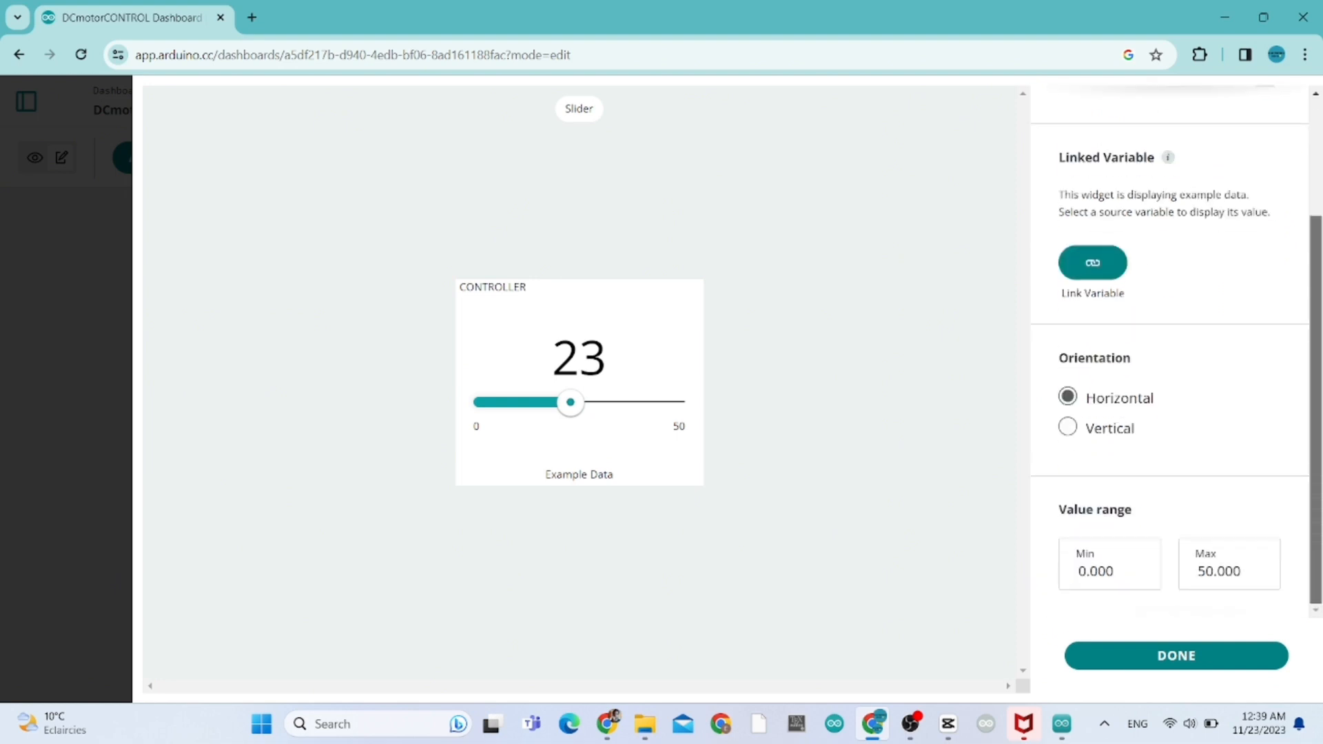
pyautogui.click(1092, 262)
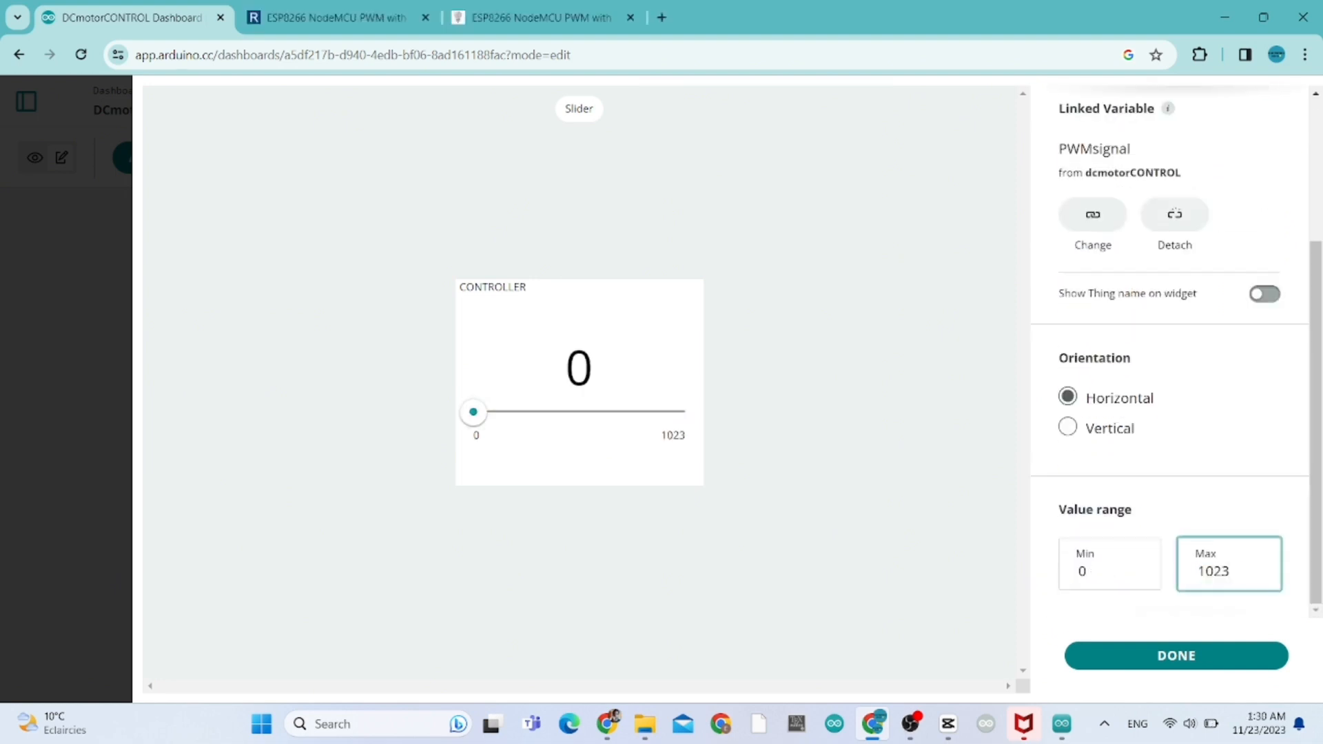
pyautogui.tripleClick(1229, 571)
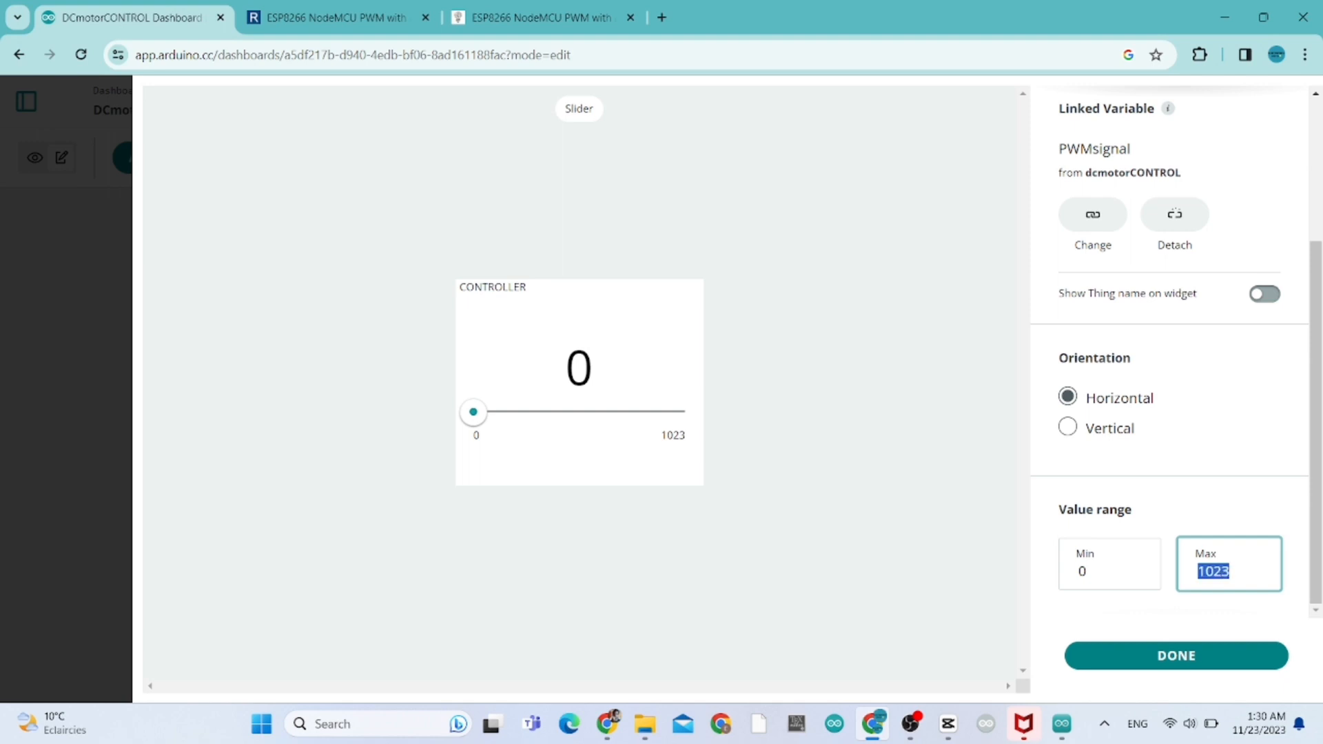
pyautogui.write('50.0')
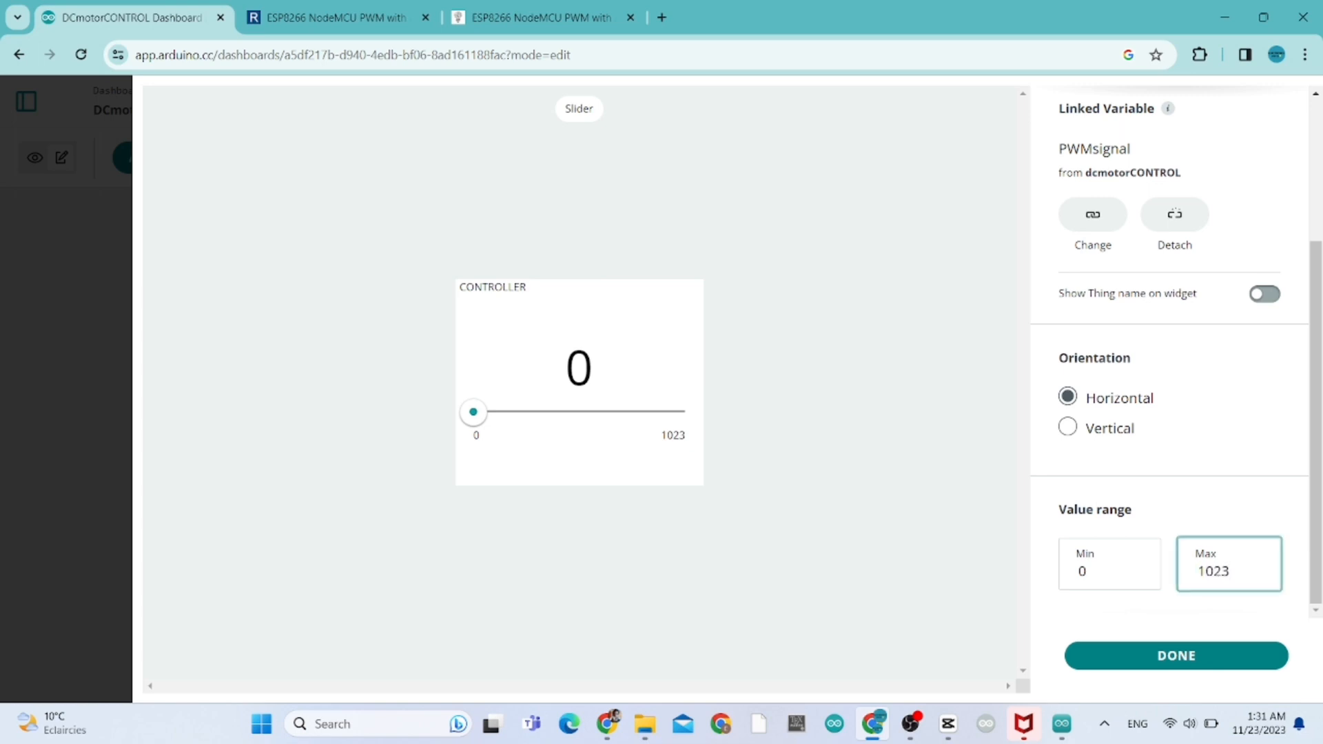
pyautogui.click(1175, 656)
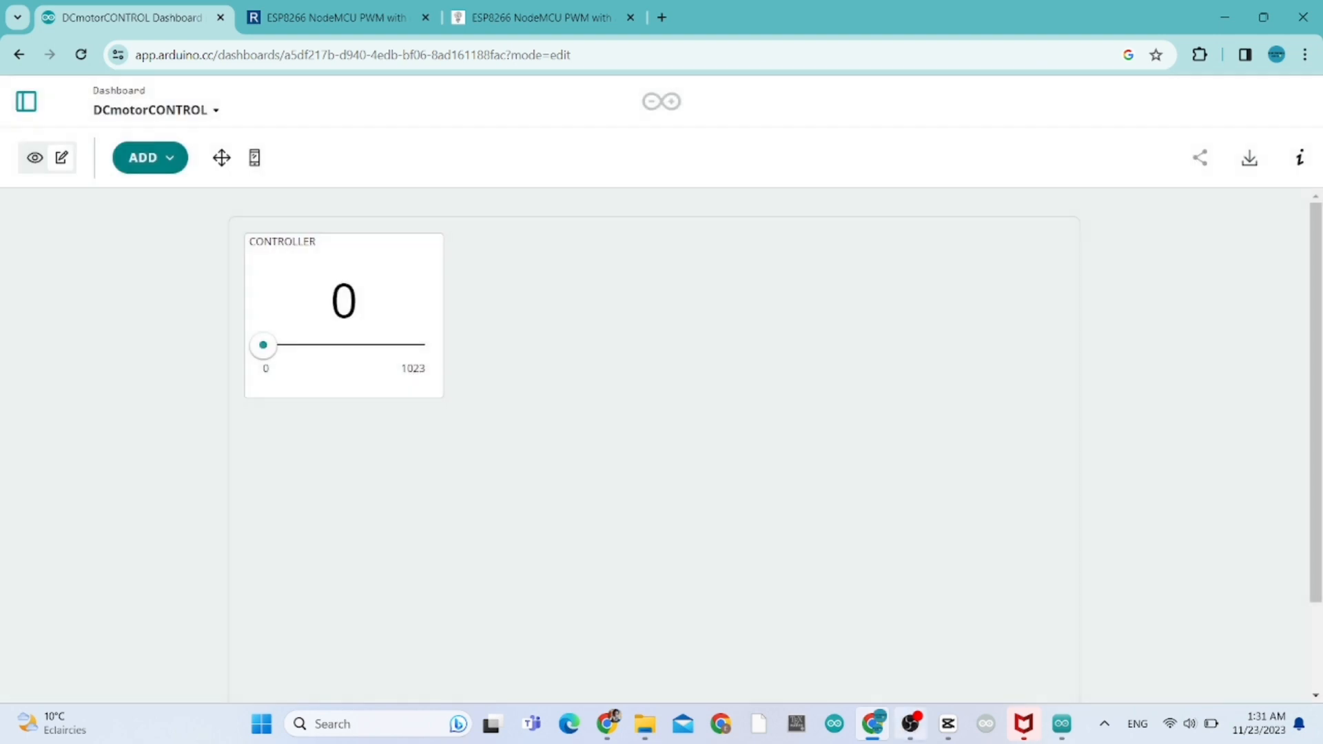
# Re-link the CONTROLLER slider to PWMsignal, toggling its widget frame off and on
pyautogui.rightClick(343, 317)
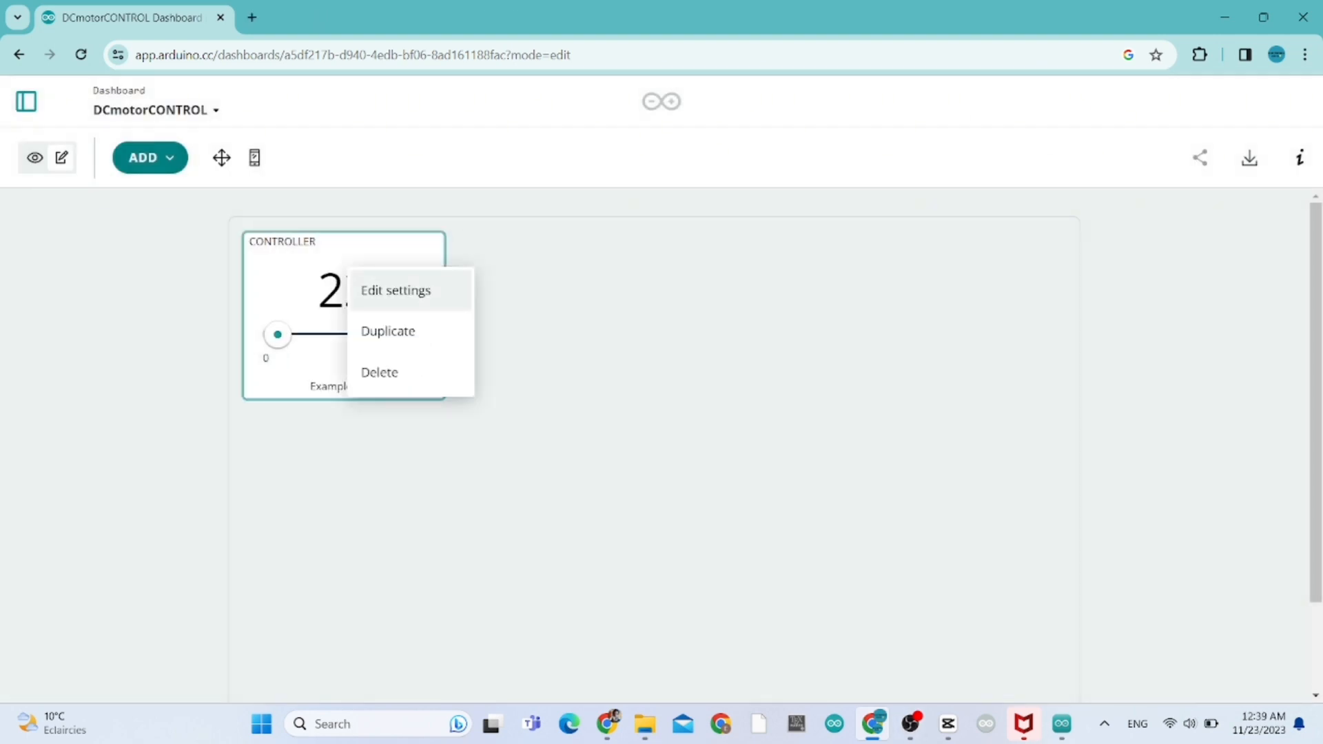
pyautogui.click(395, 290)
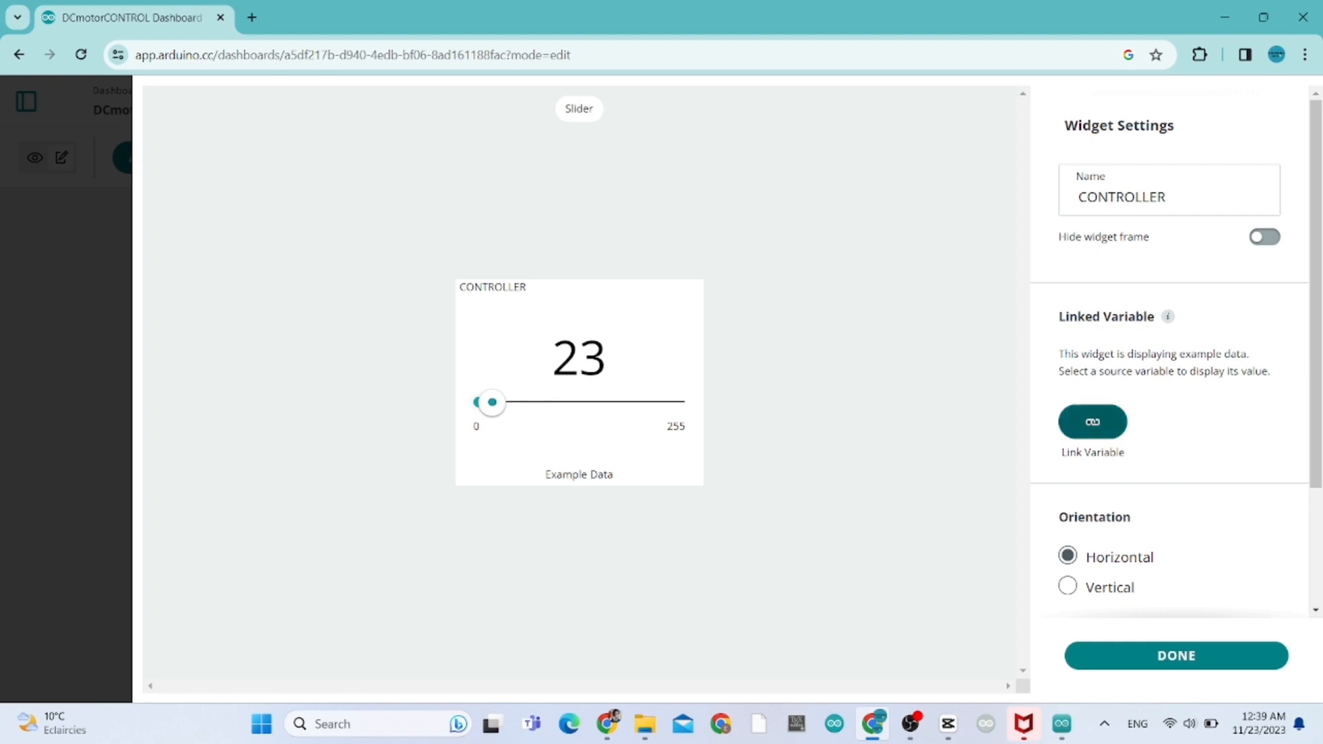
pyautogui.click(1092, 422)
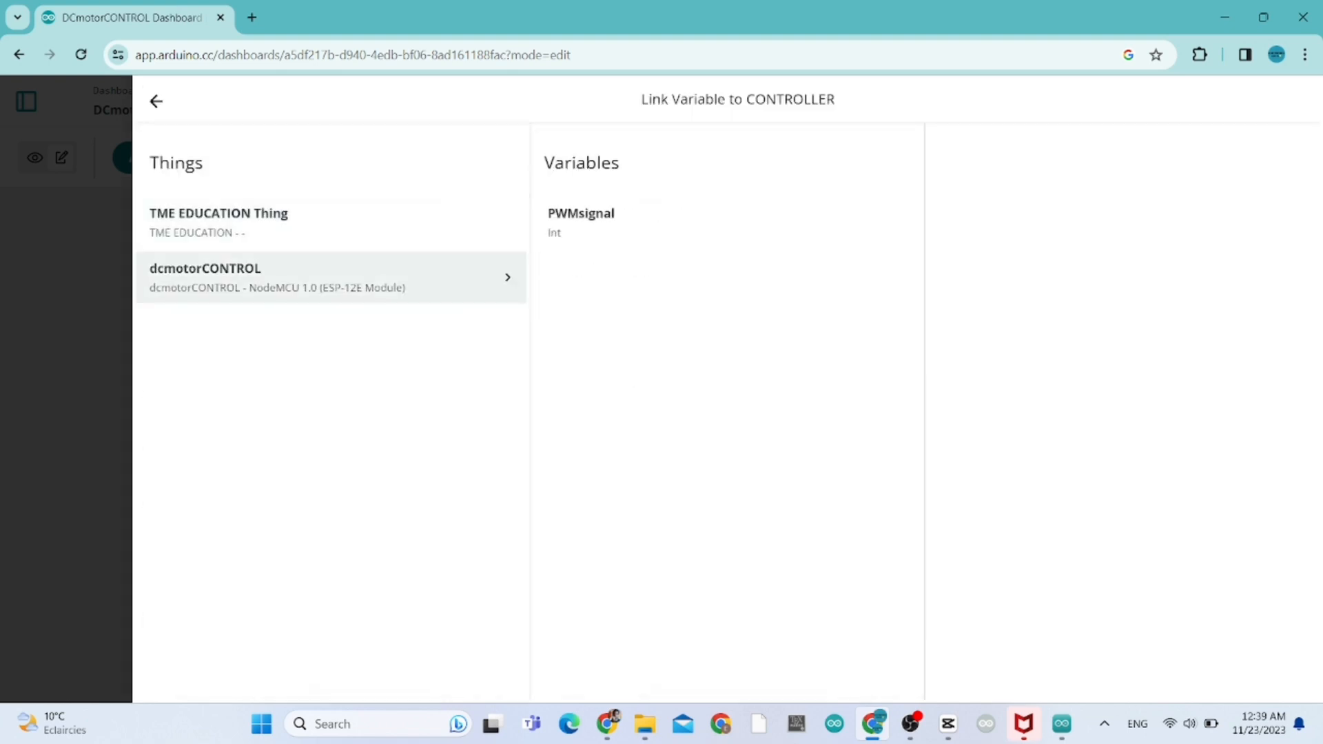
pyautogui.click(580, 222)
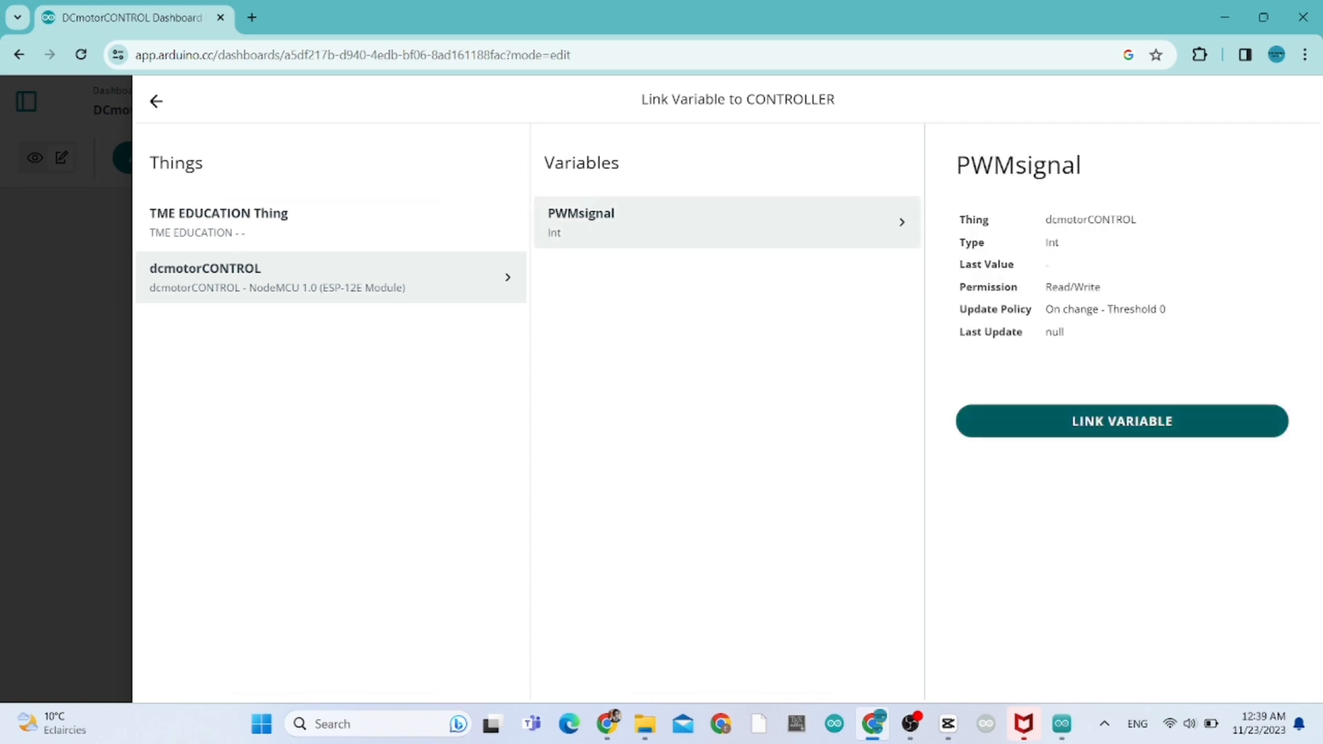
pyautogui.click(1120, 421)
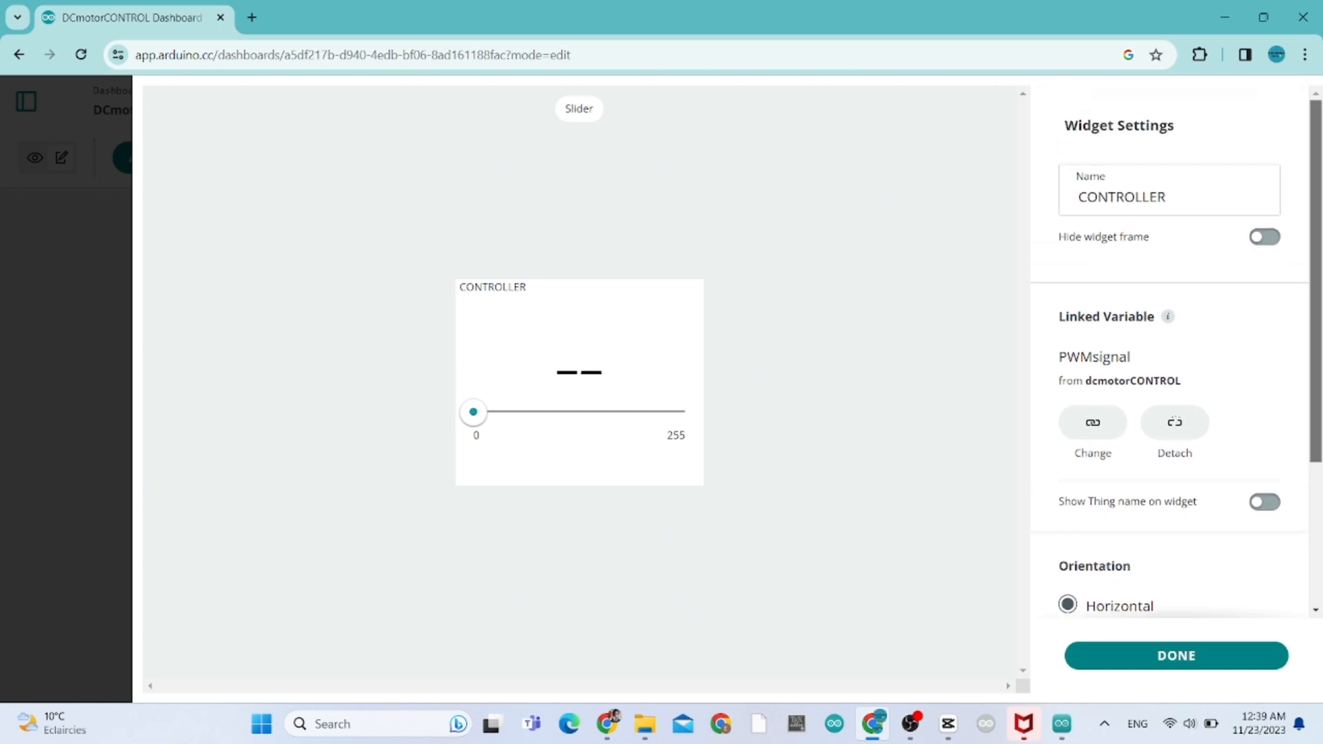
pyautogui.click(1264, 236)
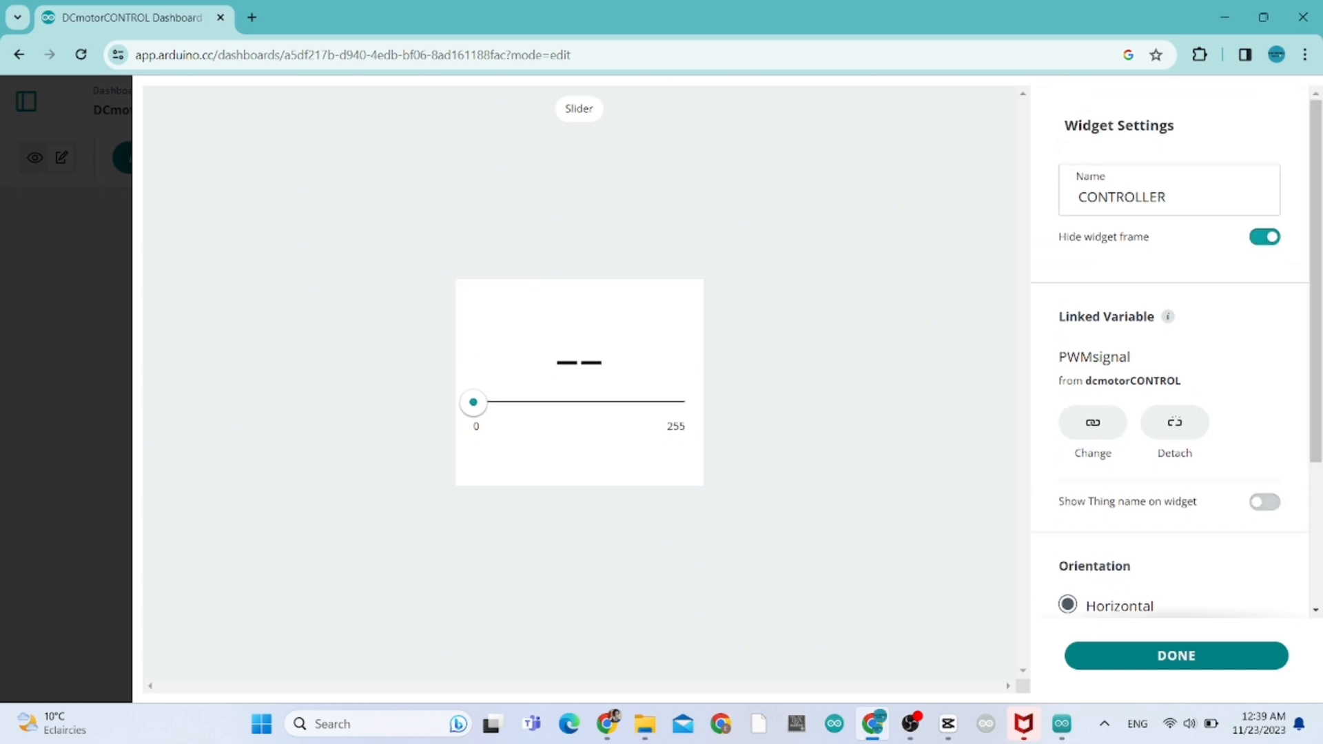
pyautogui.click(1264, 237)
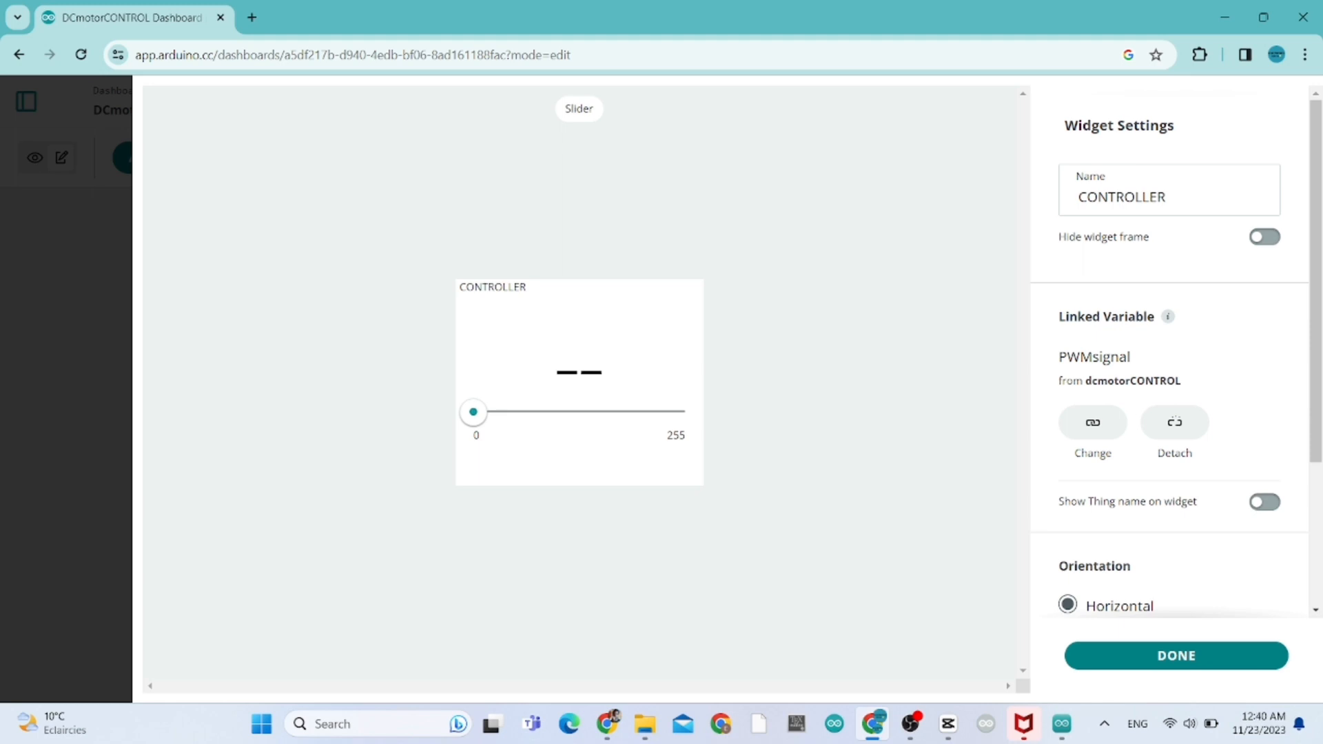
pyautogui.click(1173, 655)
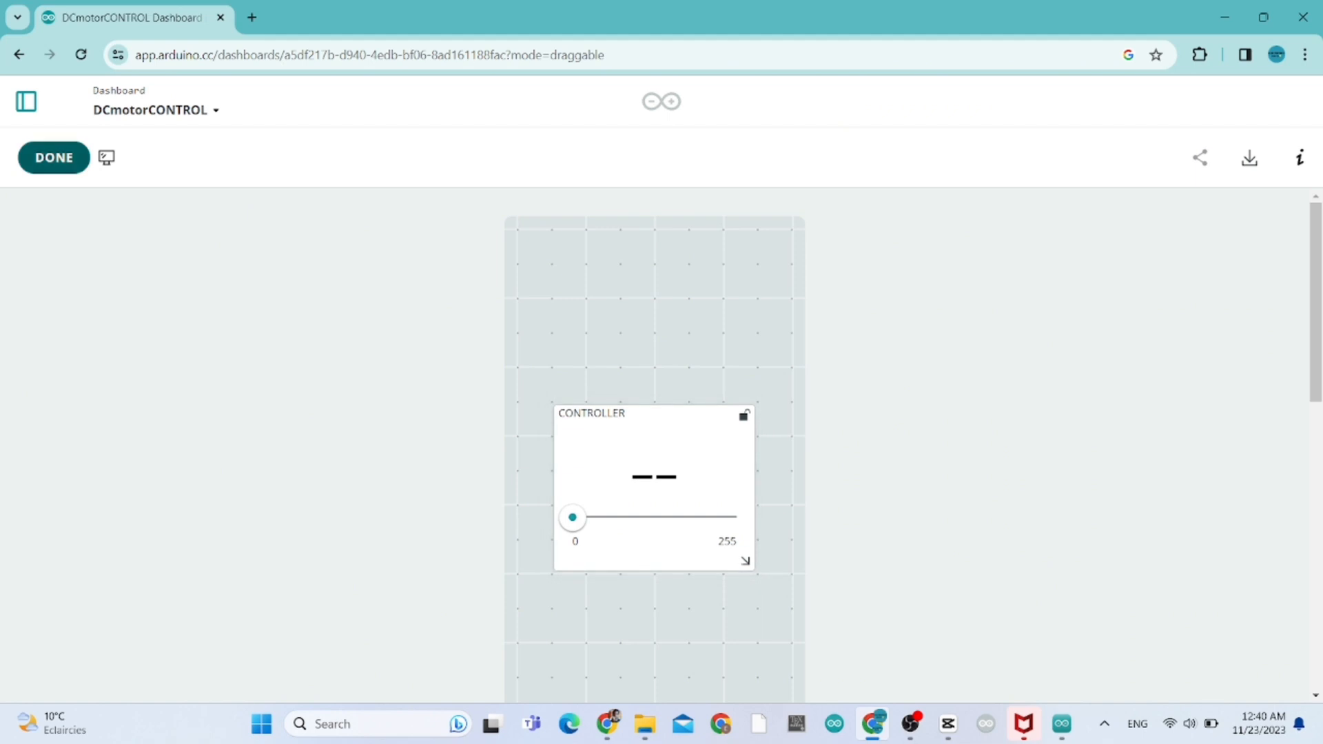
# Exit arrange mode and open the dcmotorCONTROL Thing from the Things list
pyautogui.click(53, 158)
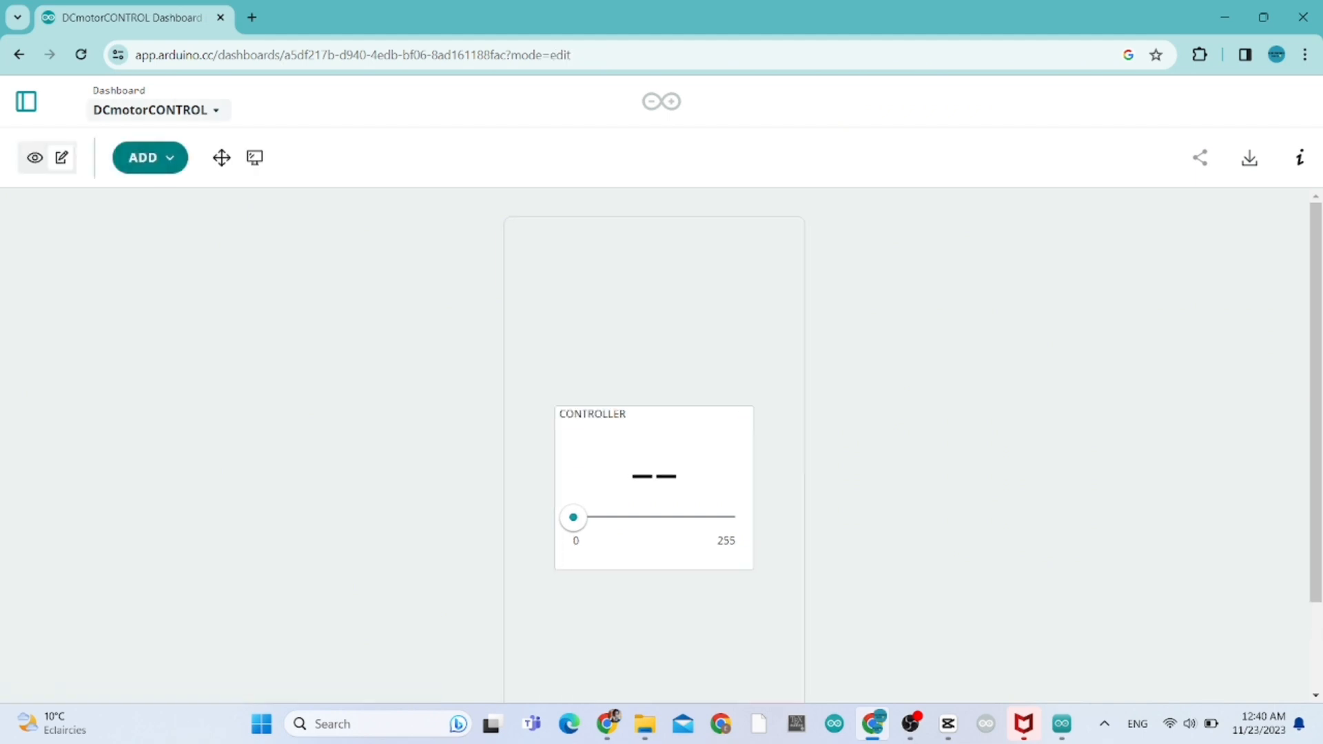
pyautogui.click(25, 101)
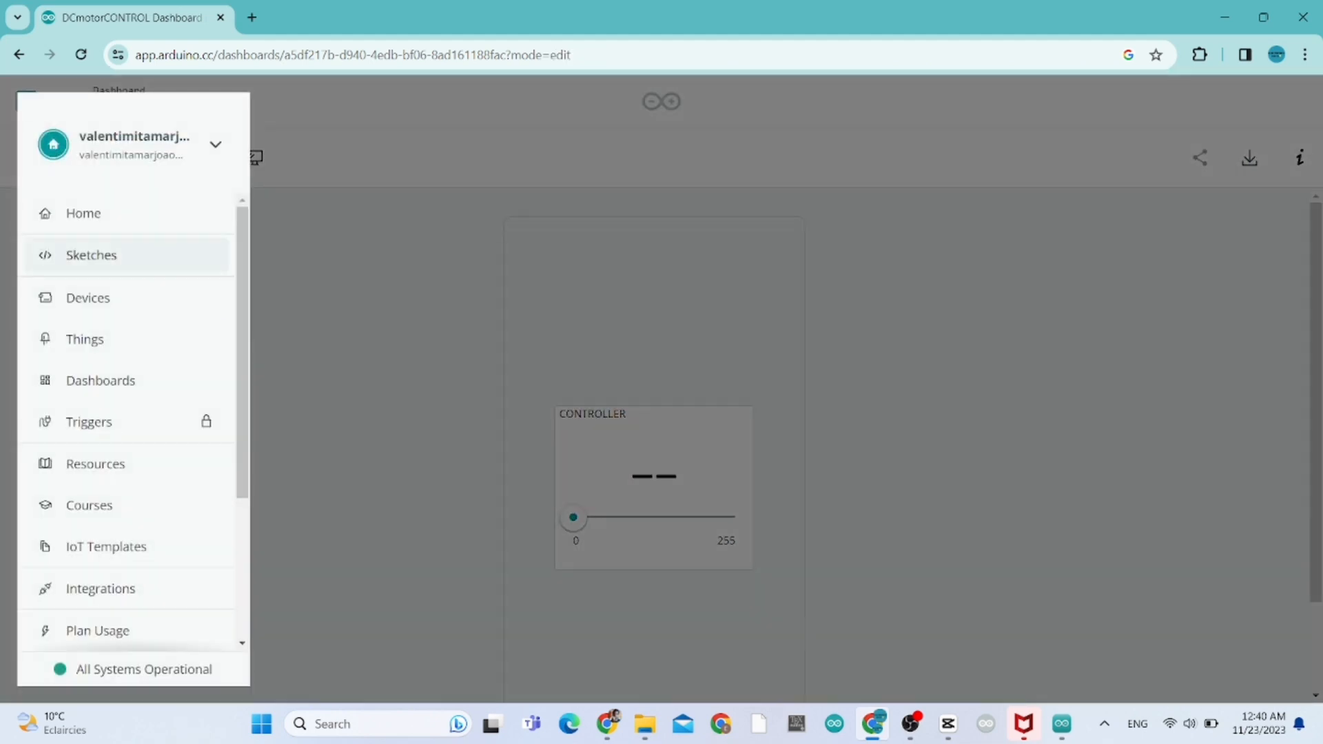
pyautogui.moveTo(90, 255)
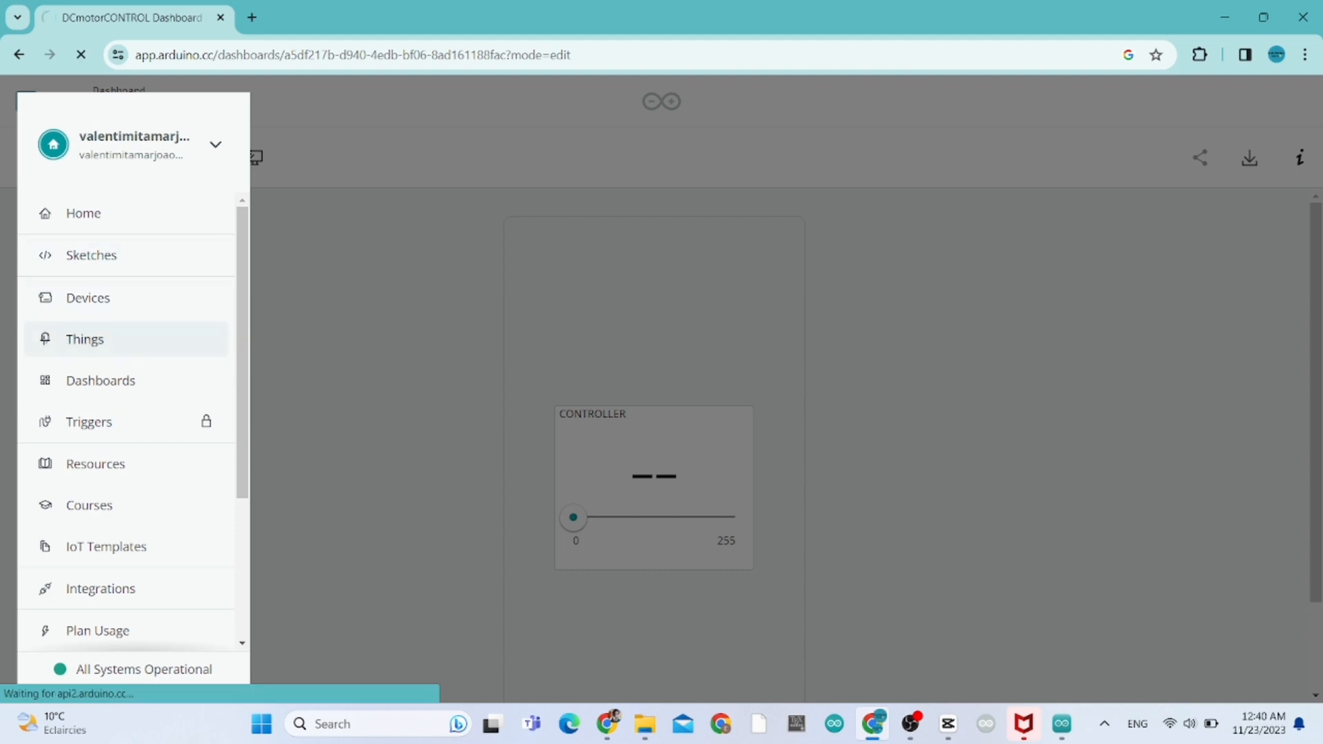
pyautogui.click(84, 339)
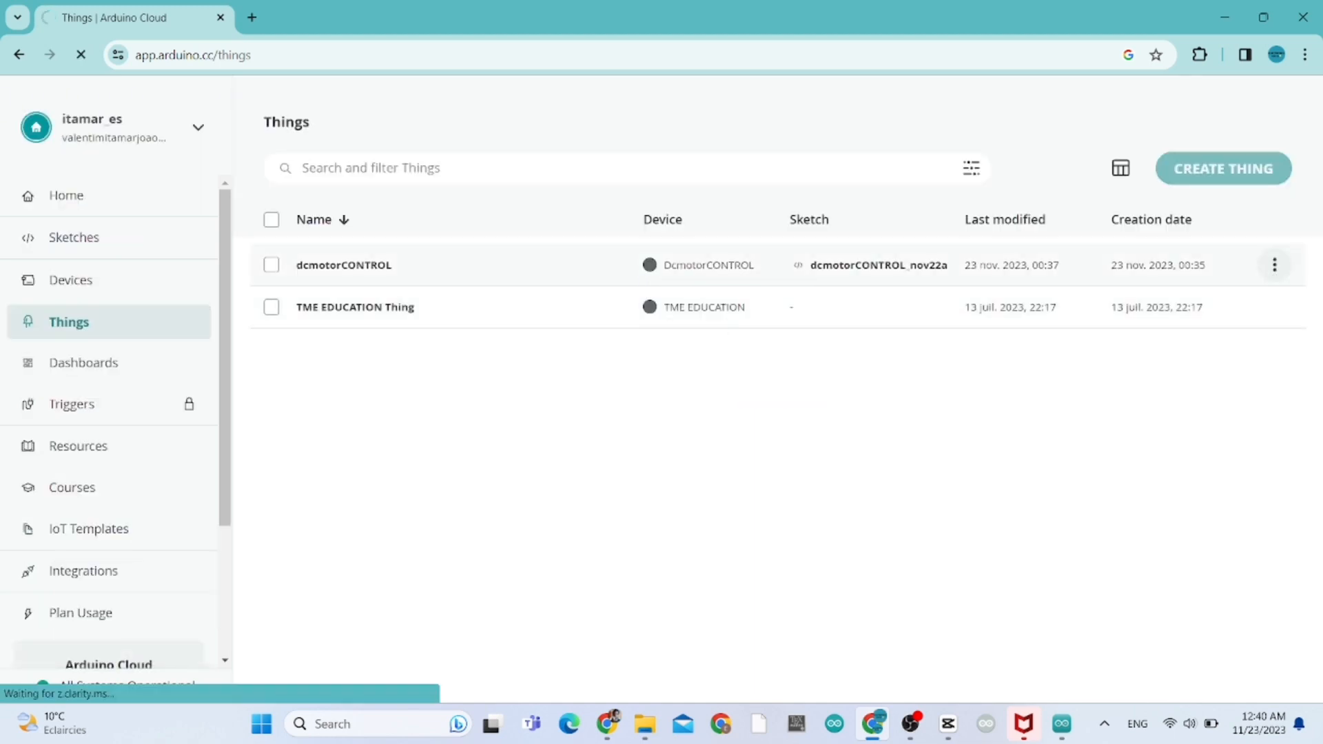
pyautogui.click(343, 264)
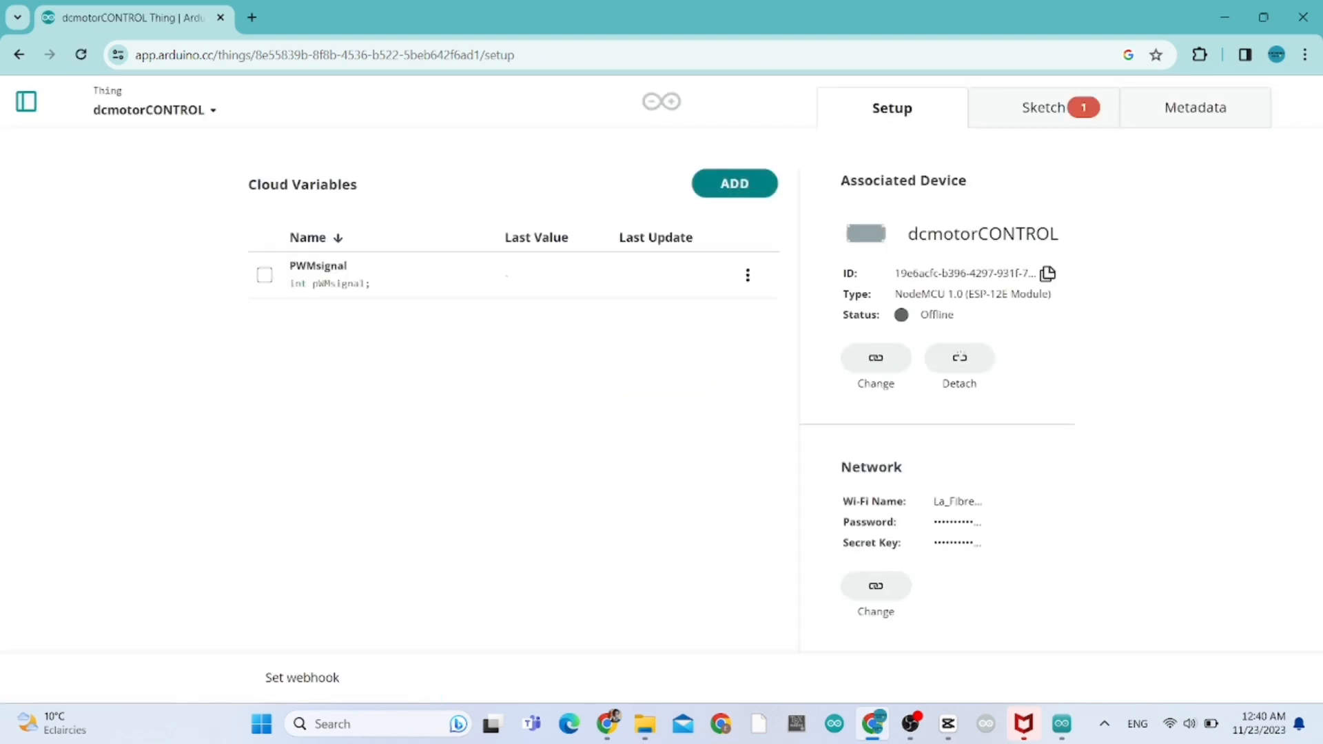
# View the dcmotorCONTROL Thing's generated sketch code in the Sketch tab
pyautogui.click(1043, 107)
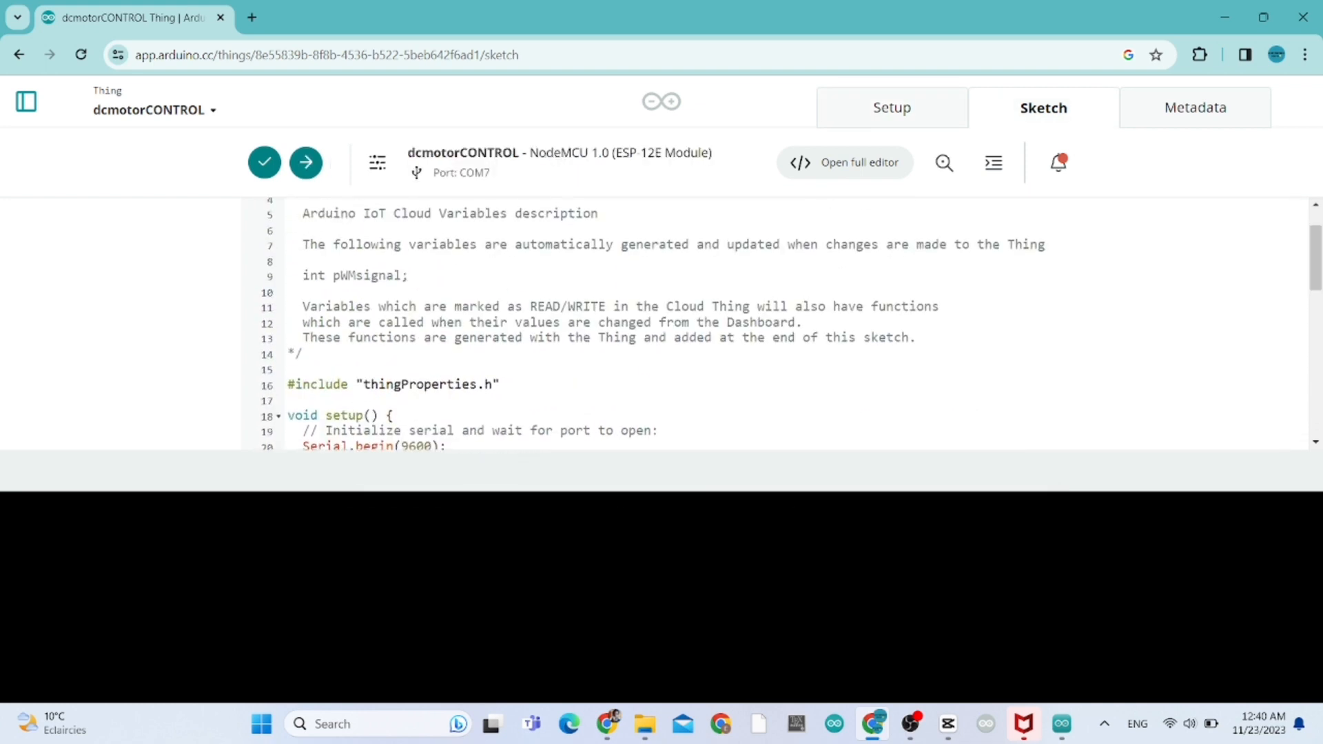
# Add '#define GPIO0 D0' on empty line 17 below the thingProperties include
pyautogui.doubleClick(367, 276)
pyautogui.write('#')
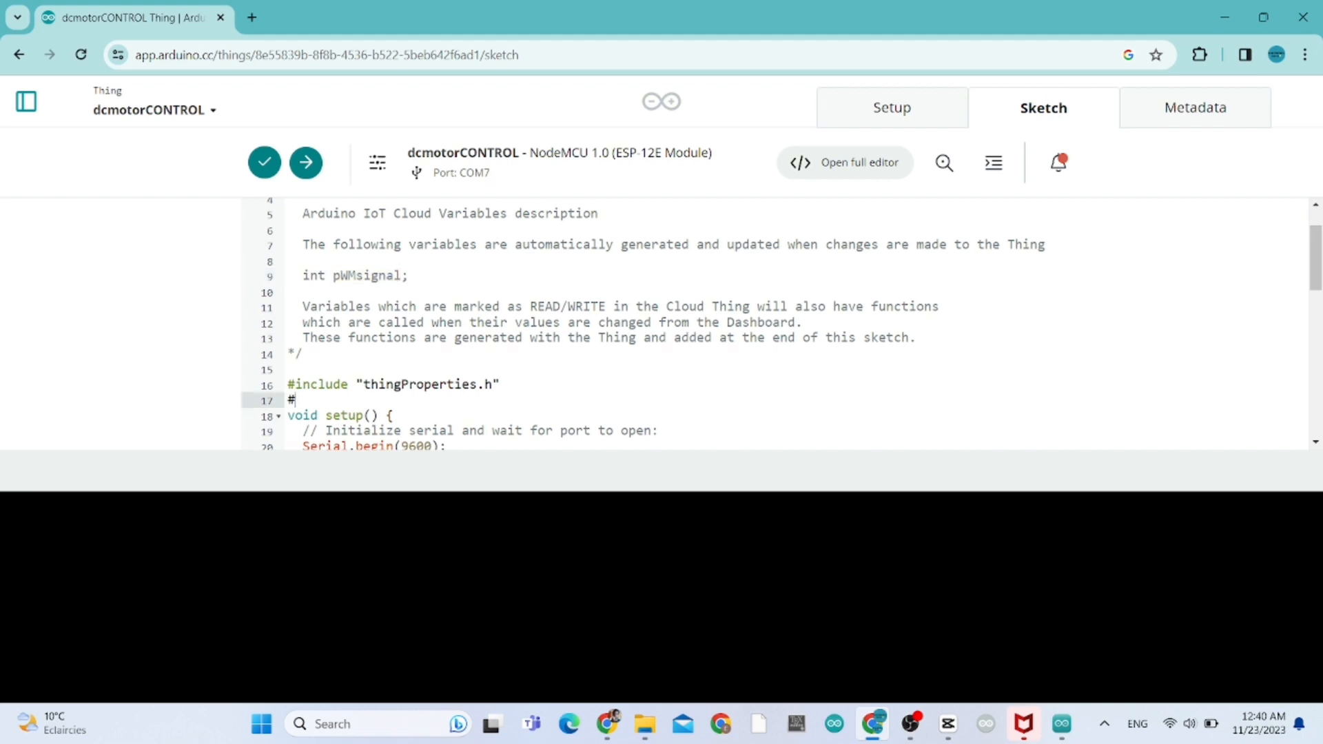
pyautogui.write('DEFIN')
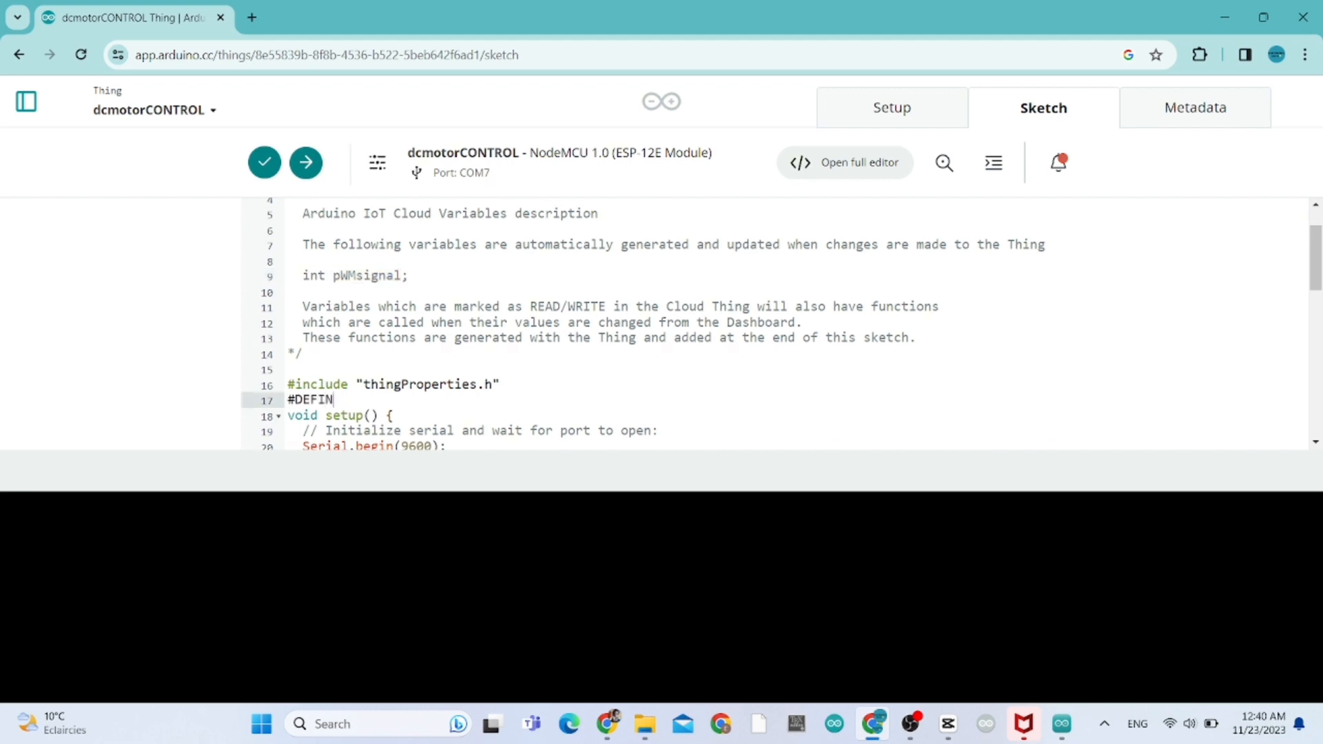
pyautogui.press('backspace')
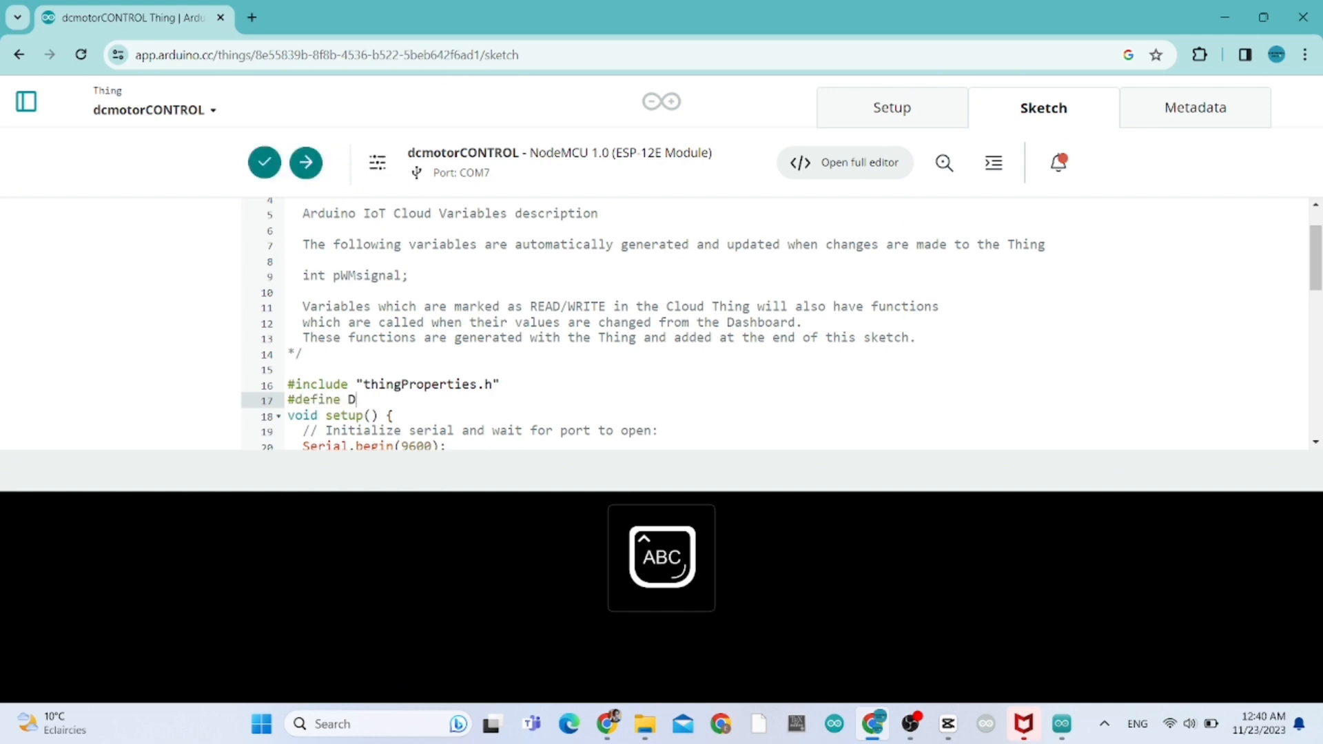
pyautogui.write('GP')
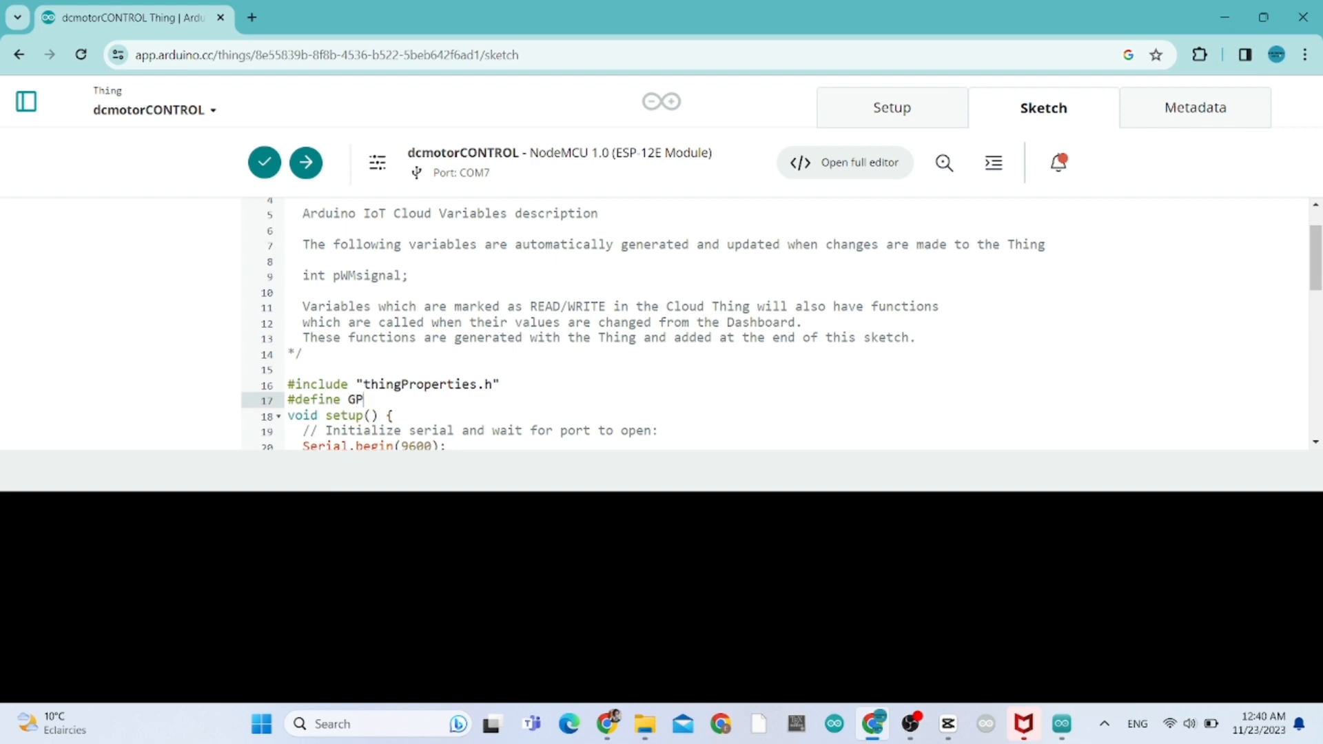
pyautogui.write('IO')
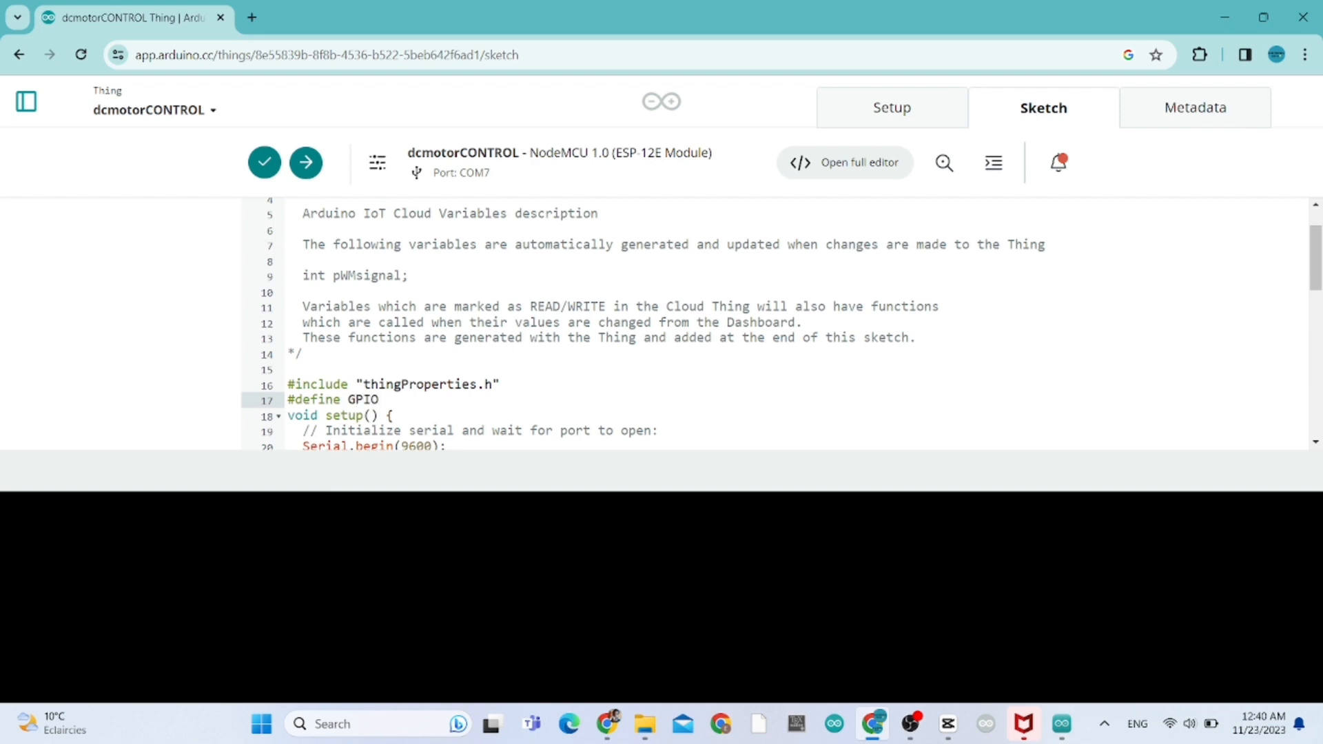
pyautogui.write('0')
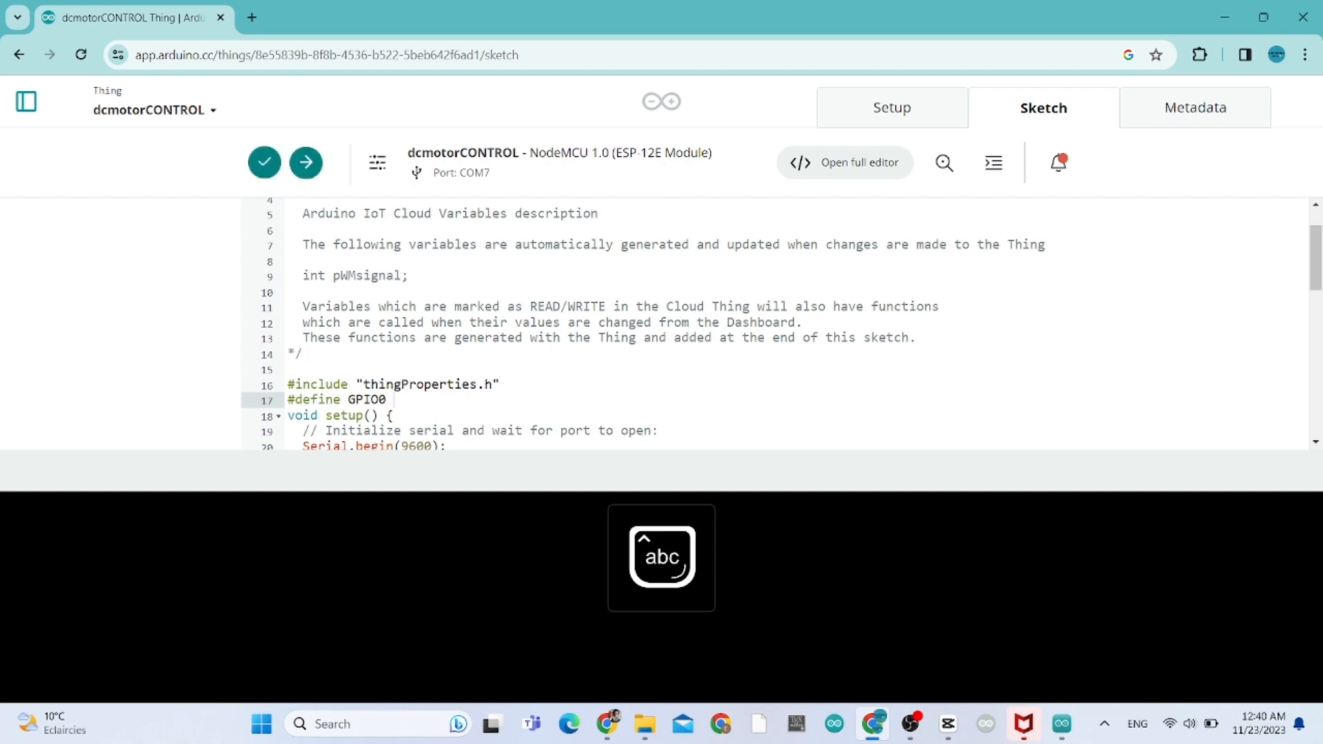
pyautogui.write('D0')
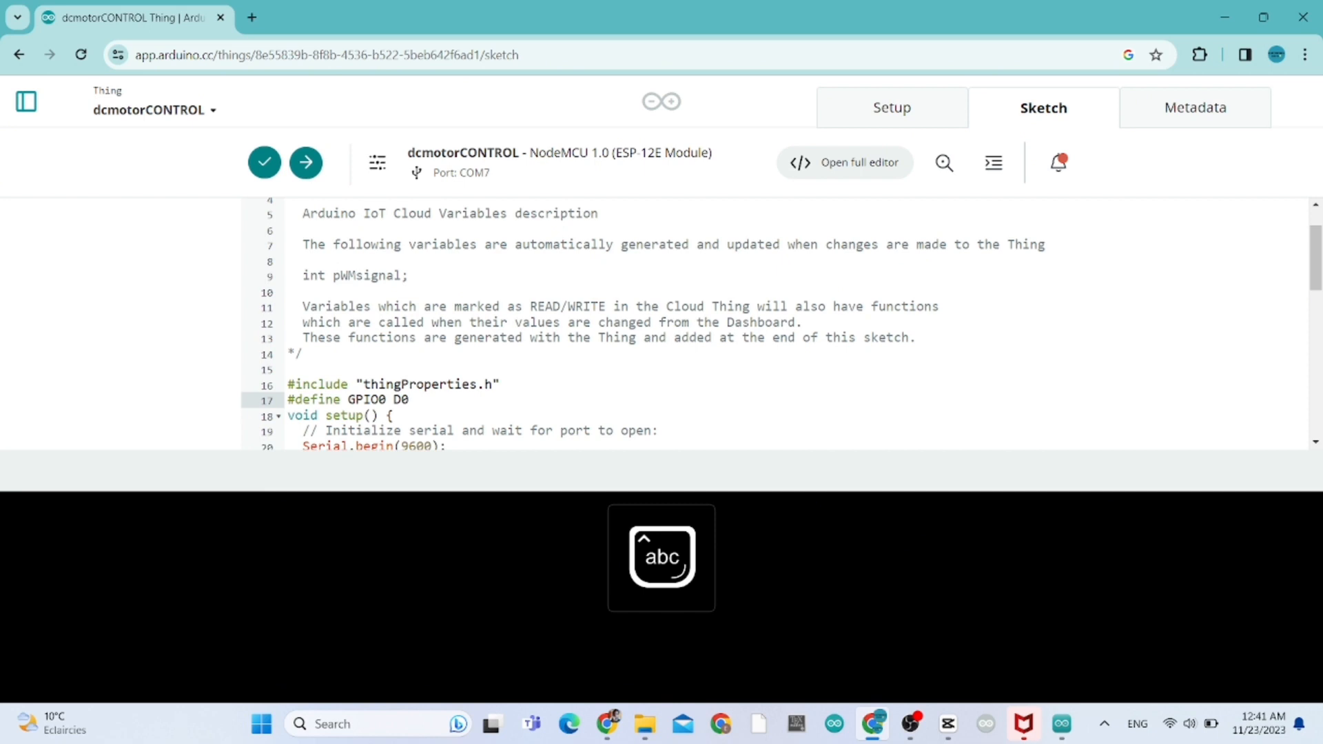
# Begin the 'pinMode(GPIO0,' line at the end of setup()
pyautogui.doubleClick(363, 399)
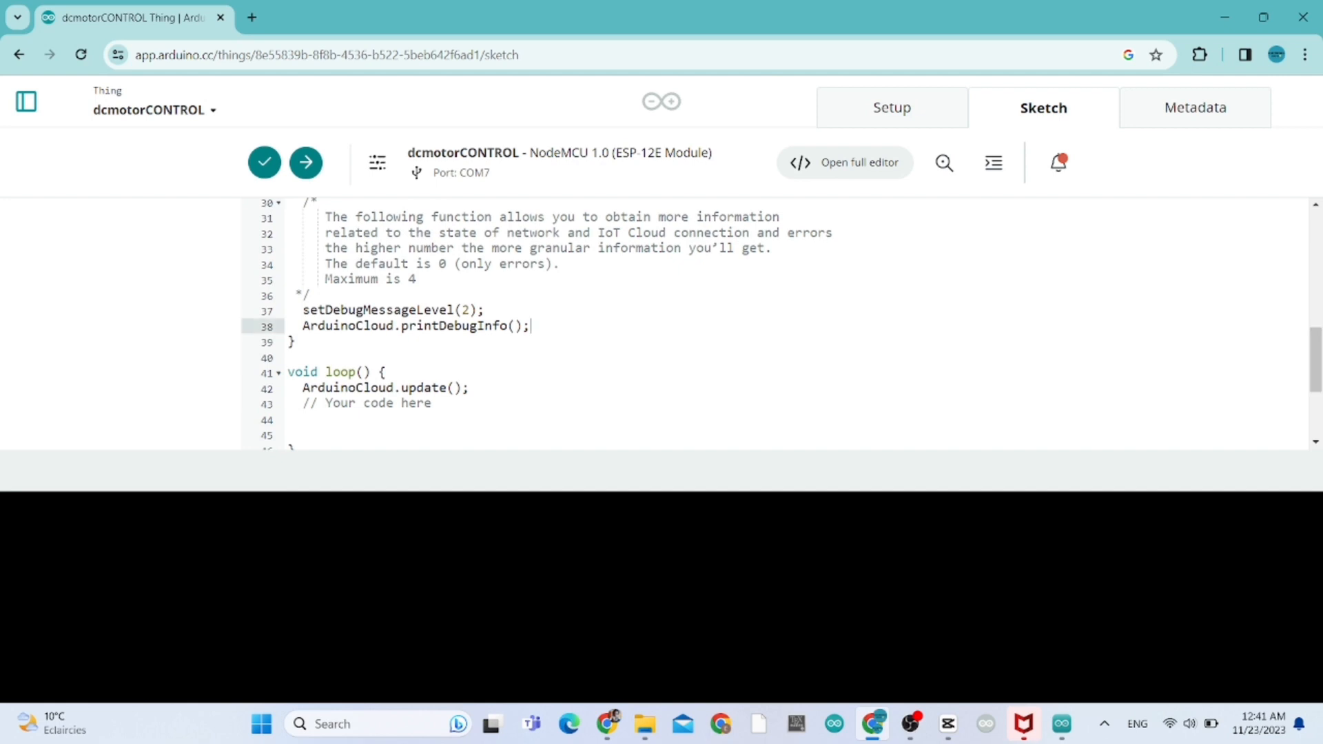
pyautogui.write('pinMo')
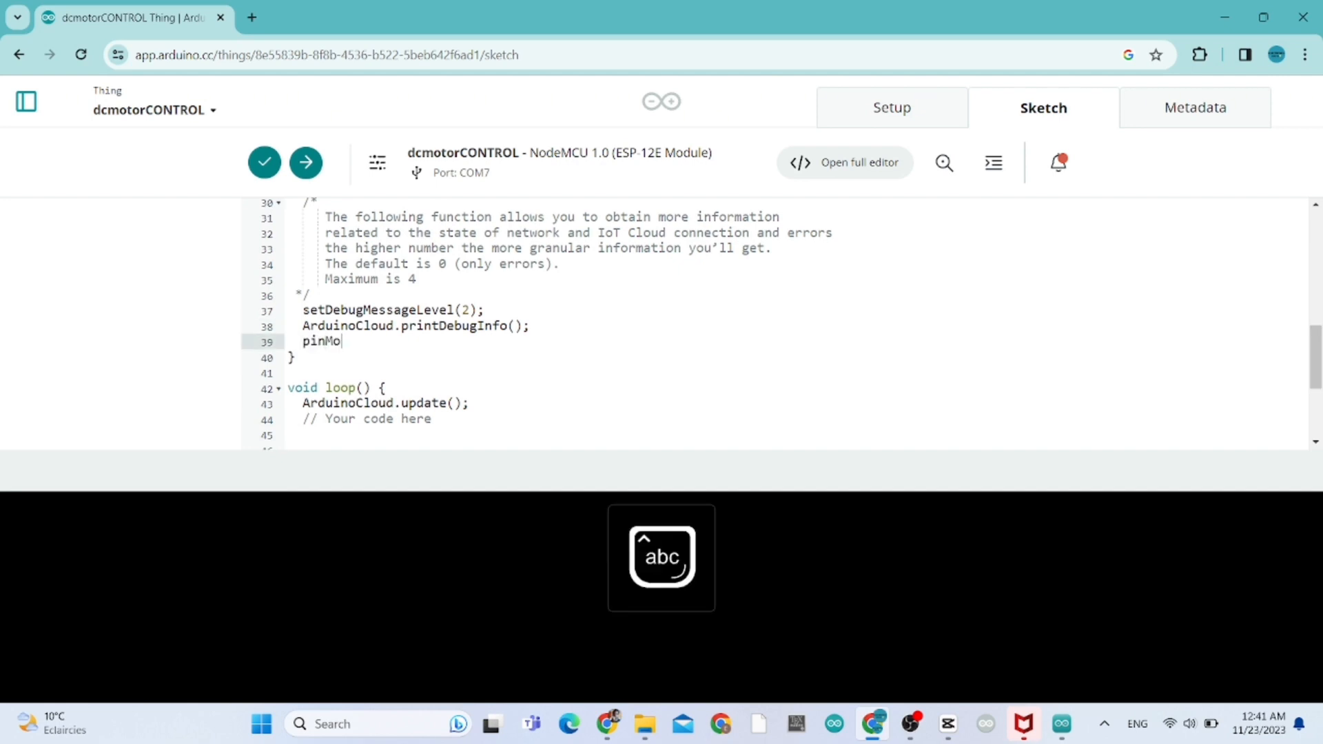
pyautogui.write('de()')
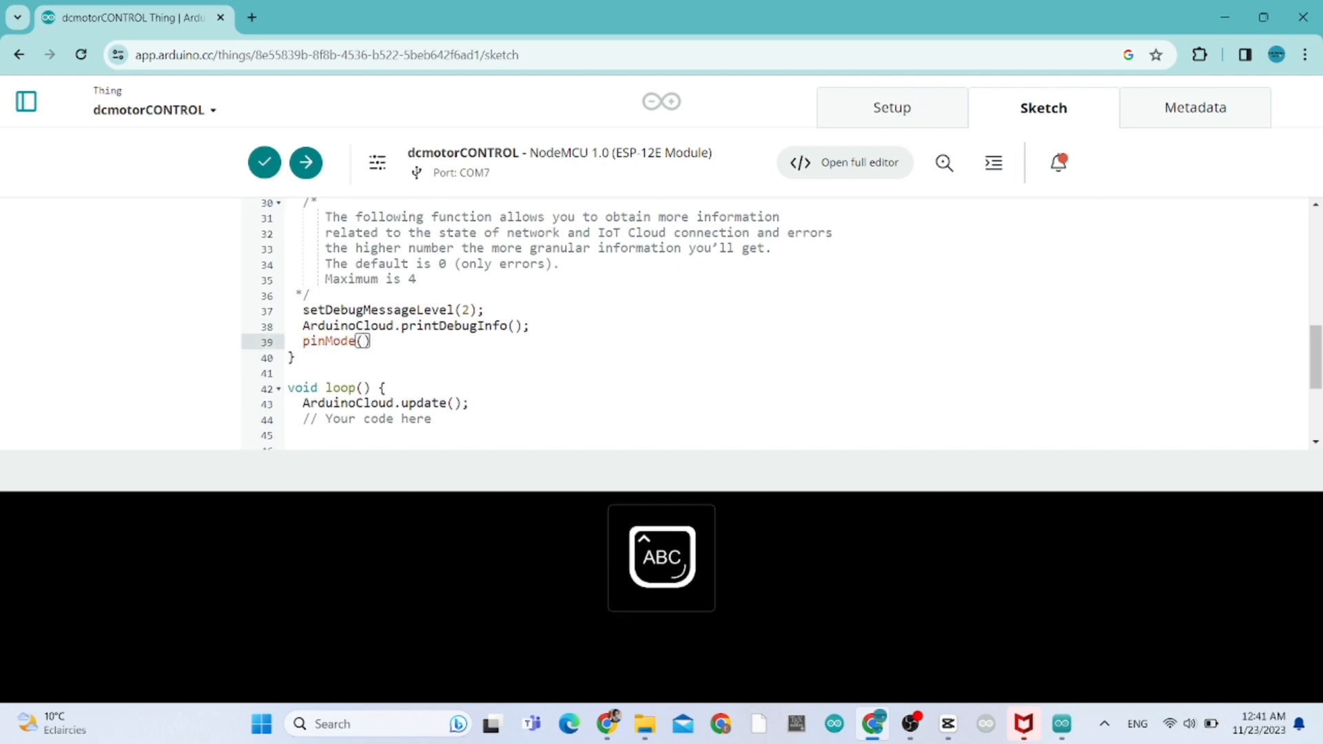
pyautogui.write('GPI')
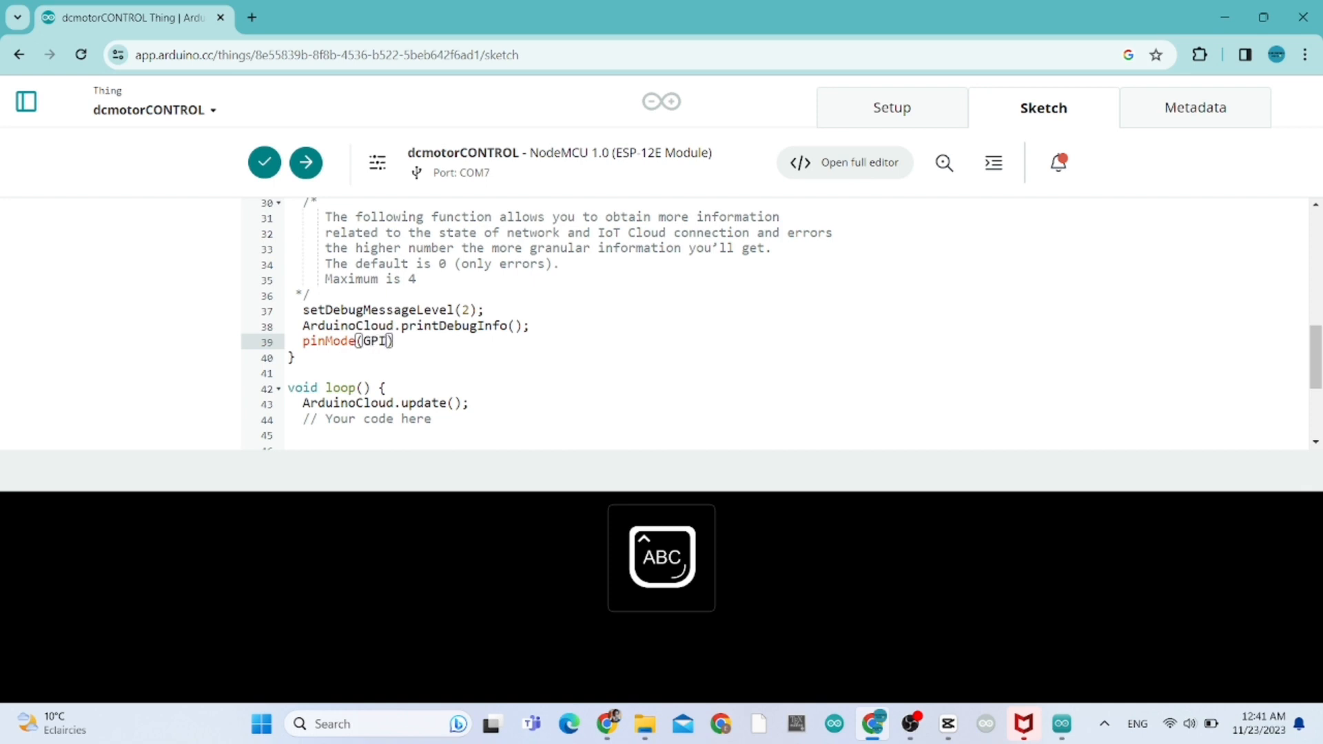
pyautogui.write('O0,')
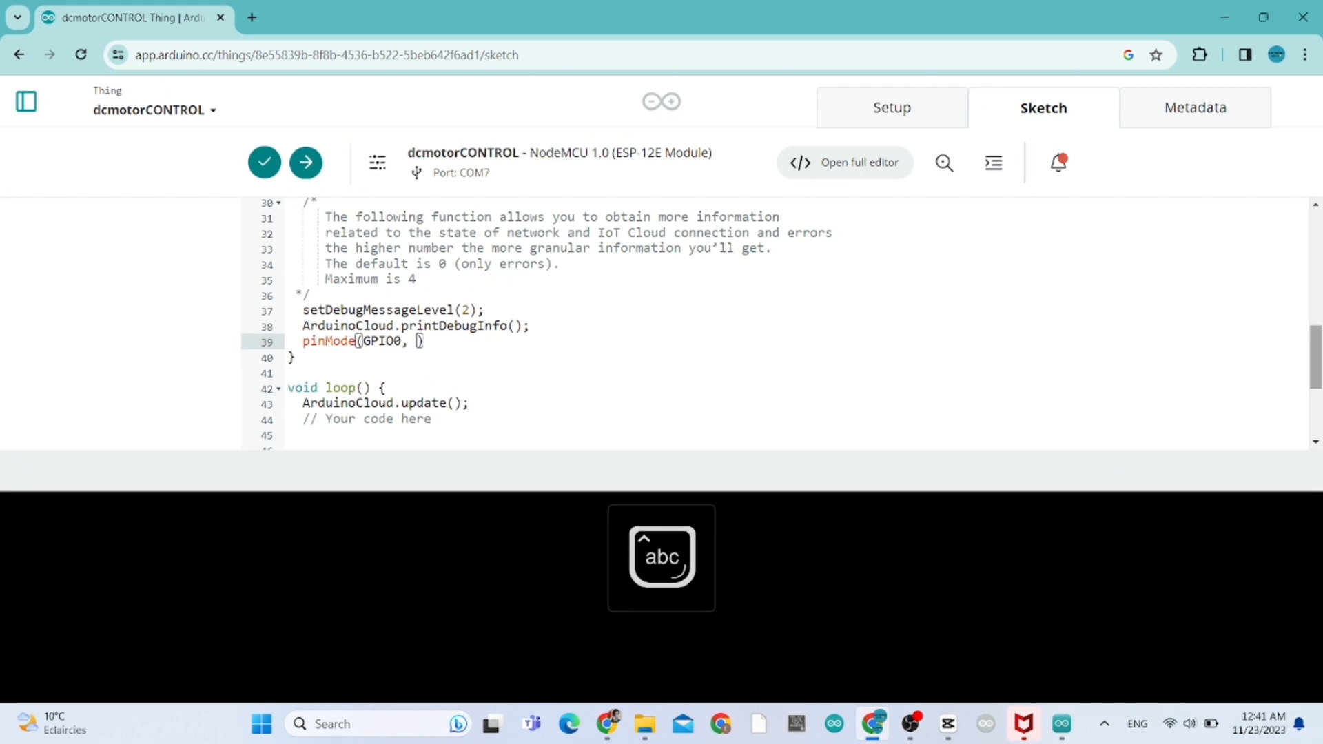
# Finish 'pinMode(GPIO0, OUTPUT);' and start 'analogWrite(GPIO0' inside onPWMsignalChange()
pyautogui.write('OUTPU')
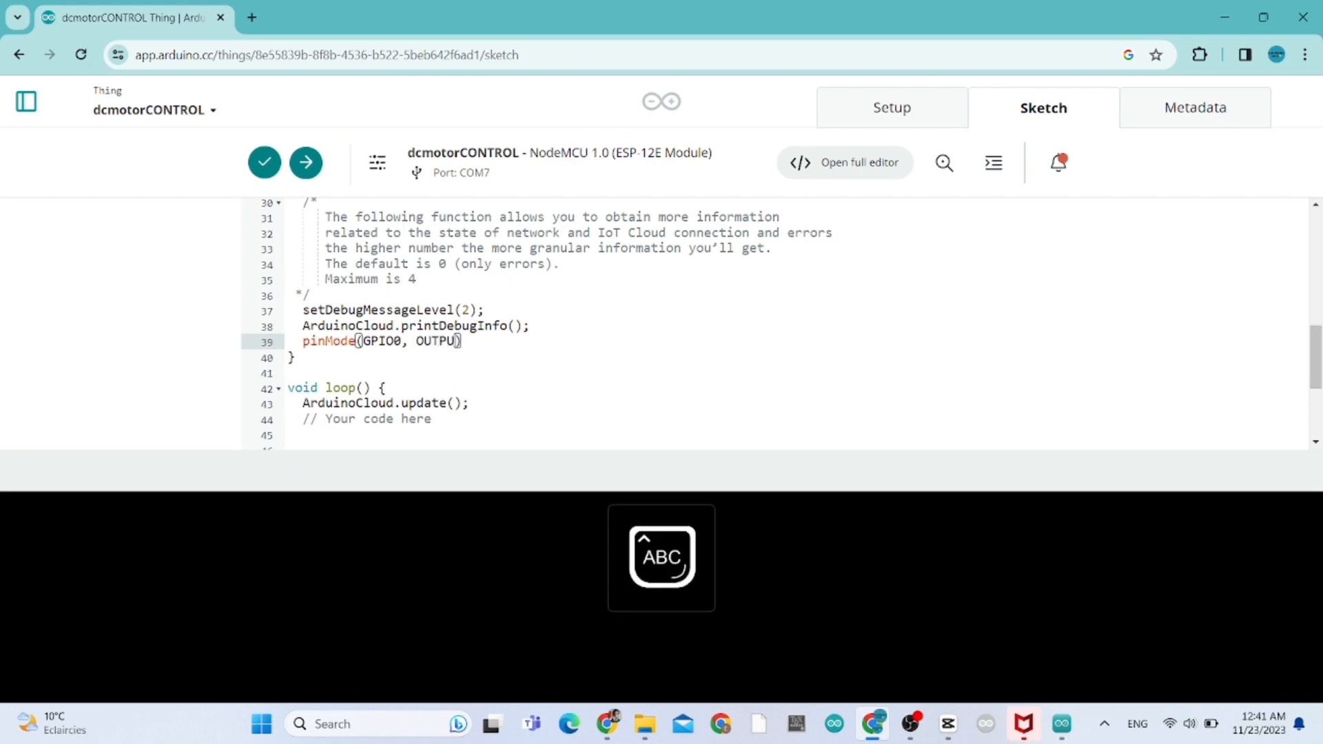
pyautogui.write('T);')
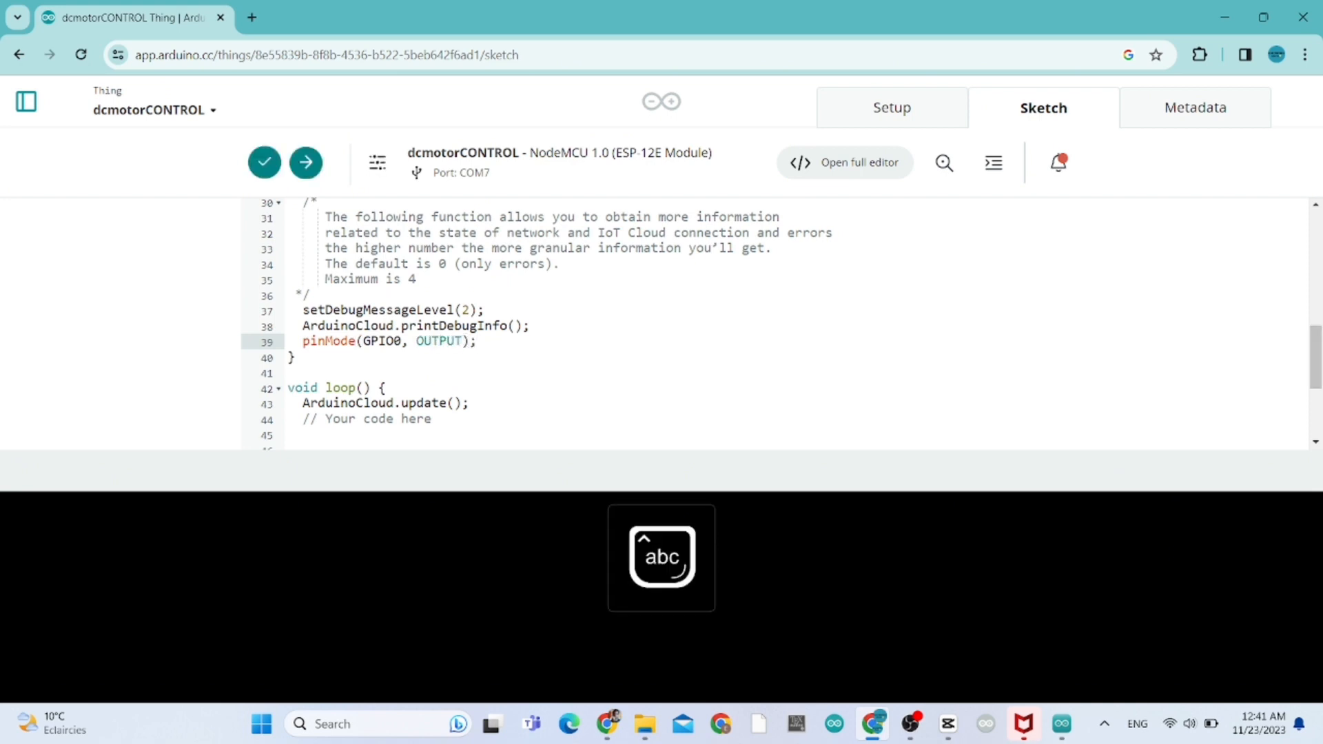
pyautogui.scroll(-3)
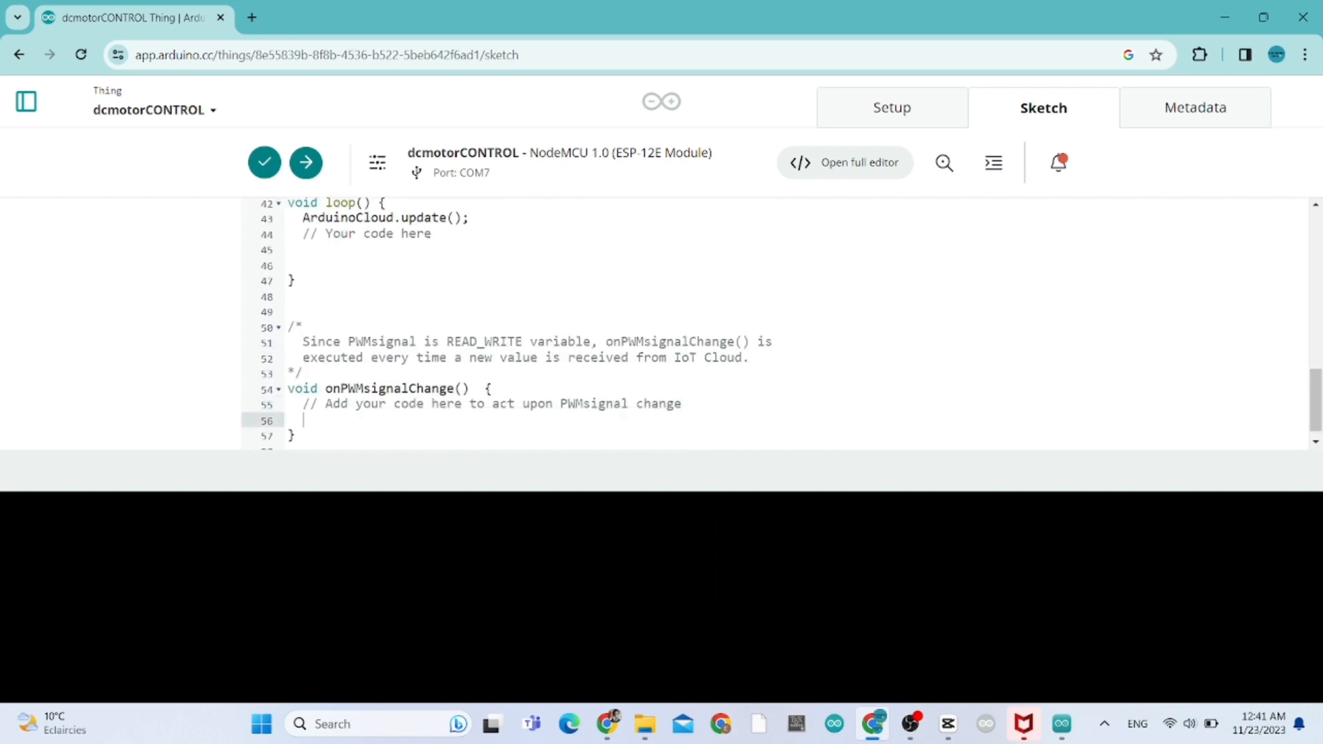
pyautogui.write('analog')
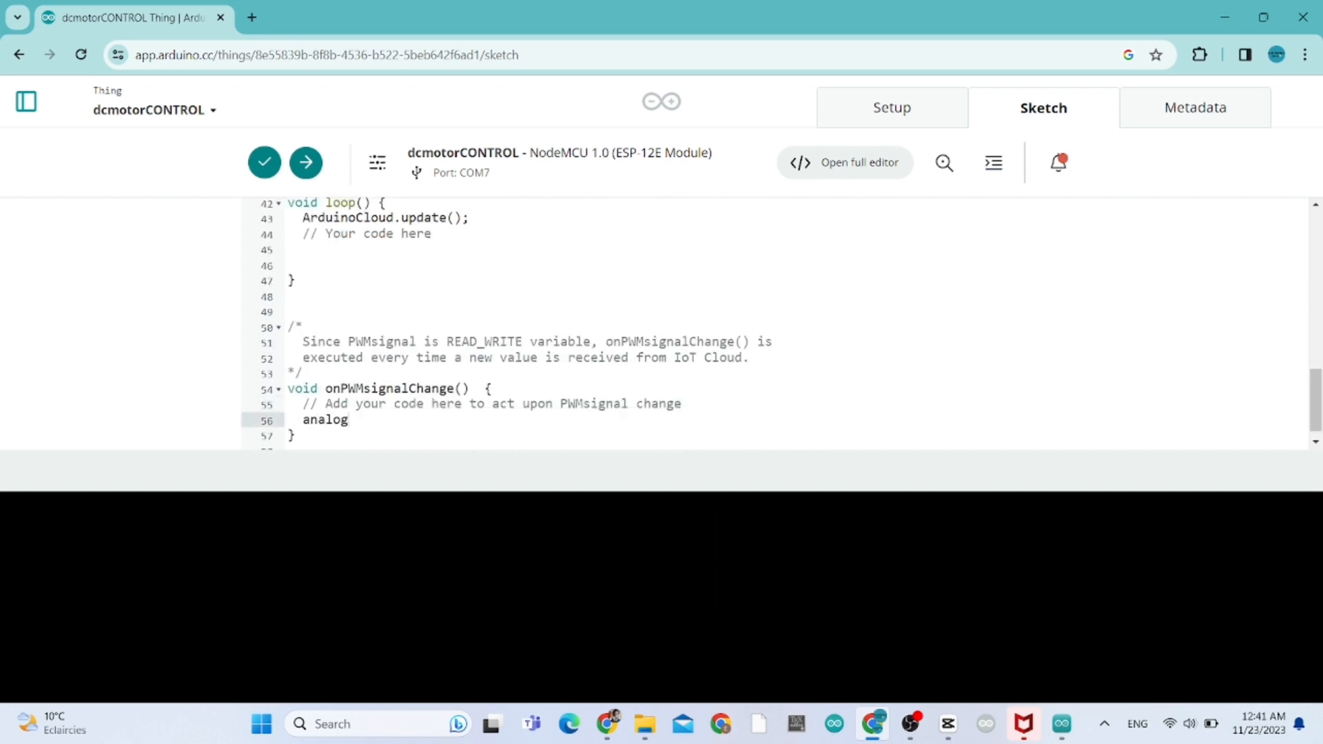
pyautogui.write('W')
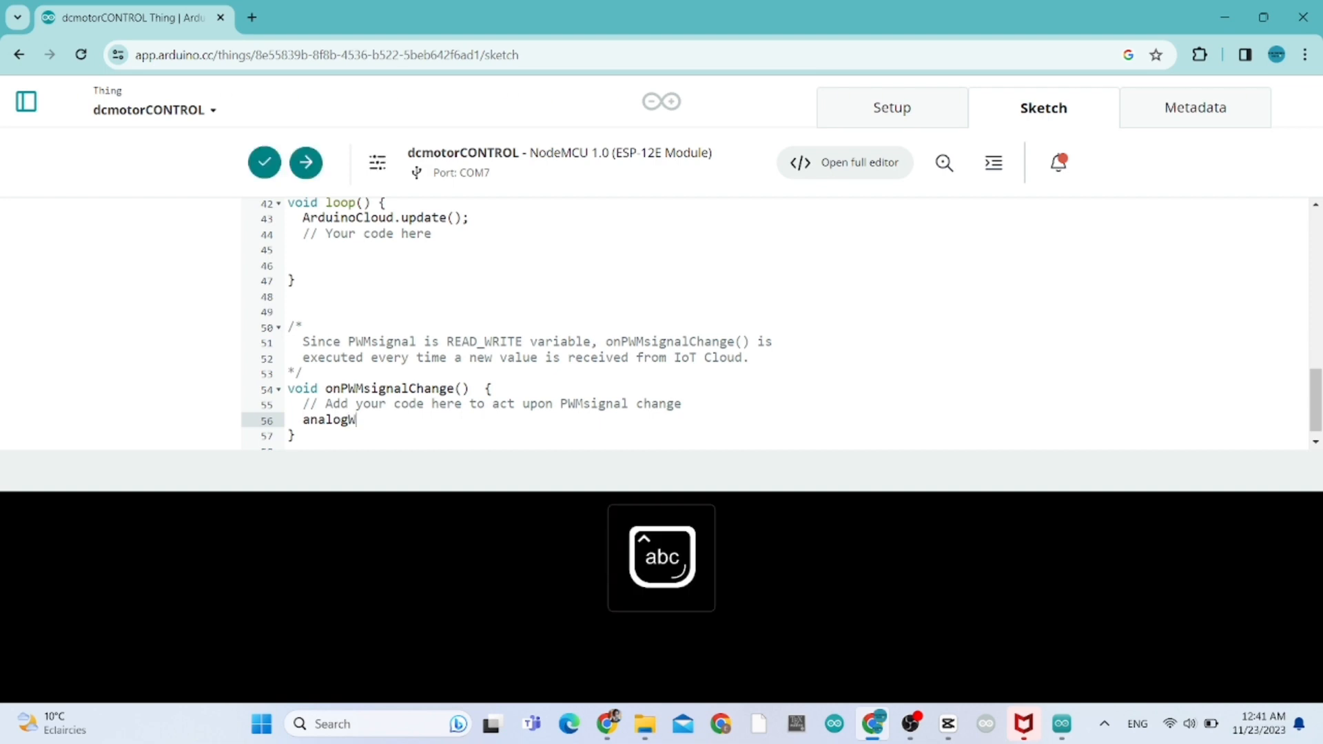
pyautogui.write('rite()')
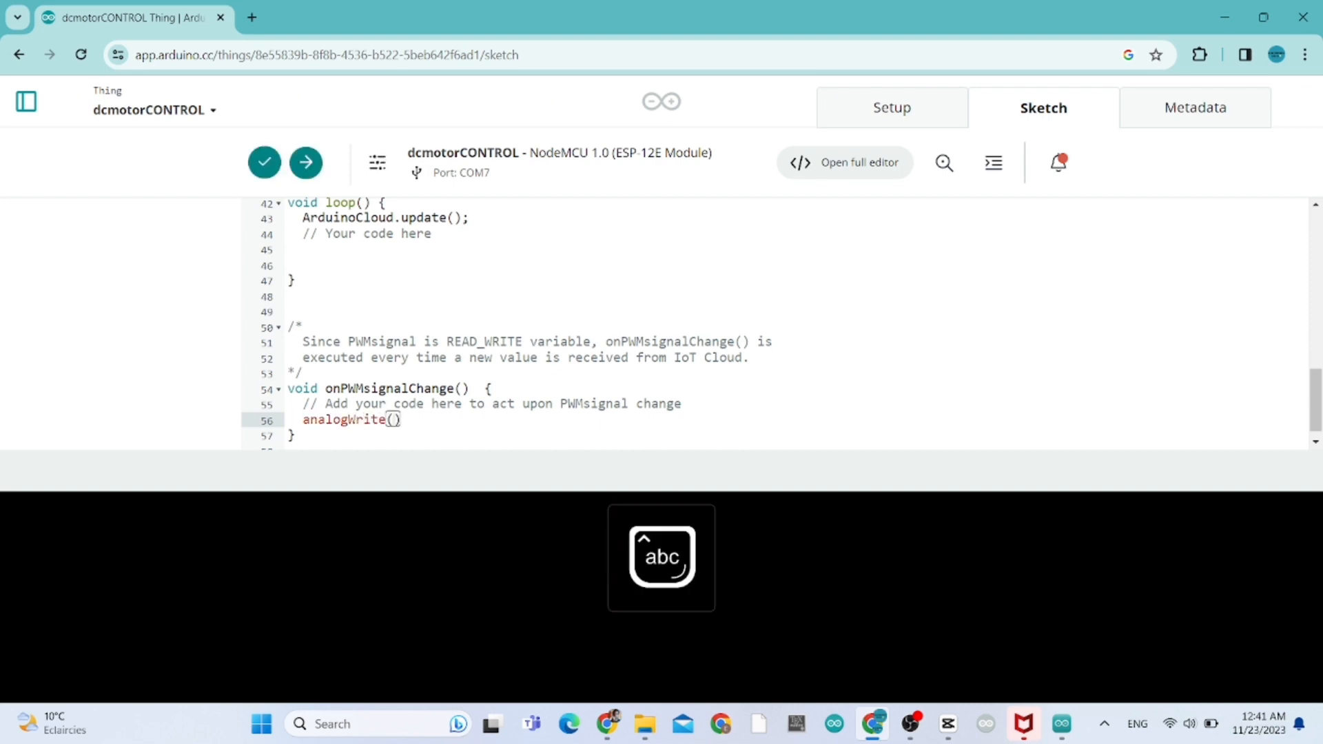
pyautogui.write('GP')
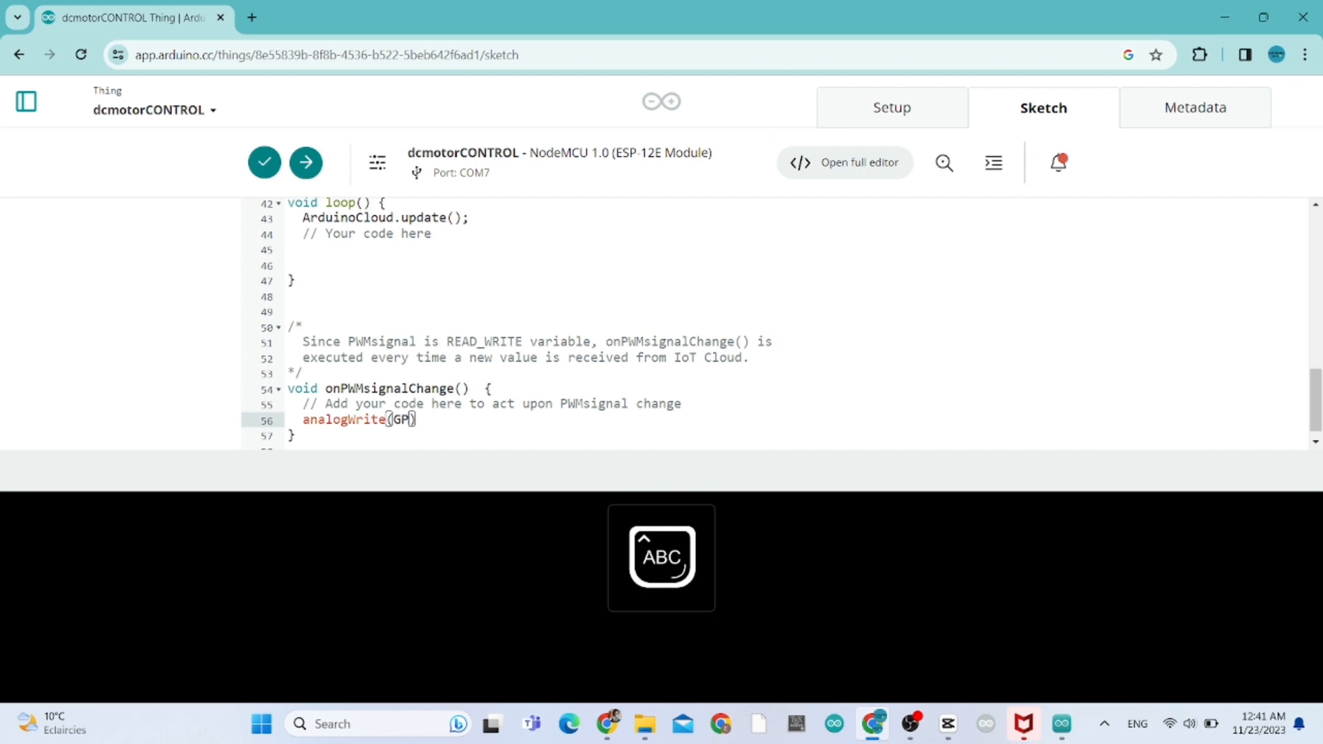
pyautogui.write('IO0')
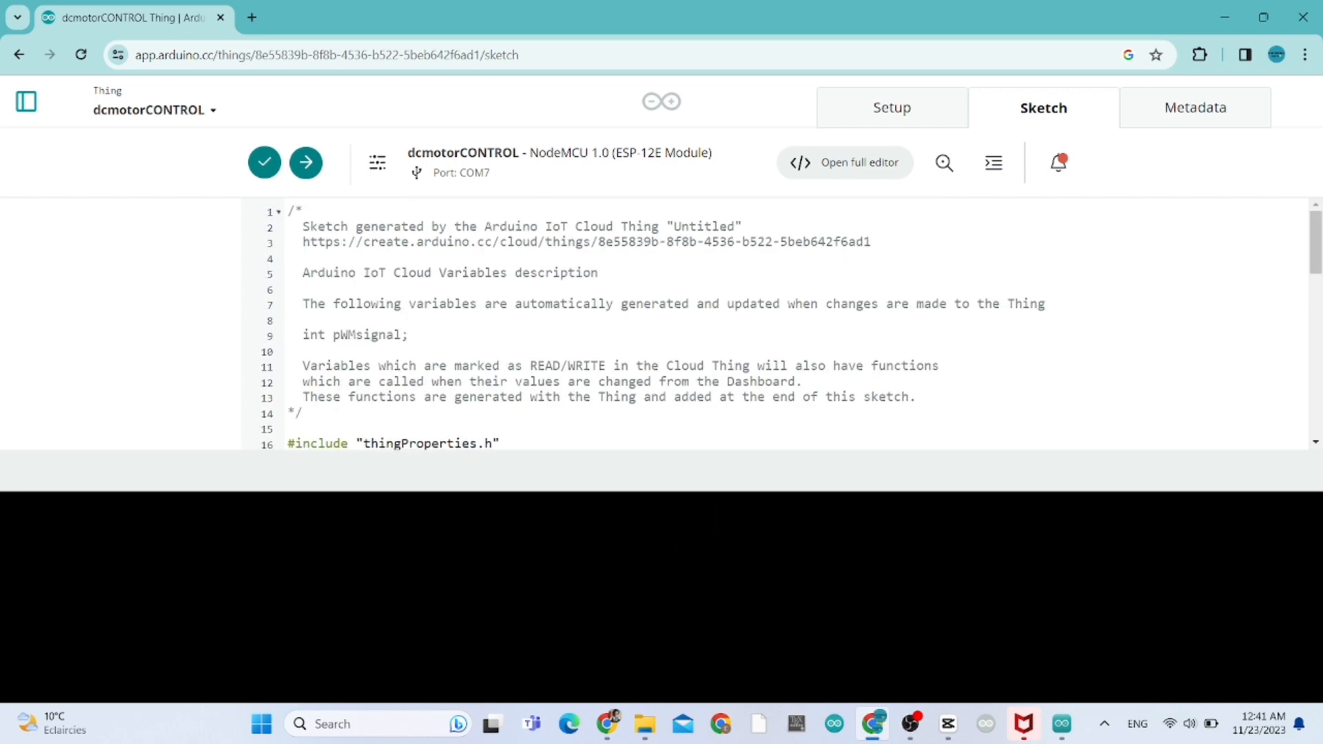
# Copy the pWMsignal name from the header comment to complete the analogWrite call
pyautogui.doubleClick(366, 335)
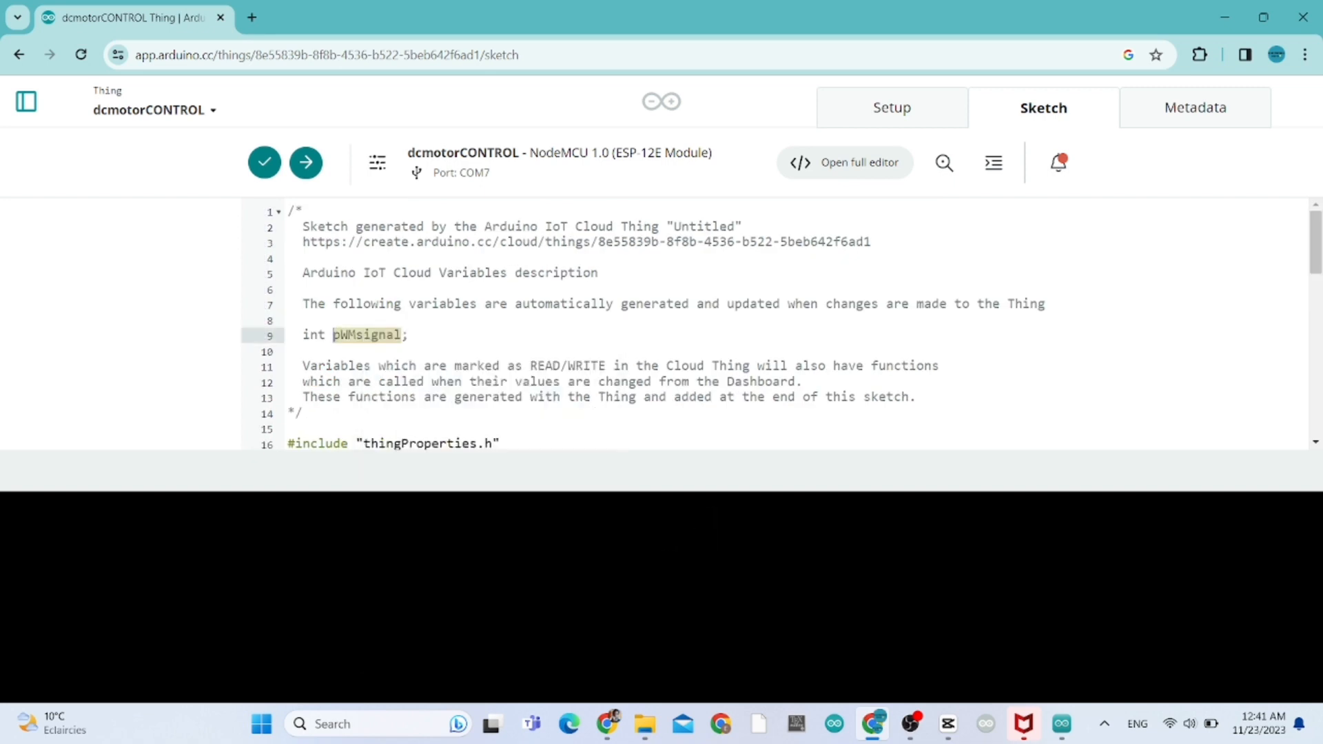
pyautogui.scroll(-3)
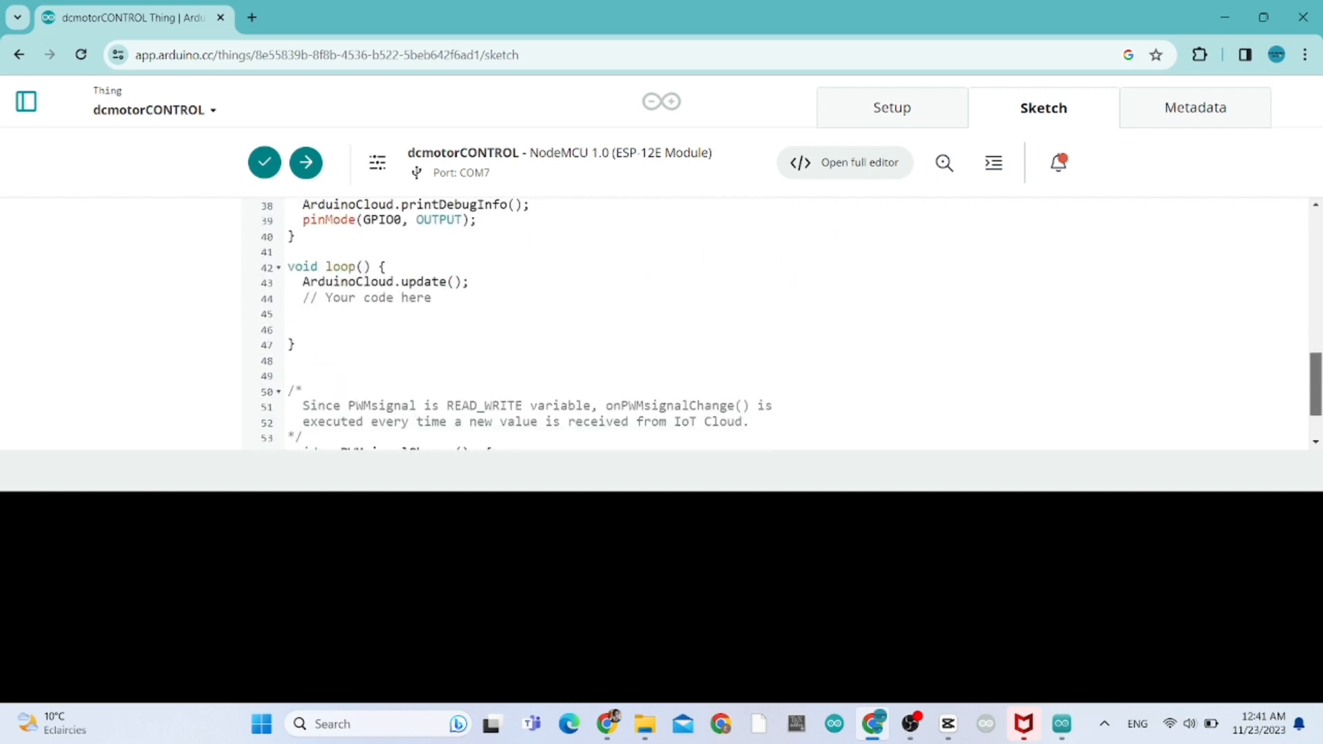
pyautogui.scroll(-3)
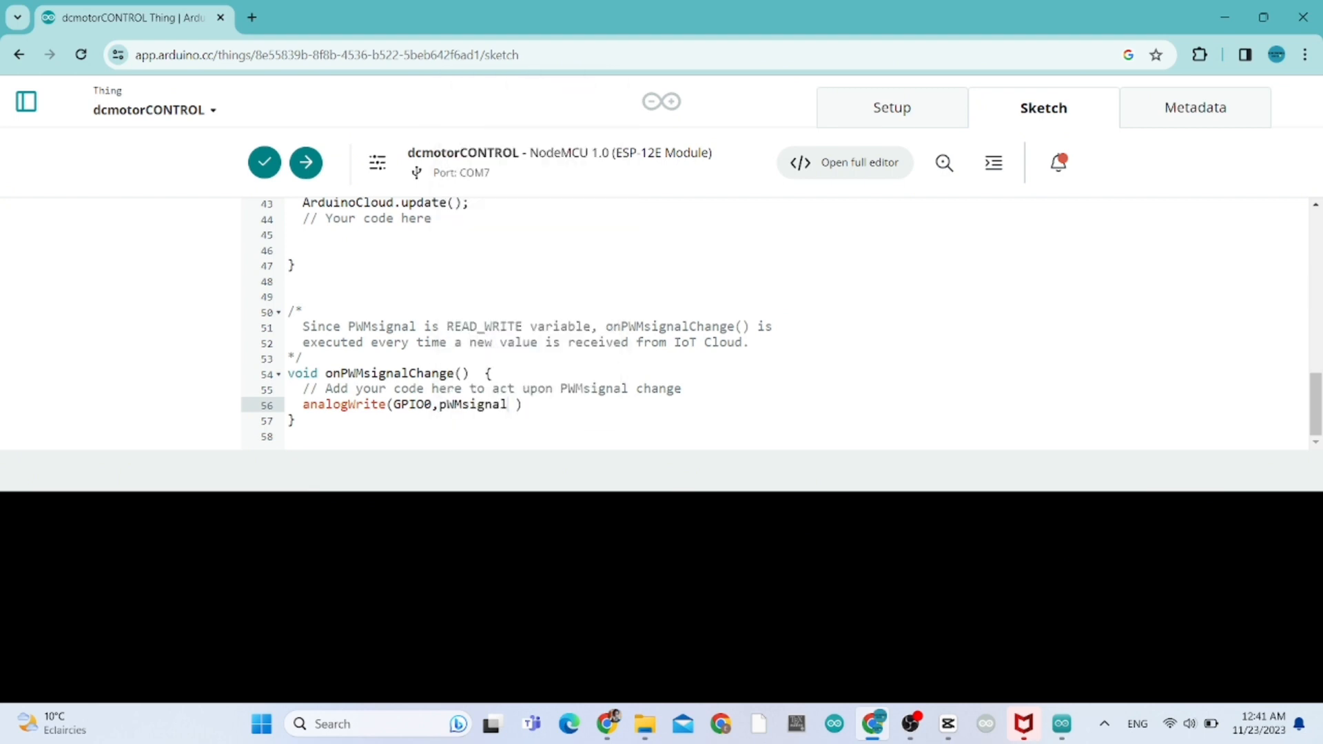
pyautogui.write(';')
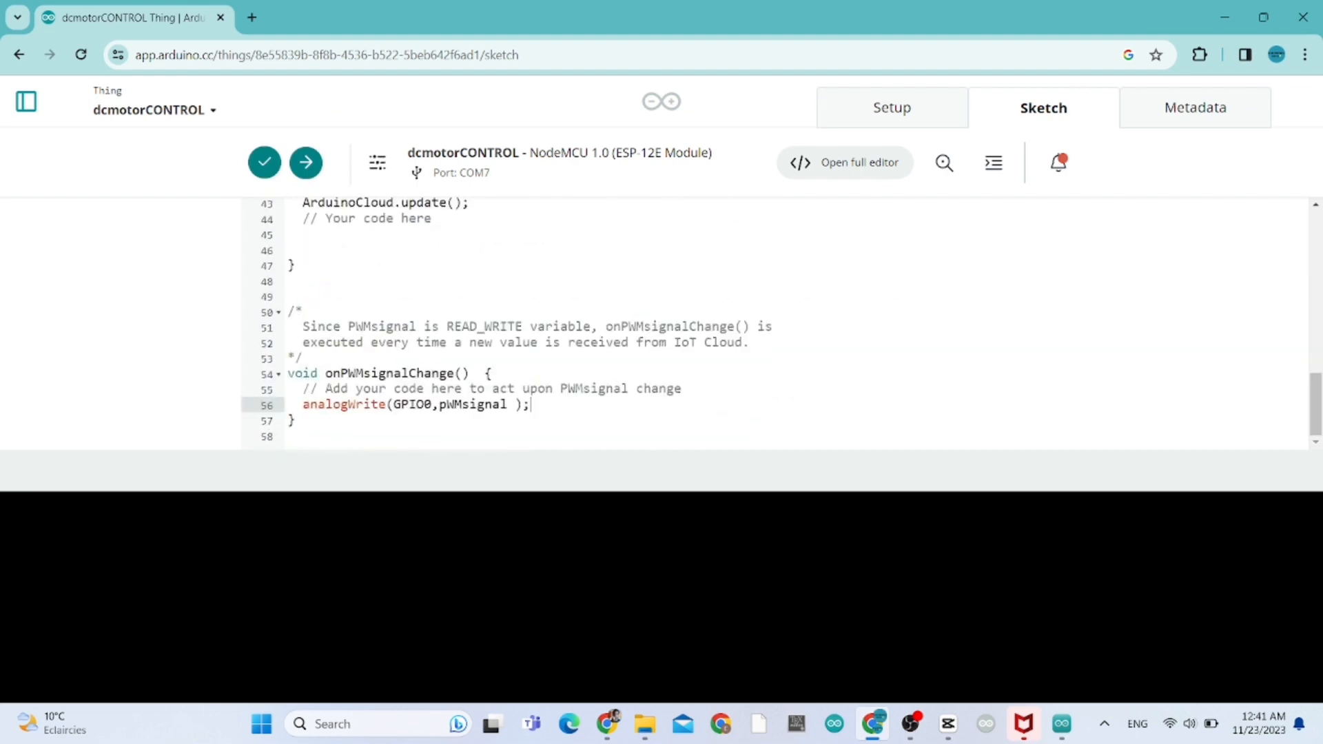
pyautogui.doubleClick(695, 153)
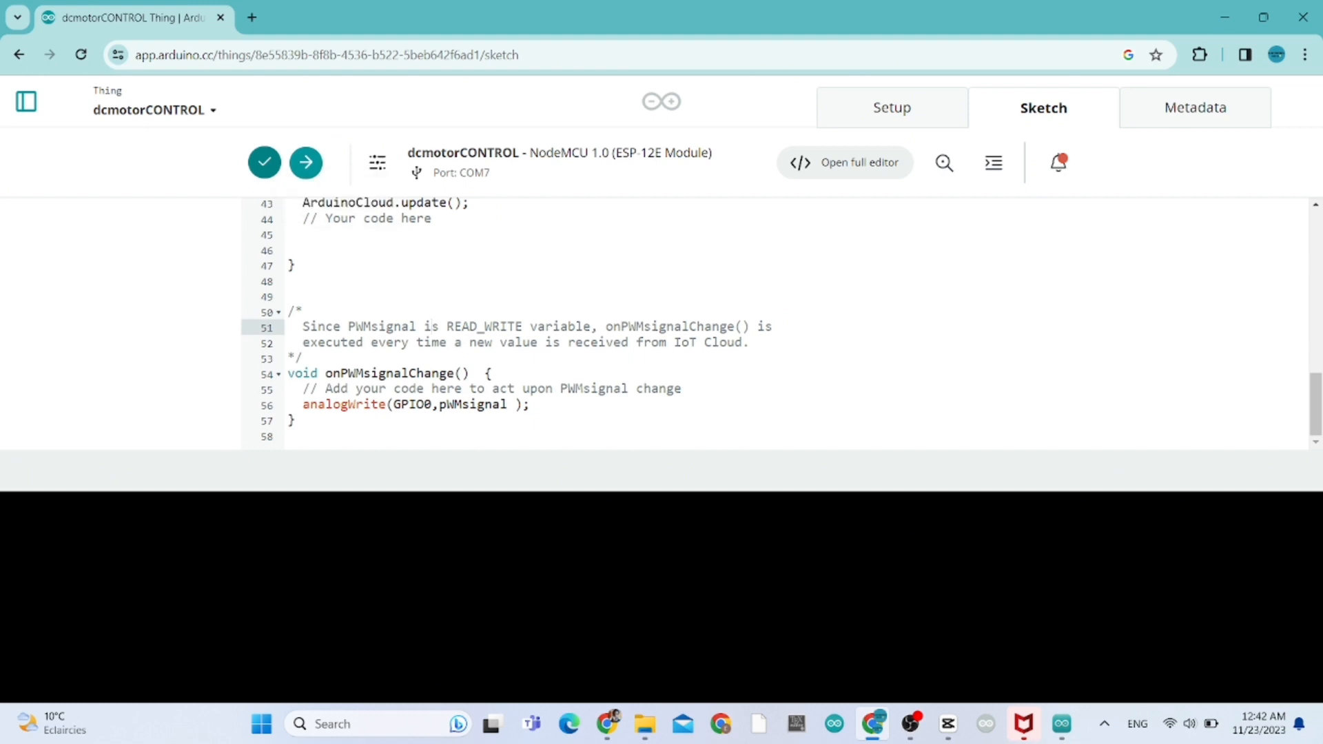
# Upload the sketch to the NodeMCU board, then confirm the device is Online in Setup
pyautogui.click(264, 162)
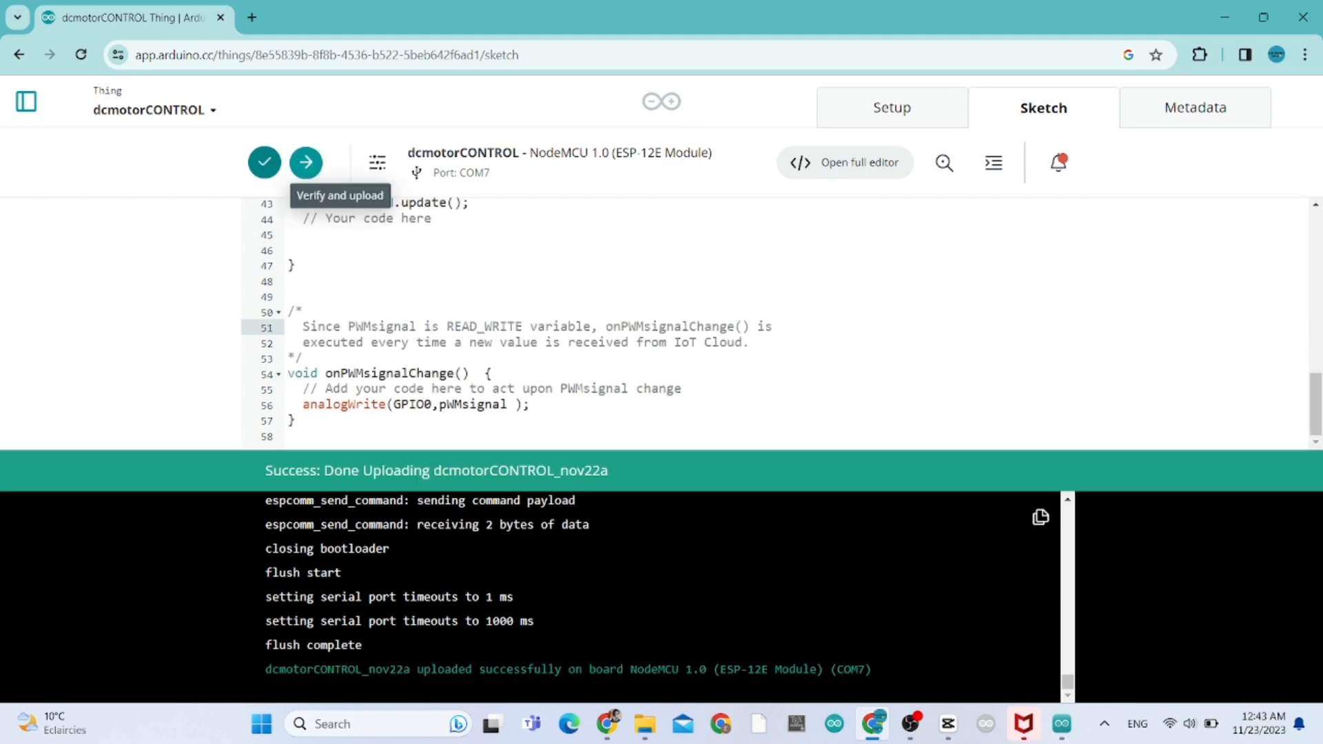
pyautogui.click(891, 108)
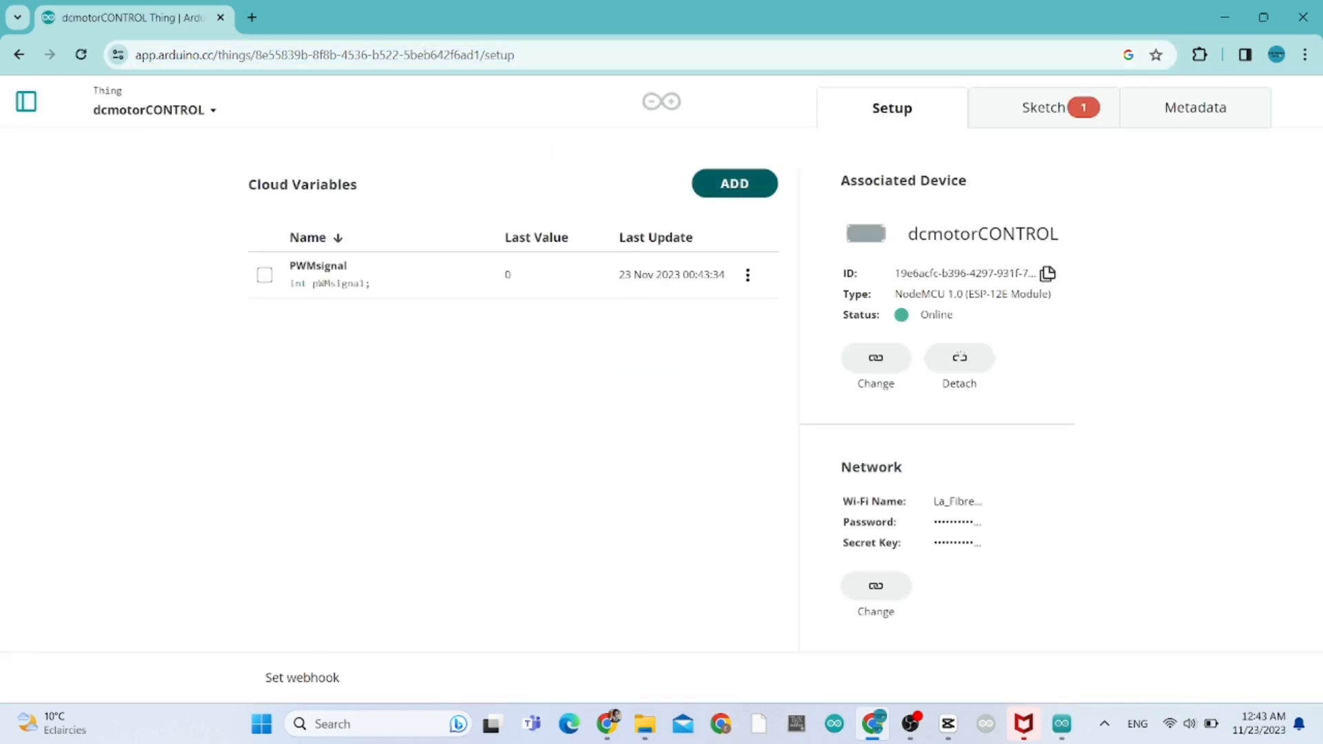